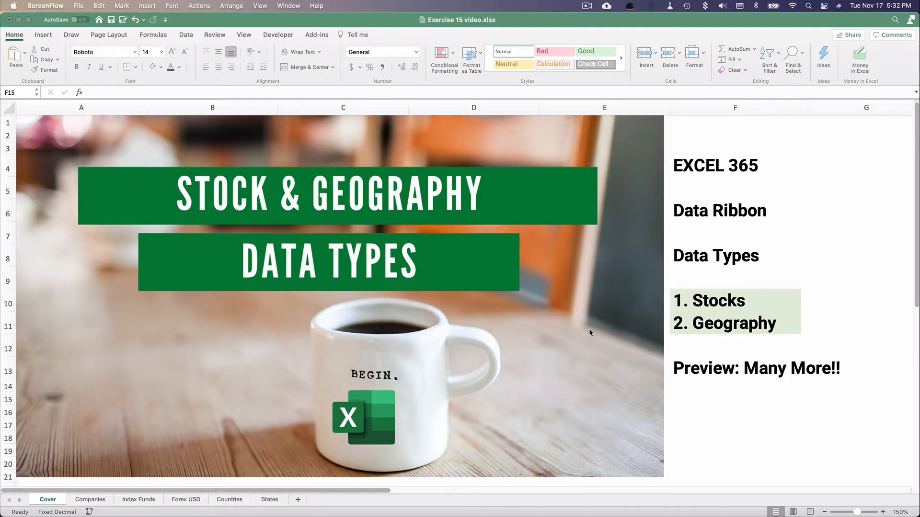
pyautogui.moveTo(737, 177)
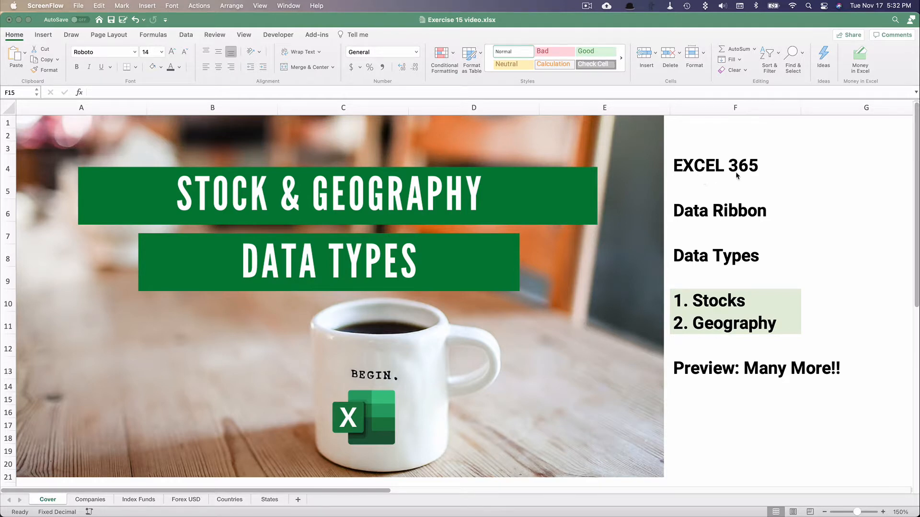
pyautogui.moveTo(730, 235)
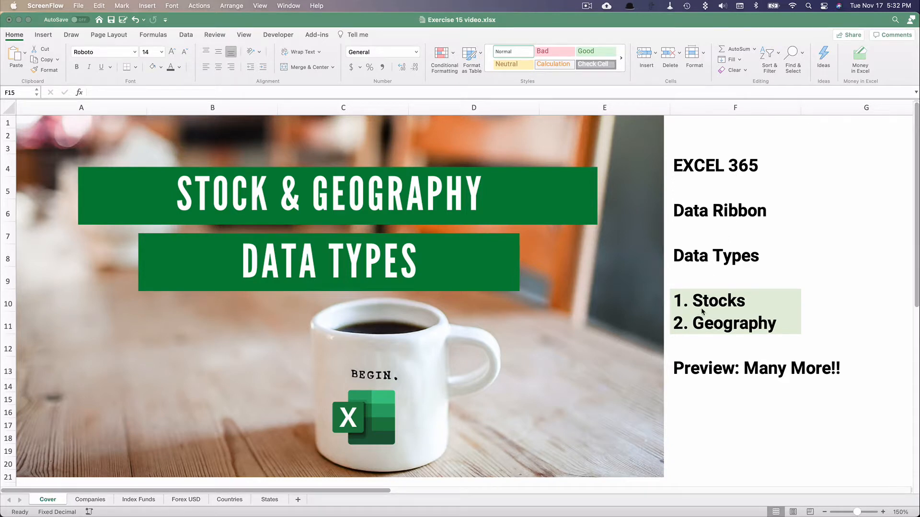
pyautogui.moveTo(695, 340)
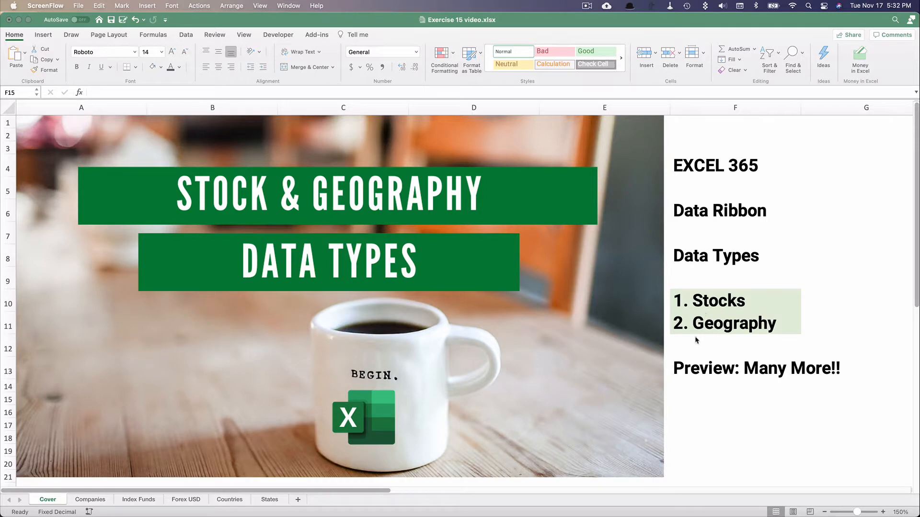
pyautogui.moveTo(702, 377)
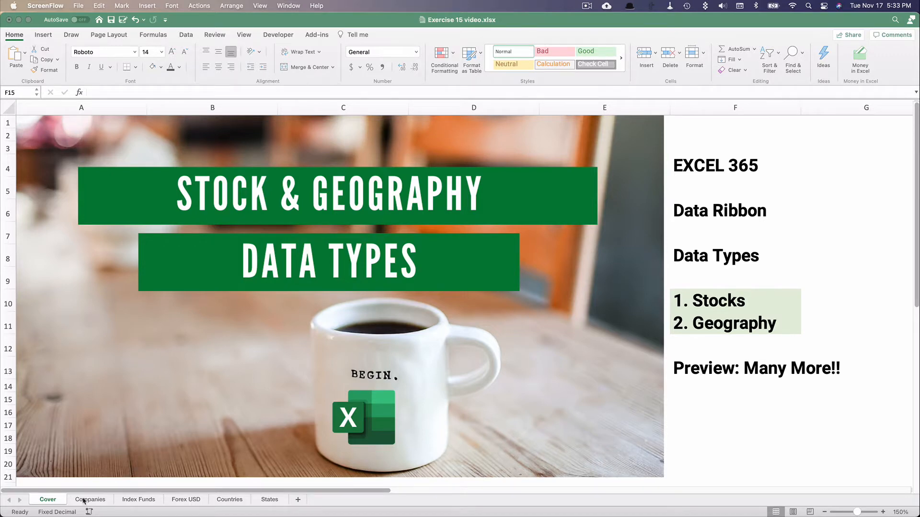
# Go to the Companies sheet and point out the ticker entries F in A6 and T in A11
pyautogui.click(90, 499)
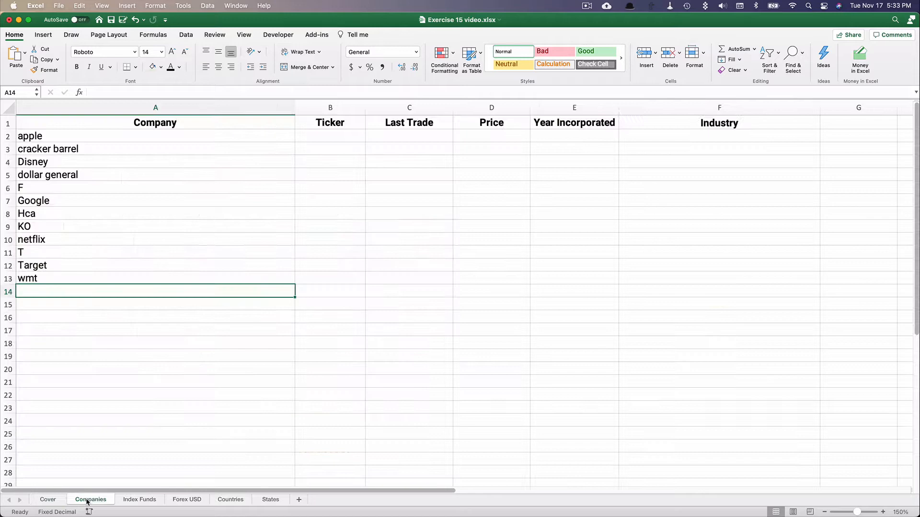
pyautogui.moveTo(137, 364)
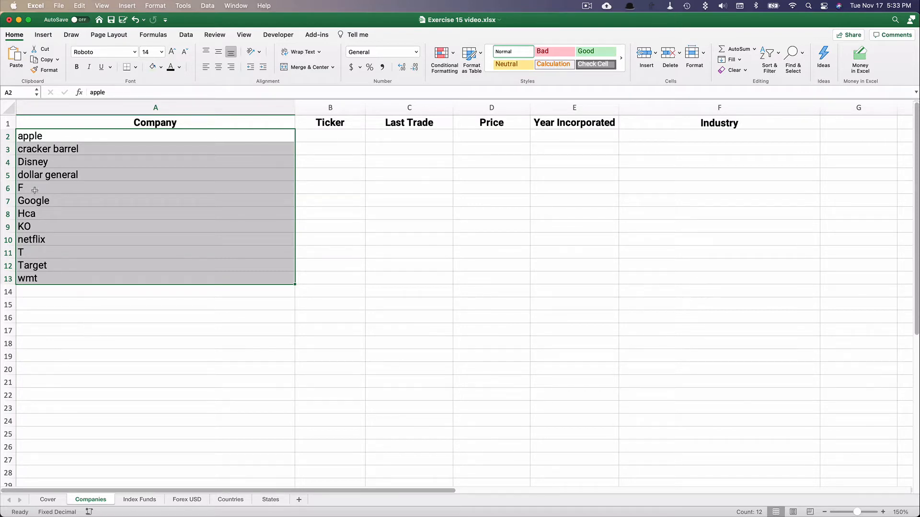
pyautogui.click(155, 188)
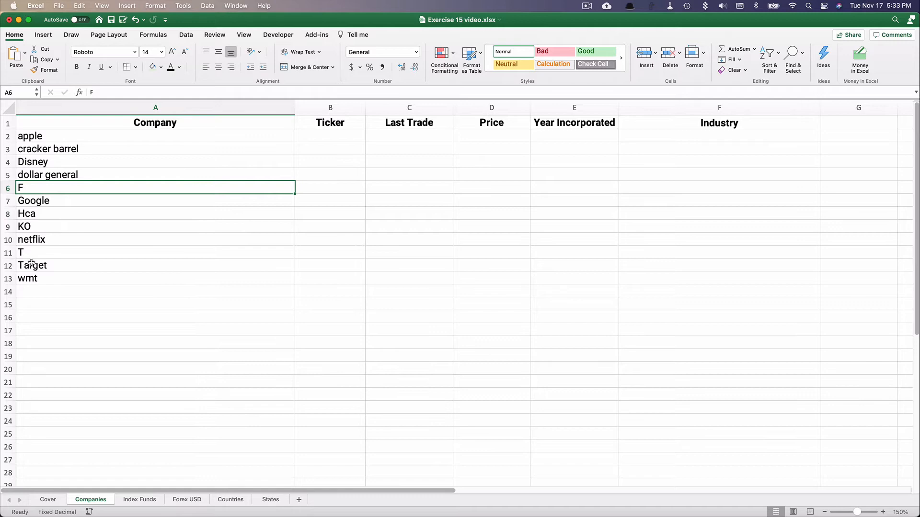
pyautogui.click(155, 253)
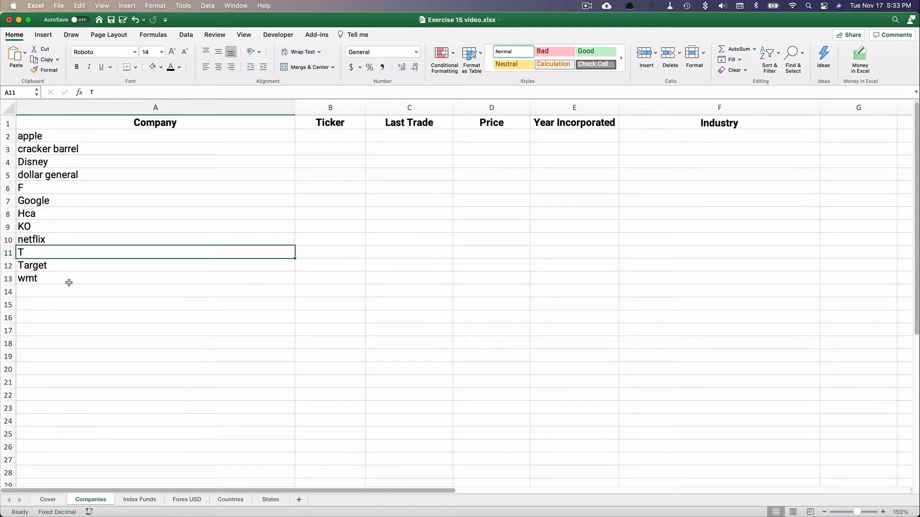
pyautogui.moveTo(50, 156)
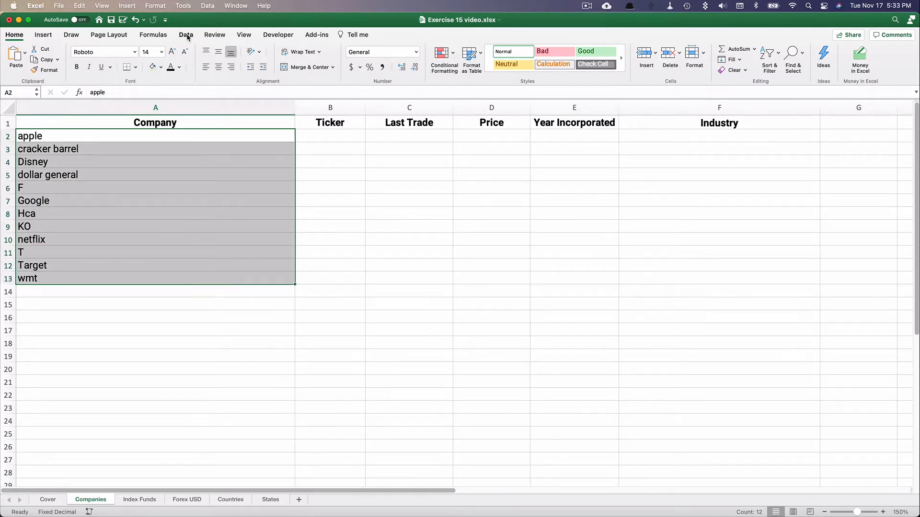
# Browse the full Data Types gallery on the Data tab, including Stocks, Geography and preview types
pyautogui.click(185, 35)
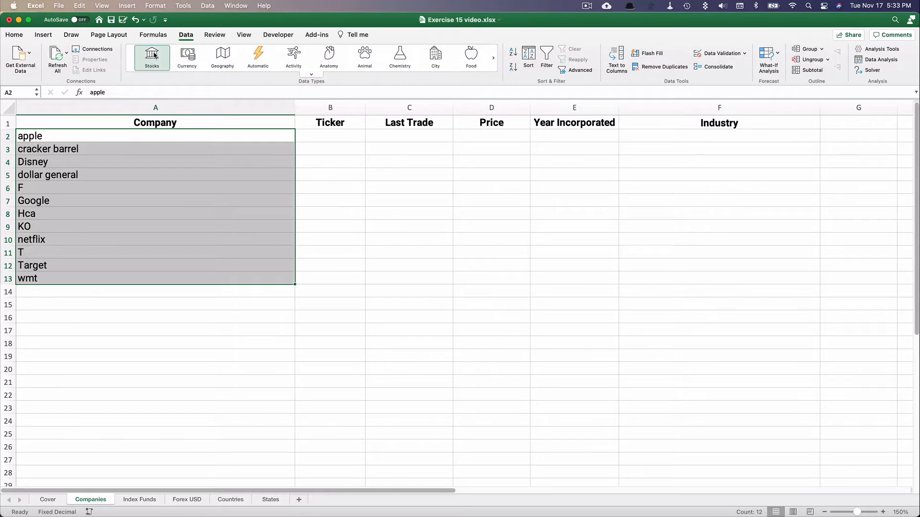
pyautogui.click(311, 76)
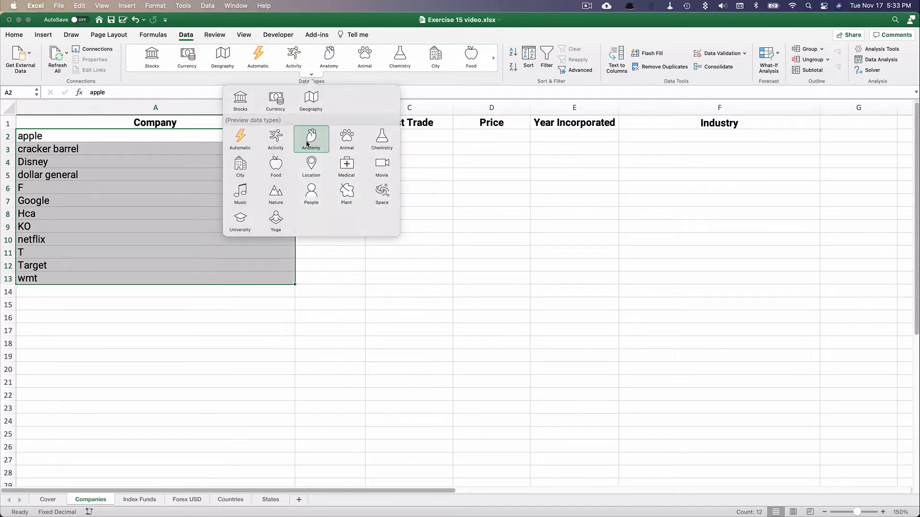
pyautogui.moveTo(240, 99)
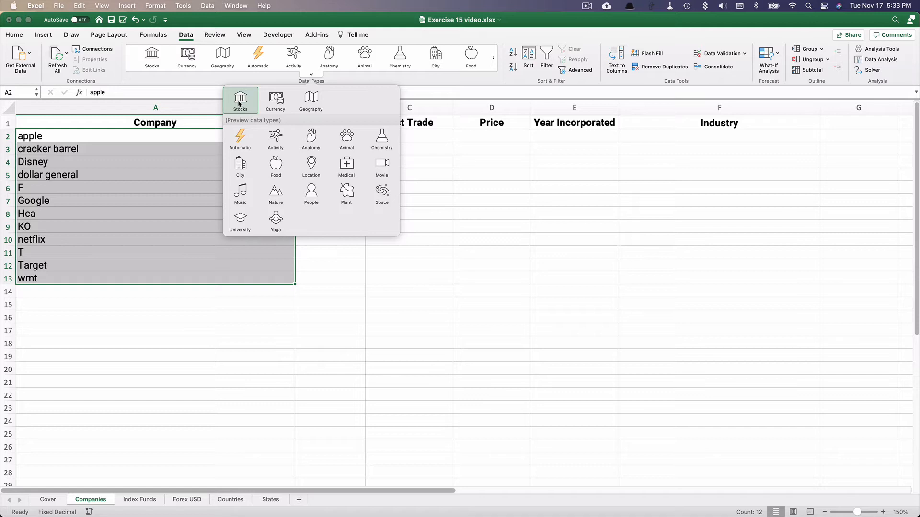
pyautogui.moveTo(311, 99)
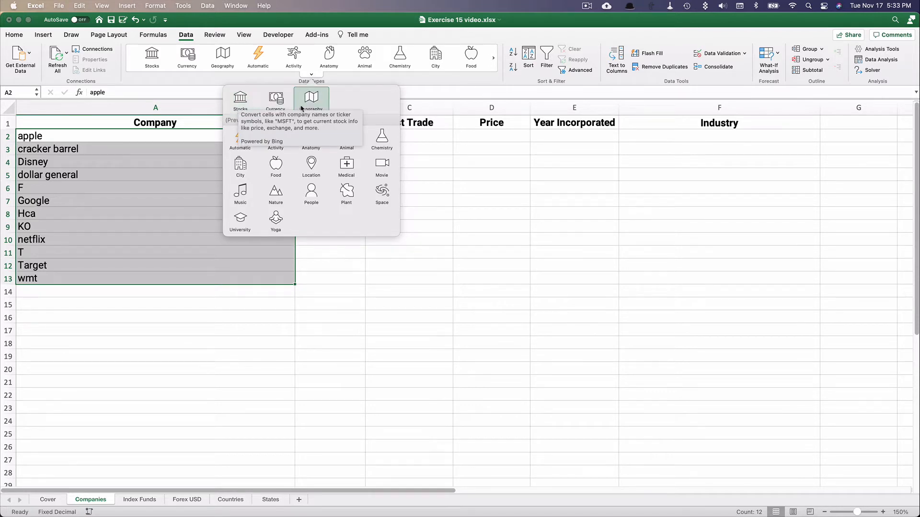
pyautogui.moveTo(311, 99)
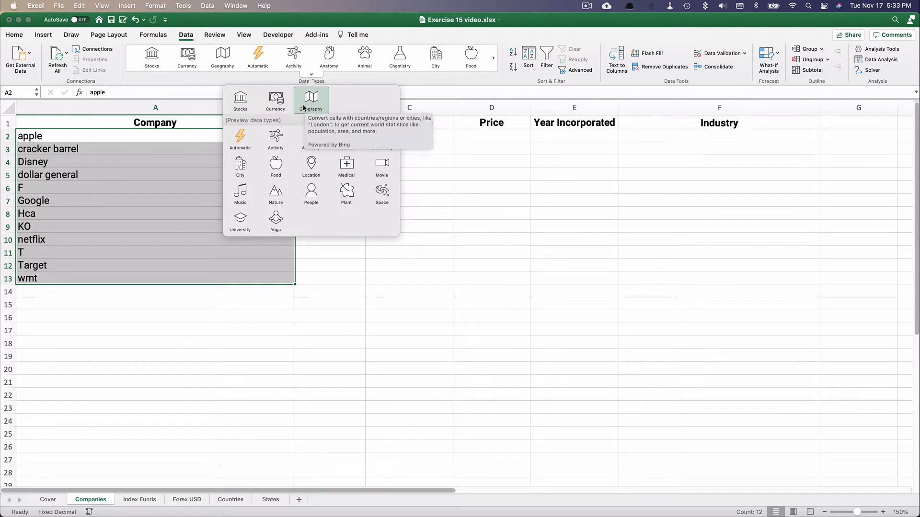
pyautogui.moveTo(239, 100)
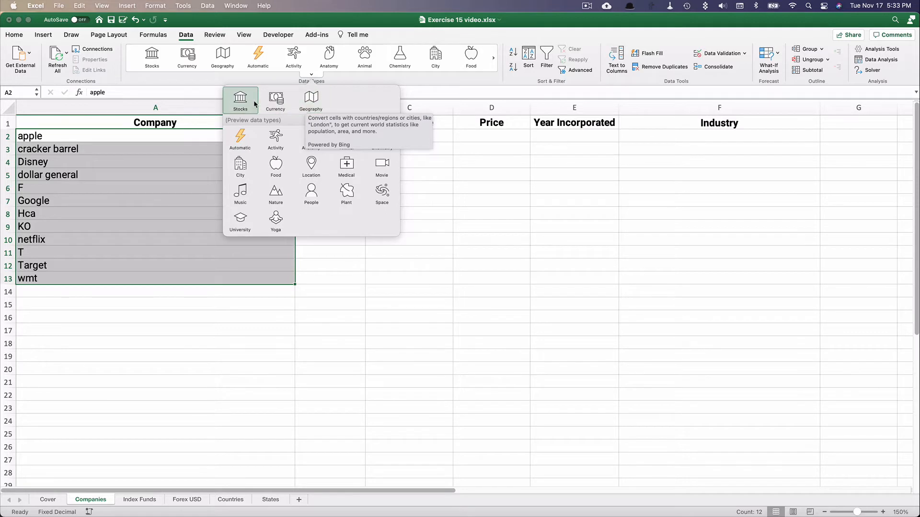
pyautogui.moveTo(310, 100)
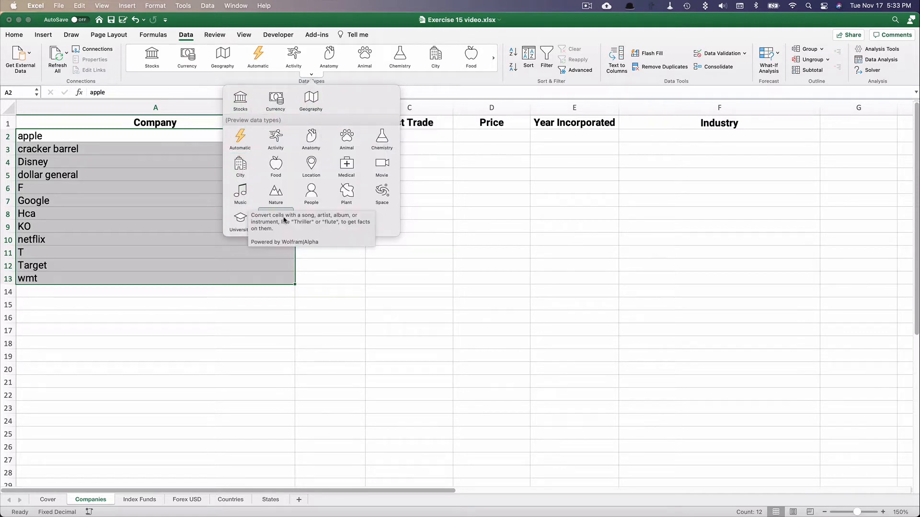
pyautogui.moveTo(240, 167)
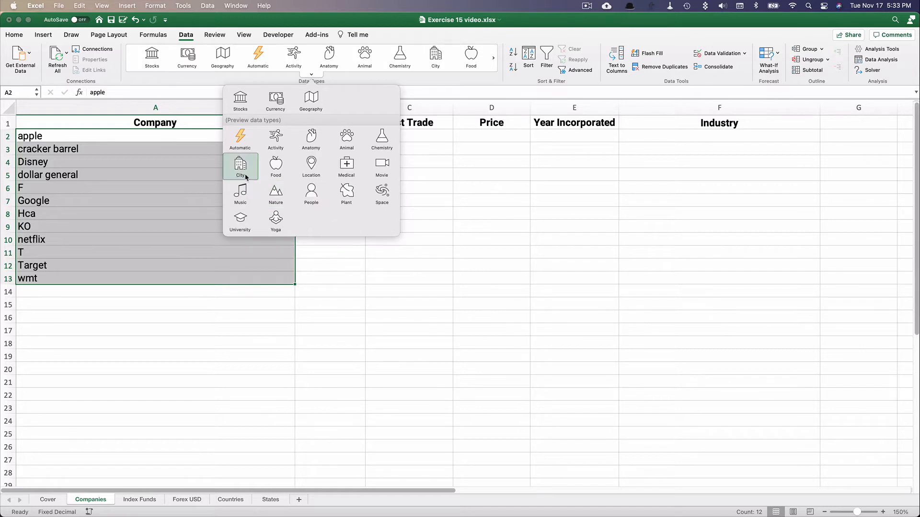
pyautogui.moveTo(240, 222)
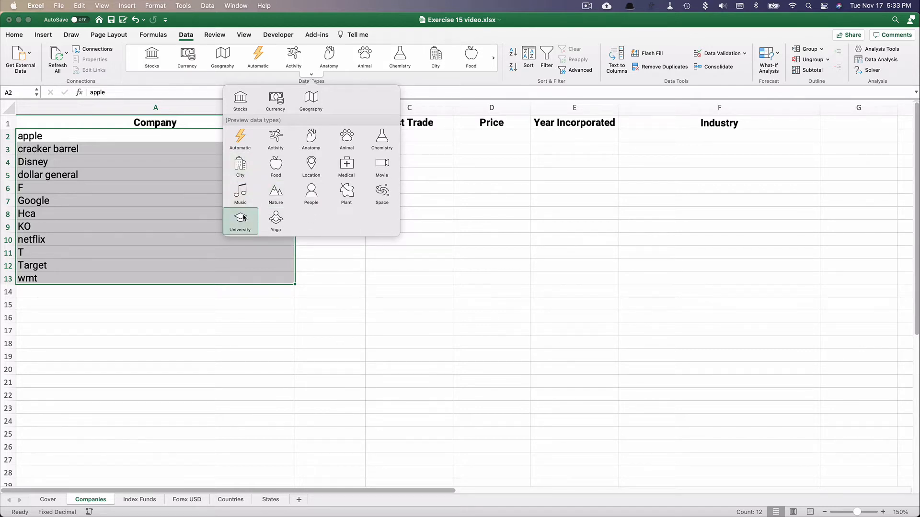
pyautogui.moveTo(332, 220)
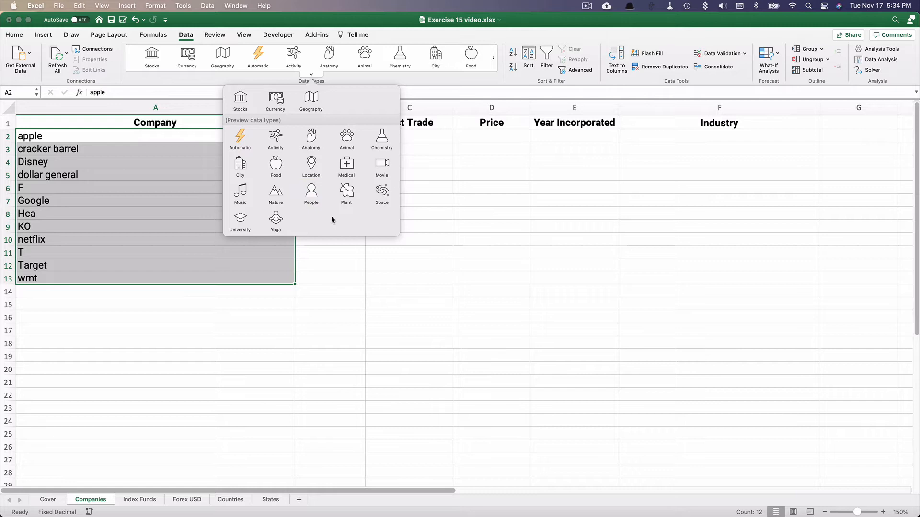
pyautogui.moveTo(275, 166)
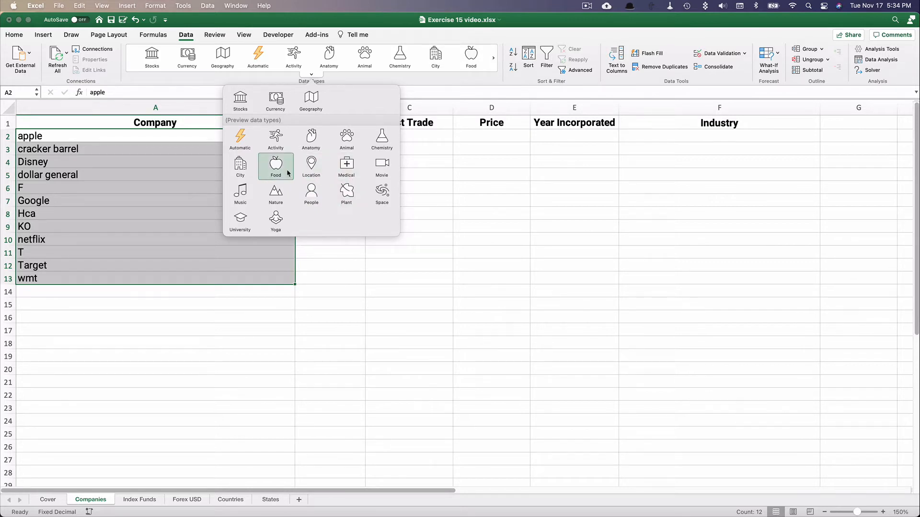
pyautogui.moveTo(275, 167)
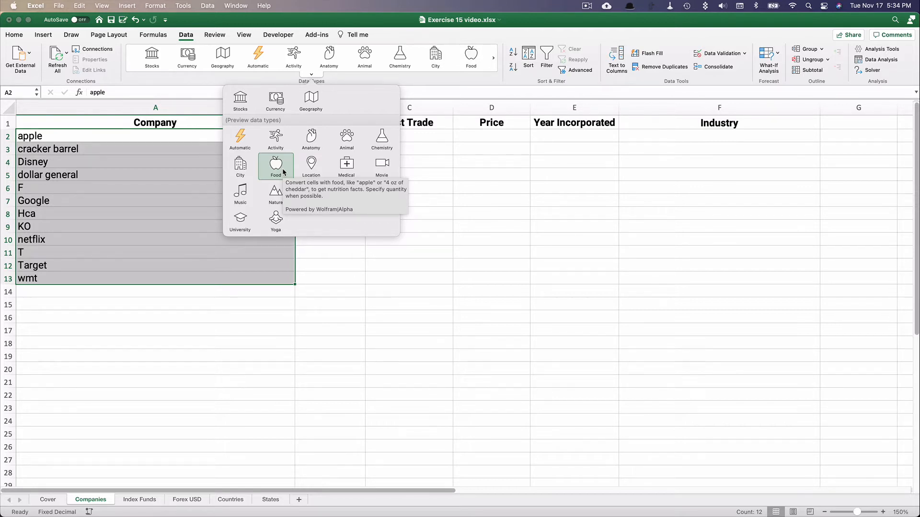
pyautogui.moveTo(275, 139)
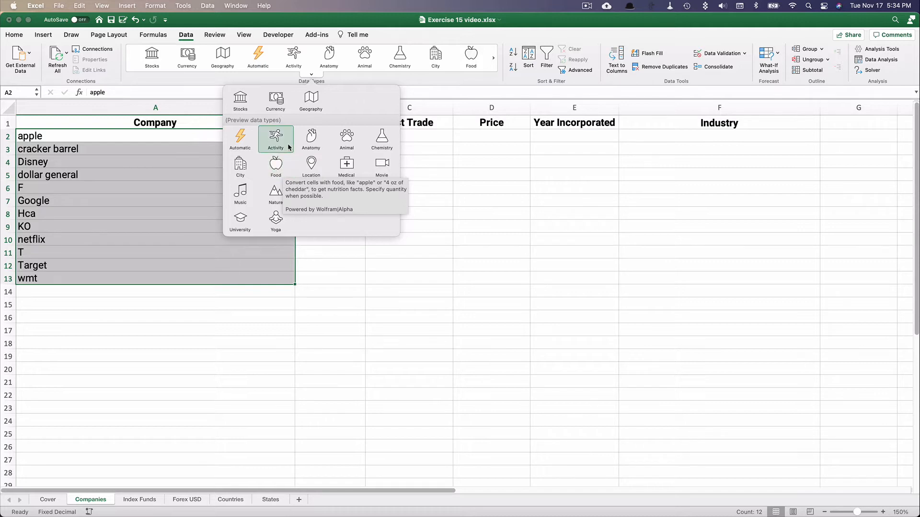
pyautogui.moveTo(275, 193)
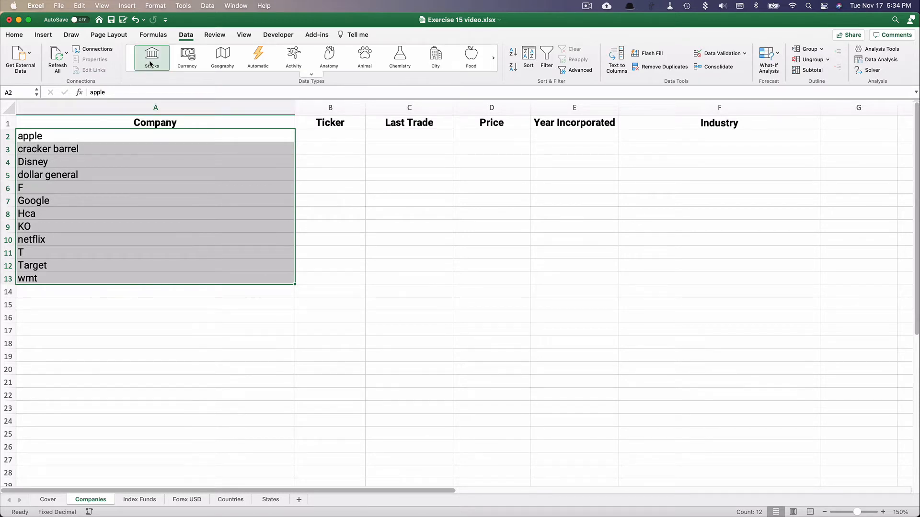
# Convert the company names in A2:A13 to the Stocks data type
pyautogui.click(151, 57)
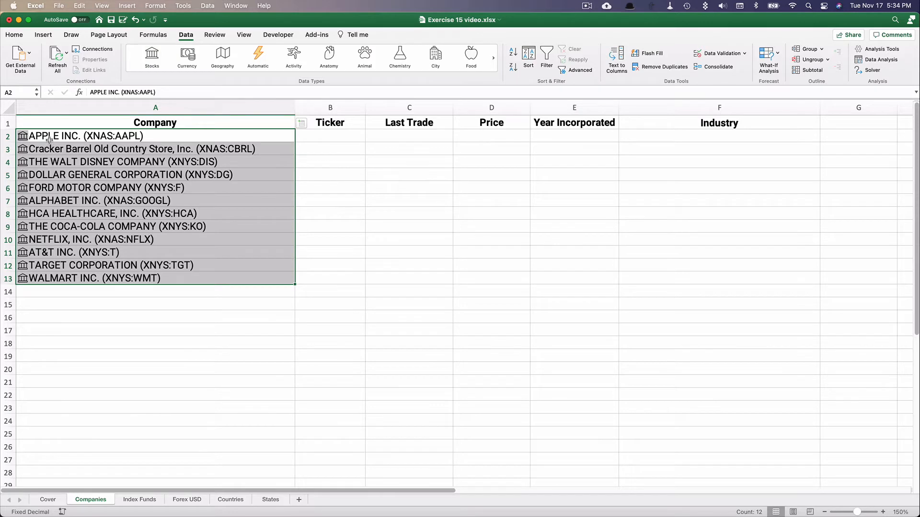
pyautogui.moveTo(57, 165)
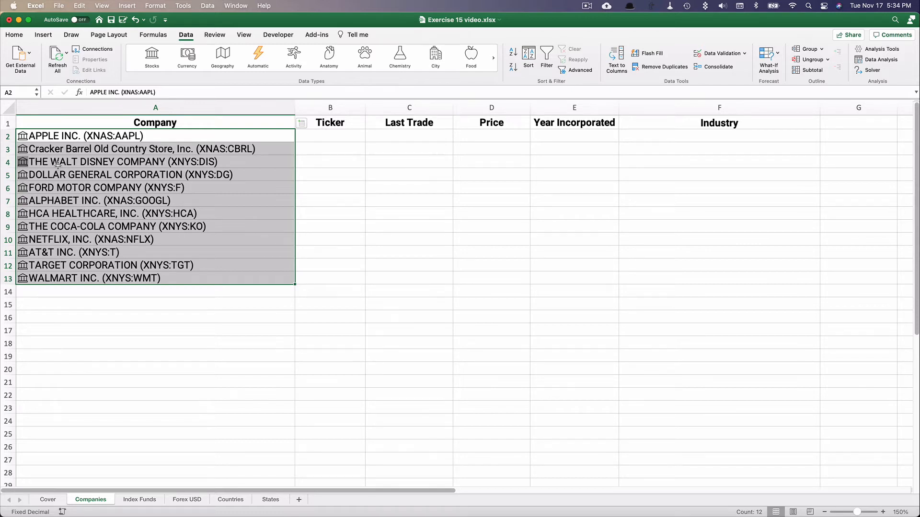
pyautogui.moveTo(272, 174)
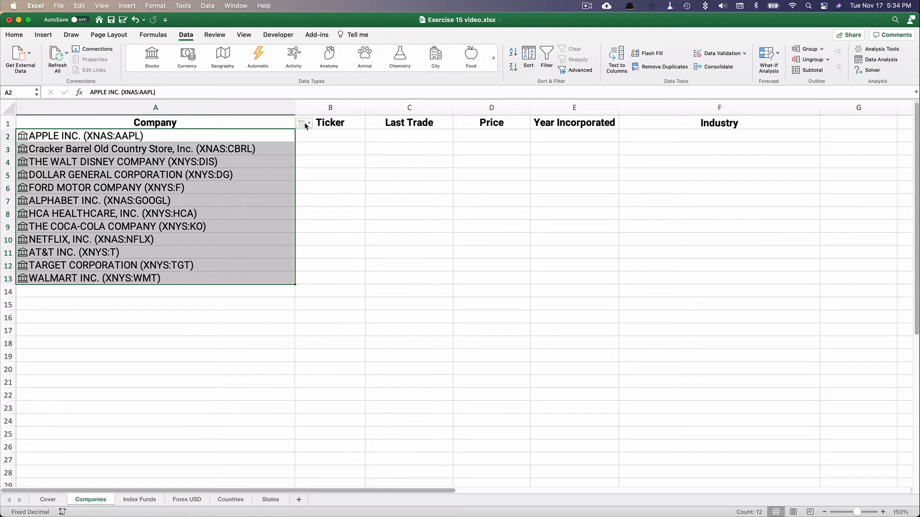
pyautogui.click(303, 123)
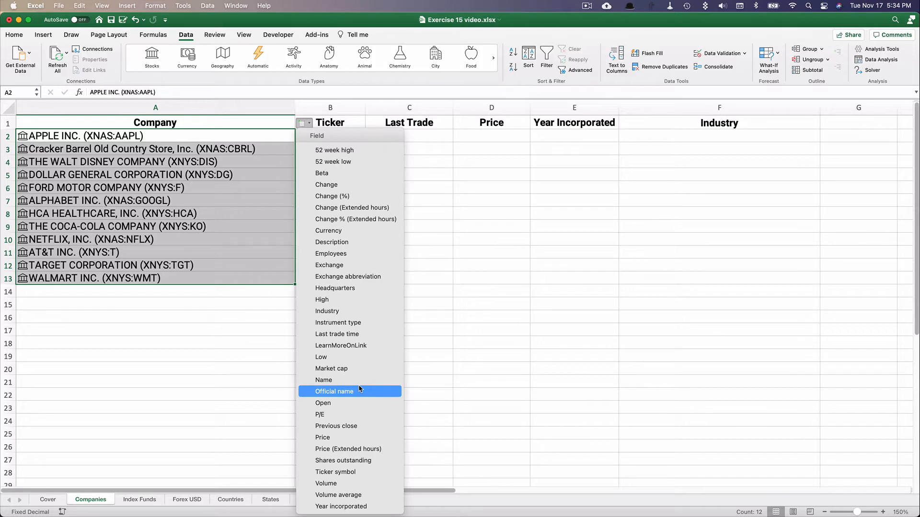
pyautogui.moveTo(326, 141)
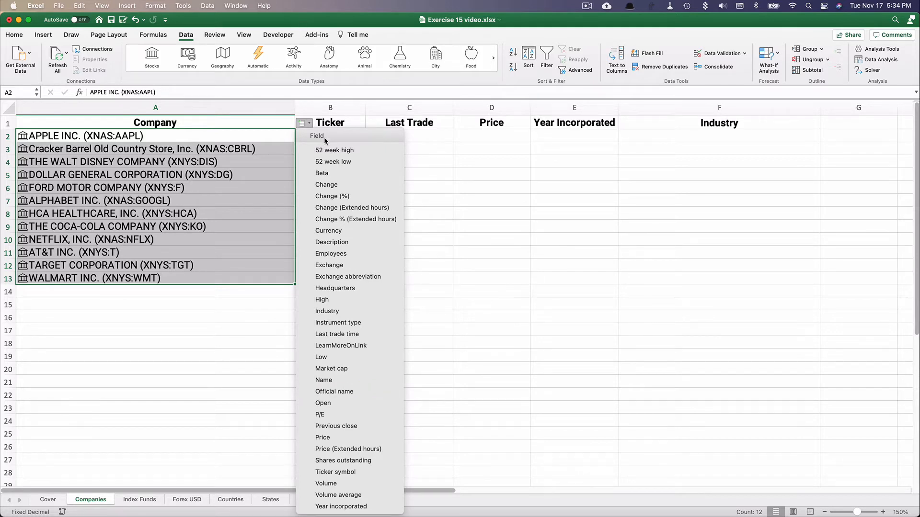
pyautogui.moveTo(347, 449)
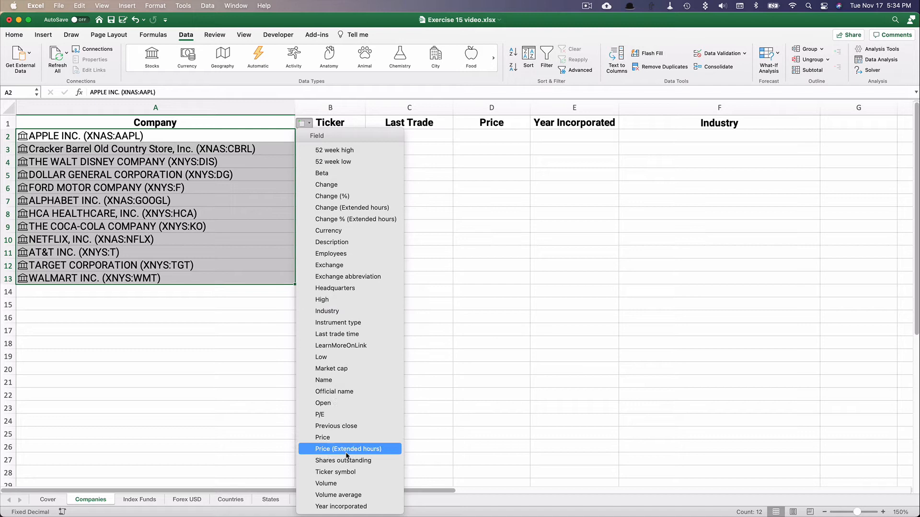
pyautogui.click(334, 471)
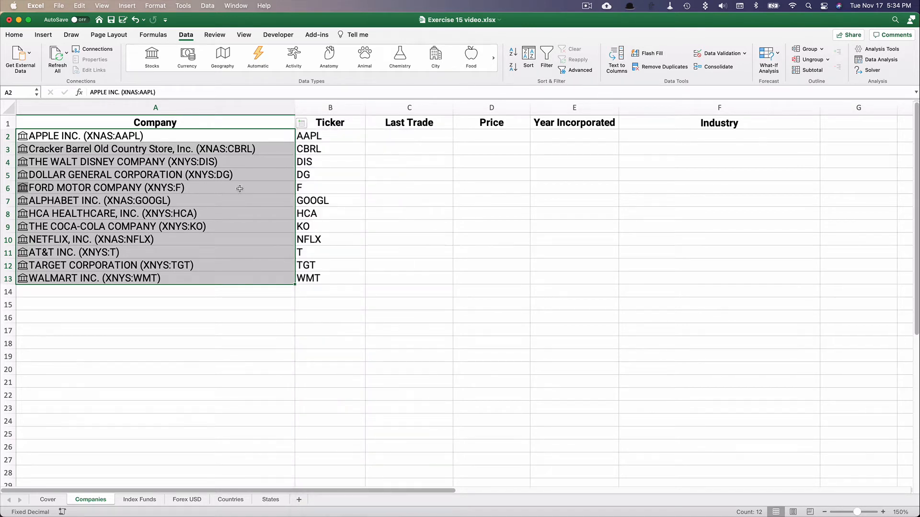
pyautogui.moveTo(329, 187)
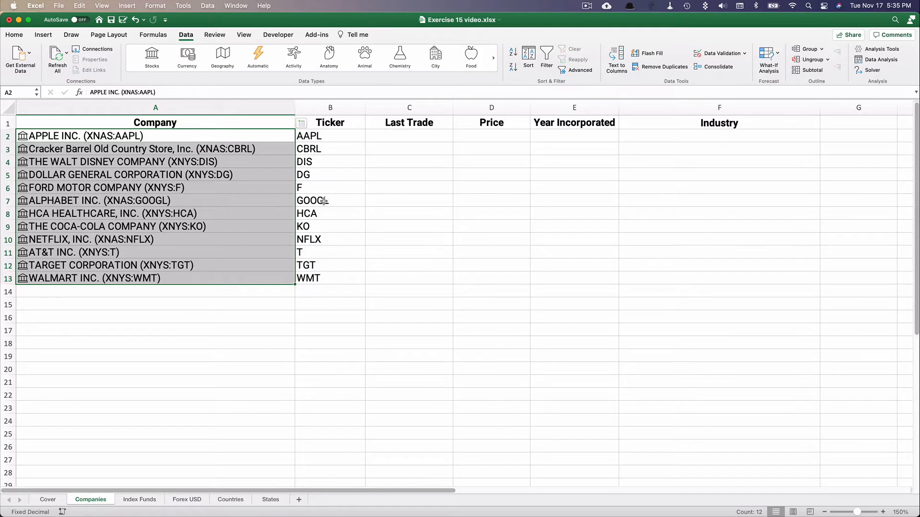
pyautogui.moveTo(400, 150)
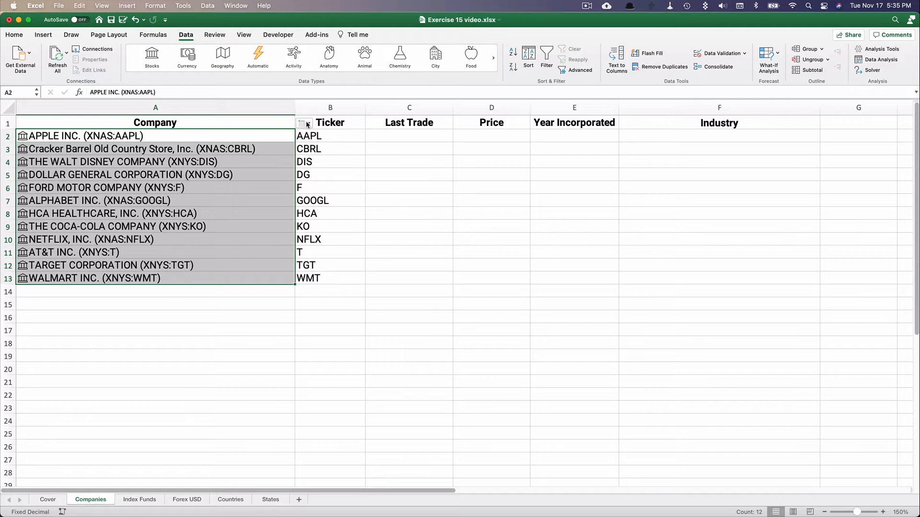
# Add each company's last trade time to column C, formatted as Short Date
pyautogui.click(305, 123)
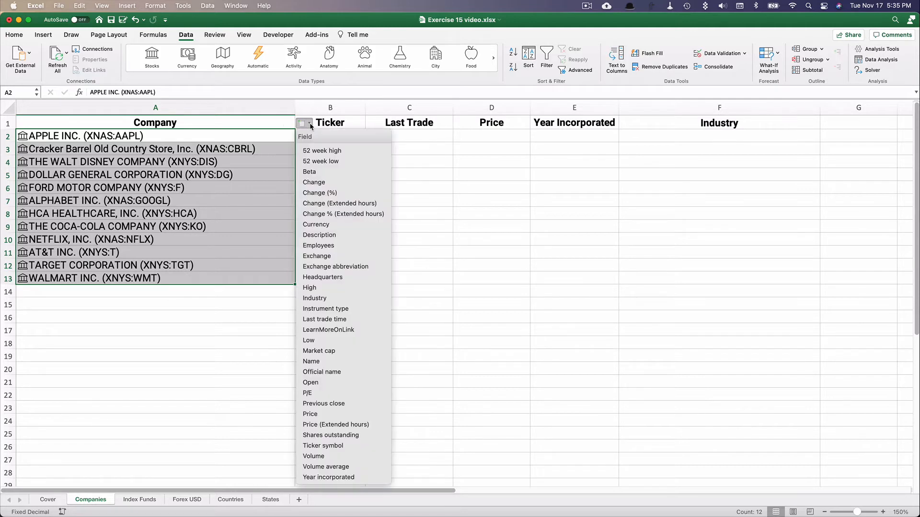
pyautogui.moveTo(328, 329)
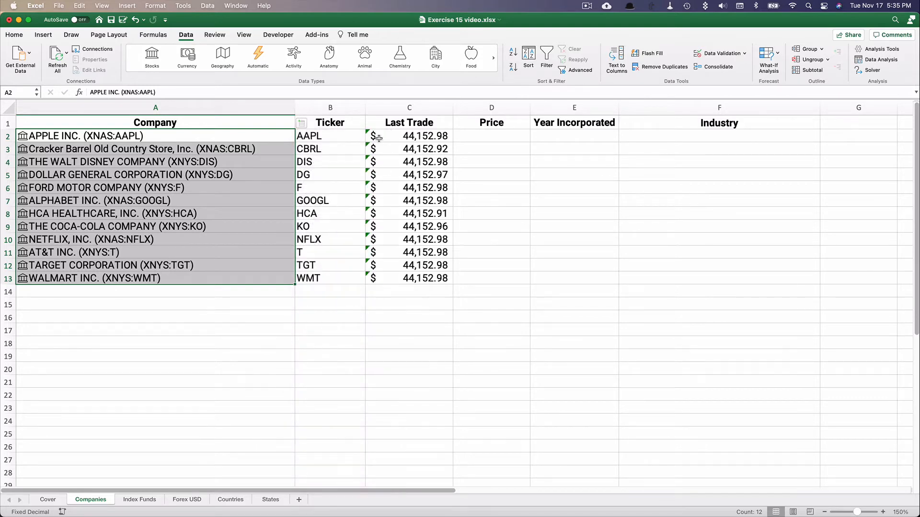
pyautogui.moveTo(393, 134)
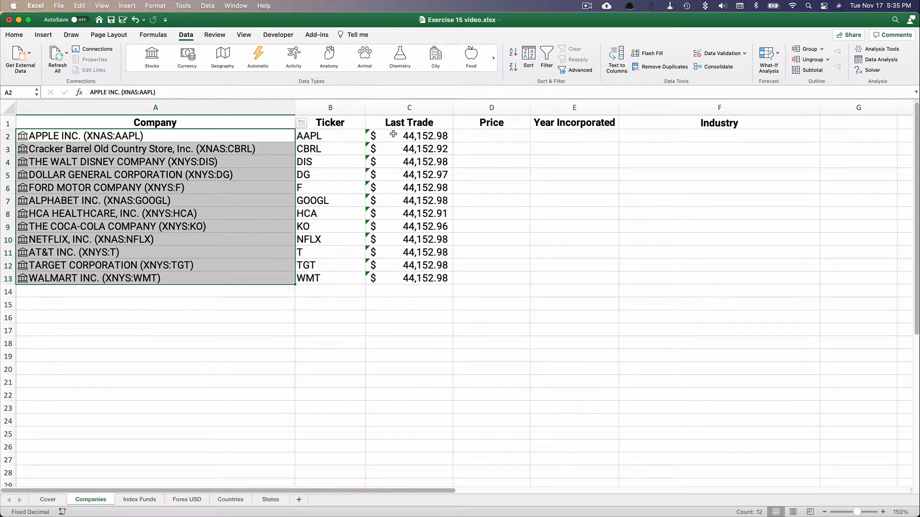
pyautogui.click(409, 135)
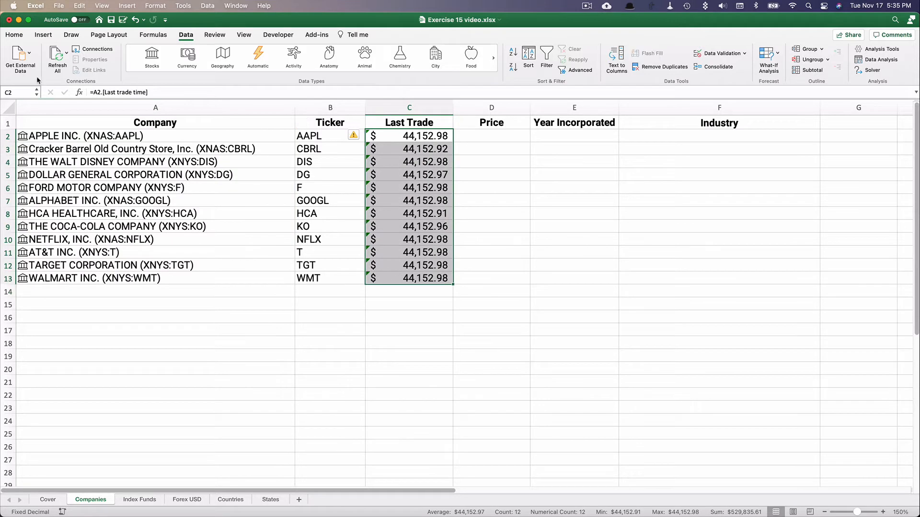
pyautogui.moveTo(21, 58)
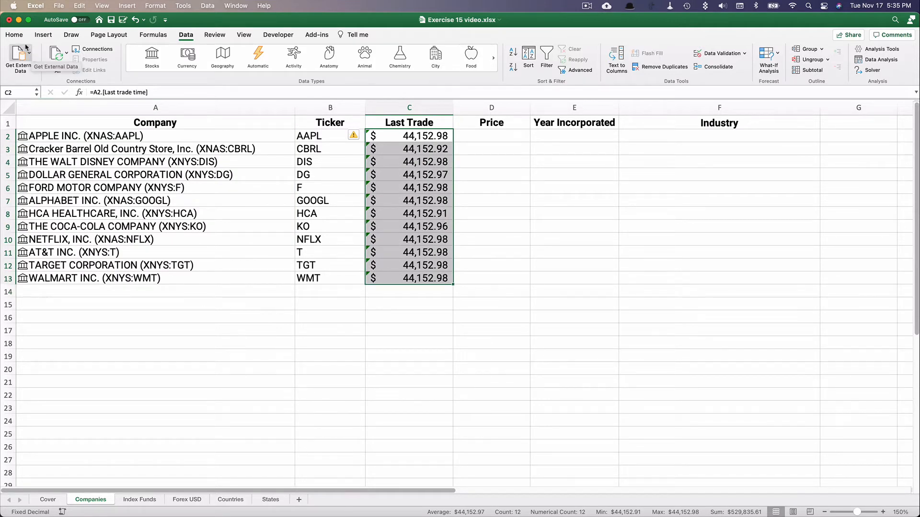
pyautogui.click(13, 35)
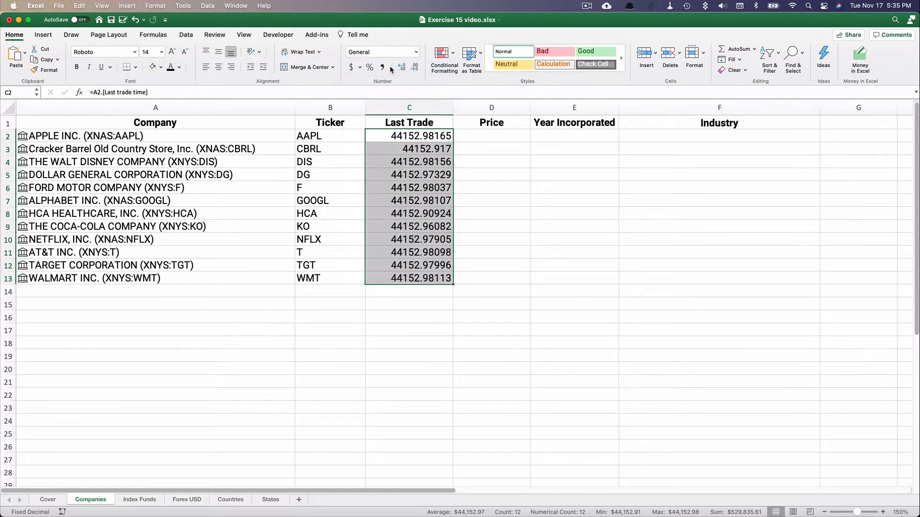
pyautogui.click(415, 66)
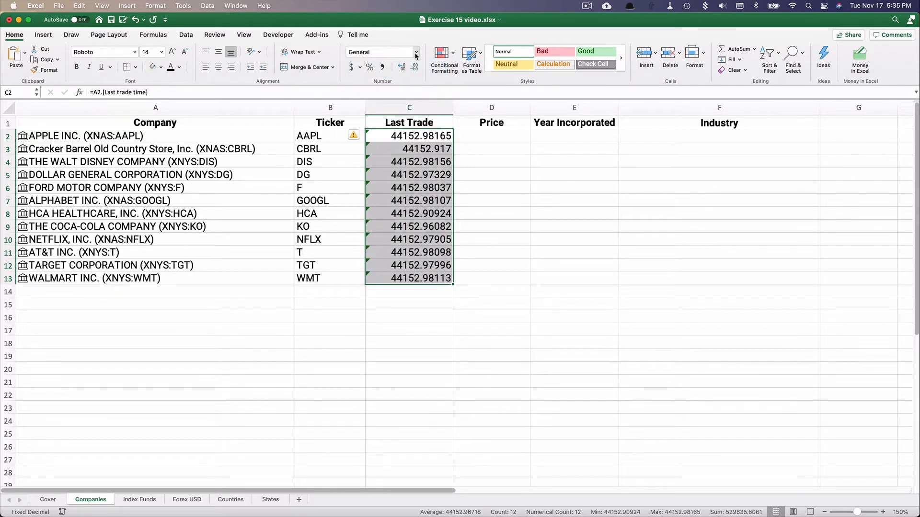
pyautogui.click(415, 52)
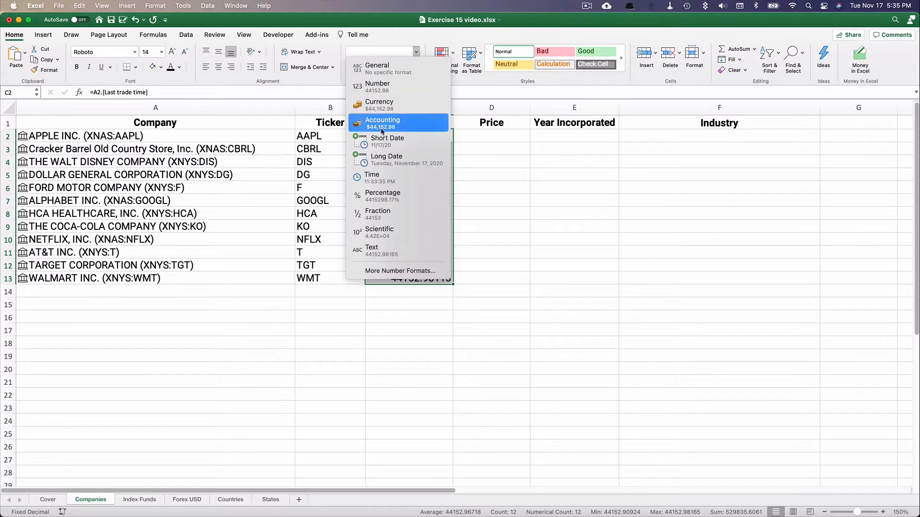
pyautogui.moveTo(387, 141)
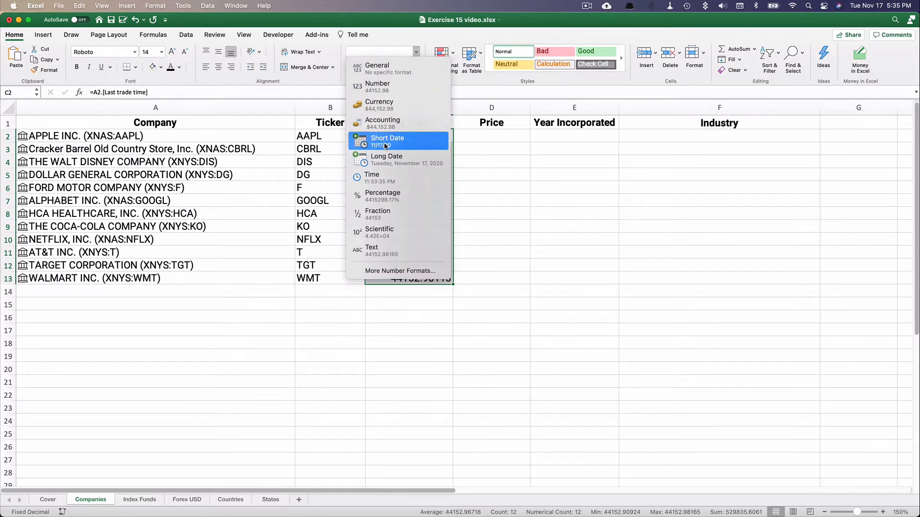
pyautogui.click(387, 141)
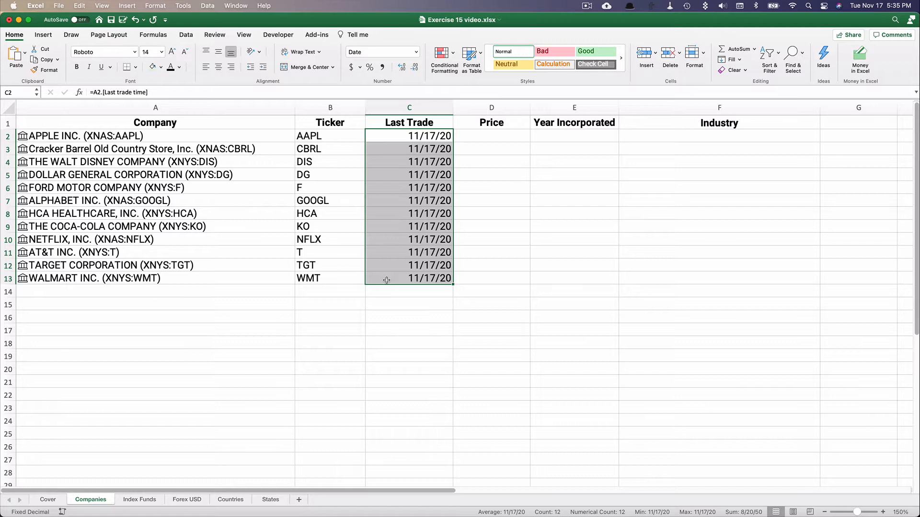
pyautogui.moveTo(235, 136)
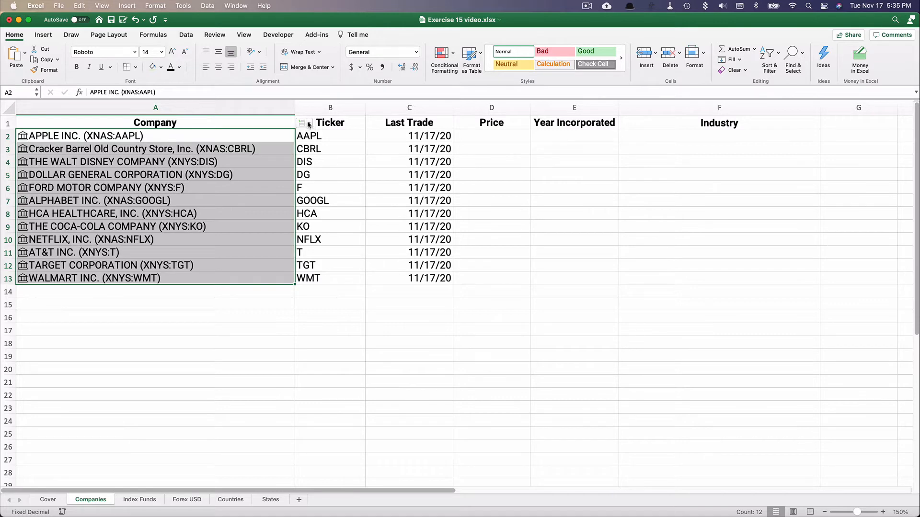
# Insert each company's stock price and year incorporated, and inspect a year value's formula
pyautogui.click(304, 123)
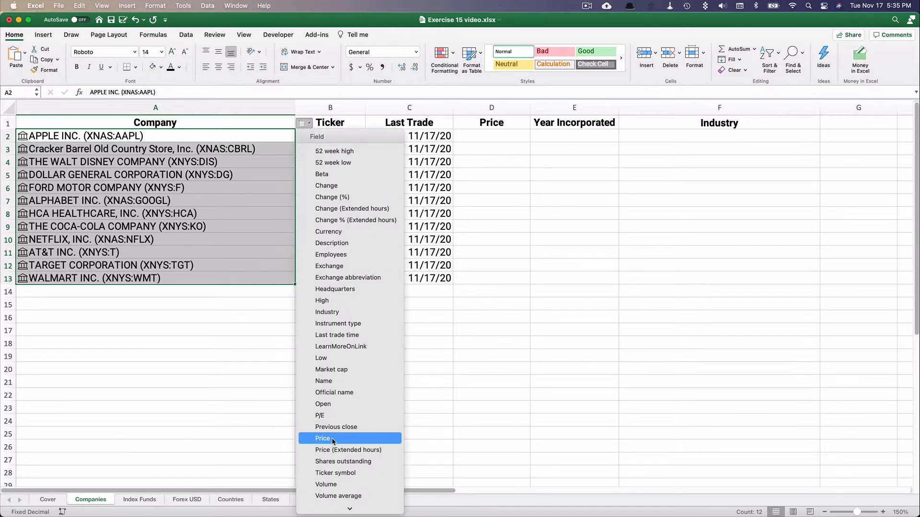
pyautogui.click(322, 438)
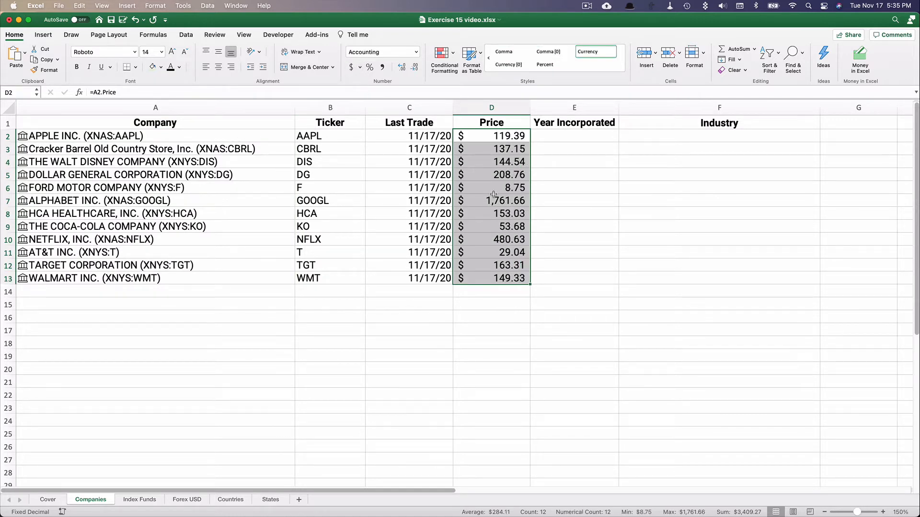
pyautogui.moveTo(557, 153)
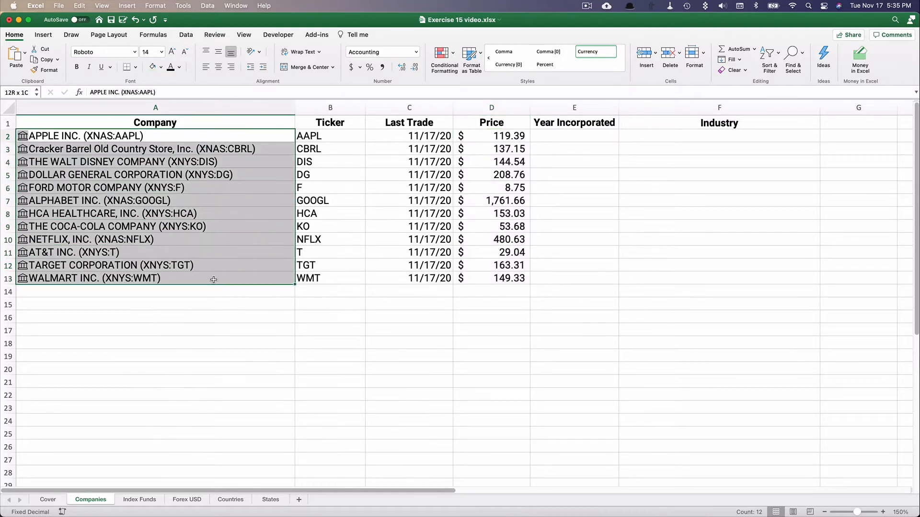
pyautogui.click(155, 136)
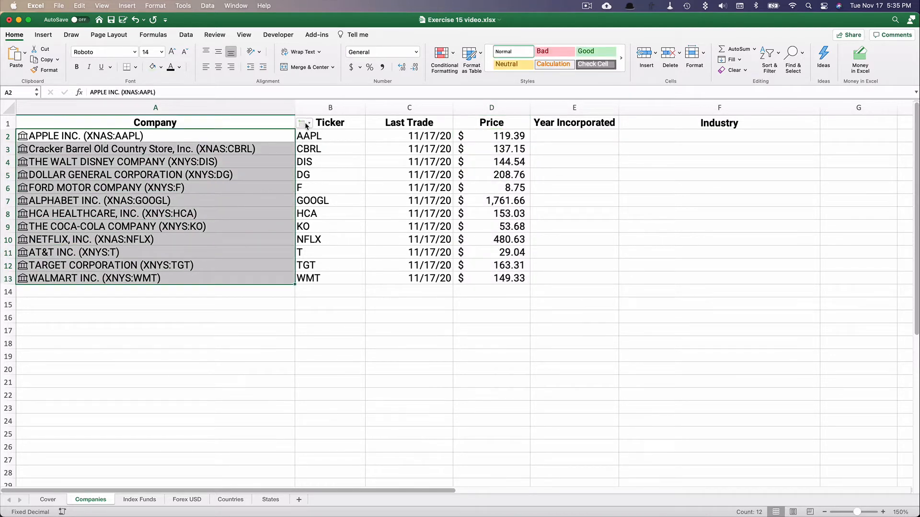
pyautogui.click(304, 124)
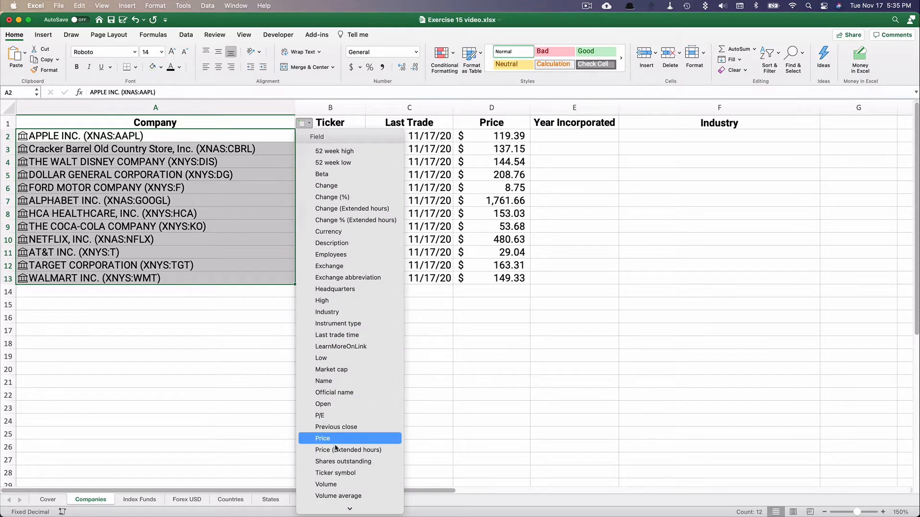
pyautogui.click(335, 473)
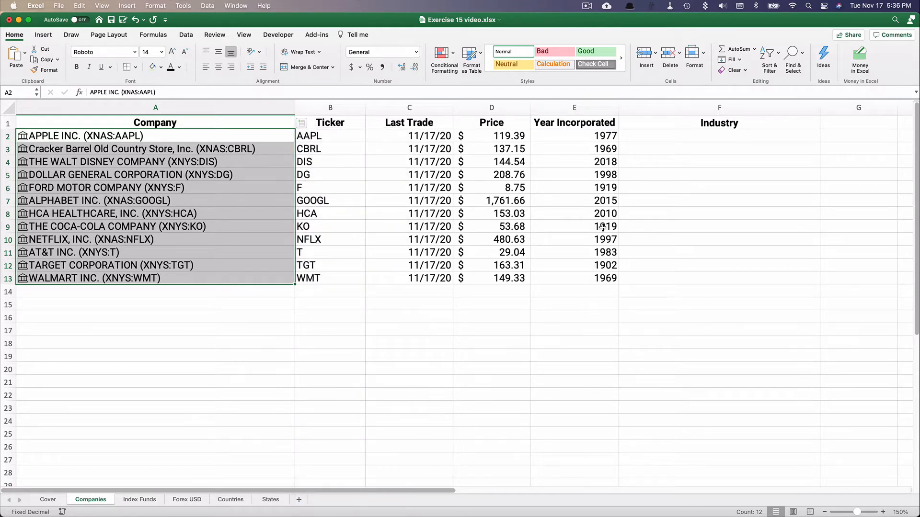
pyautogui.click(573, 200)
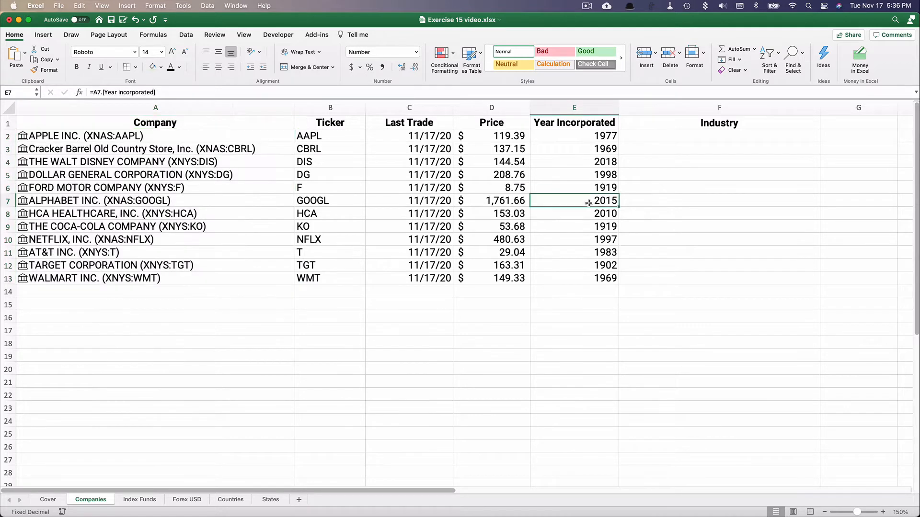
pyautogui.moveTo(207, 233)
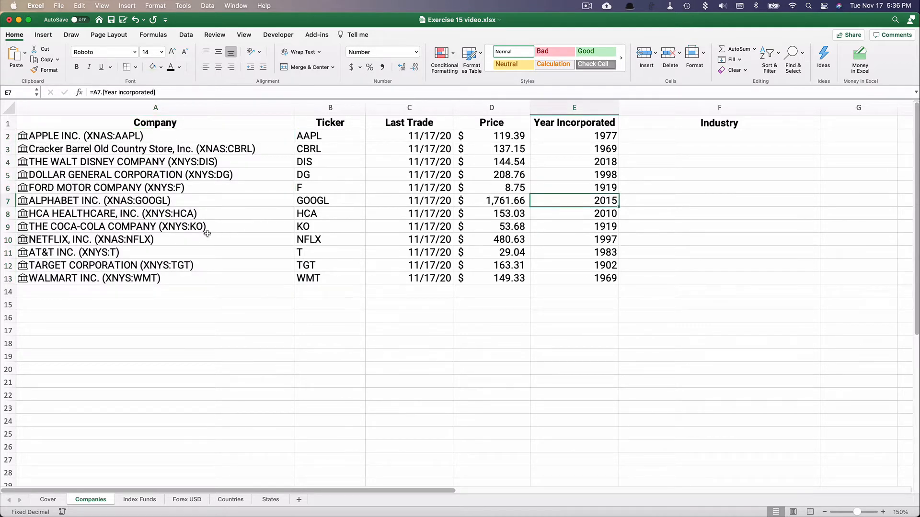
pyautogui.moveTo(75, 200)
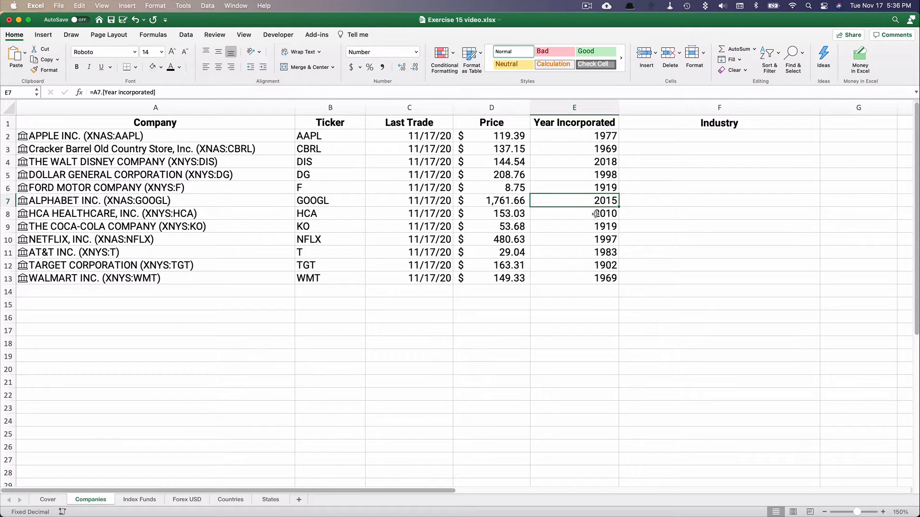
pyautogui.moveTo(567, 222)
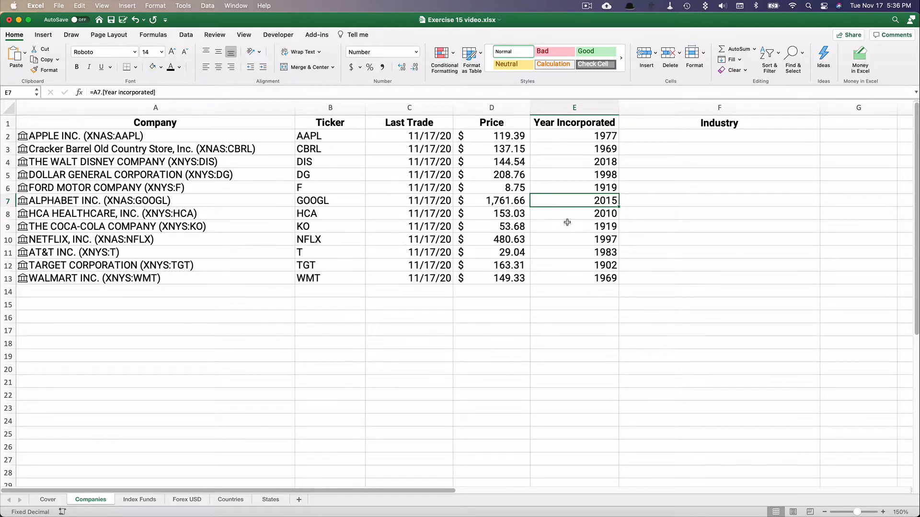
pyautogui.click(573, 225)
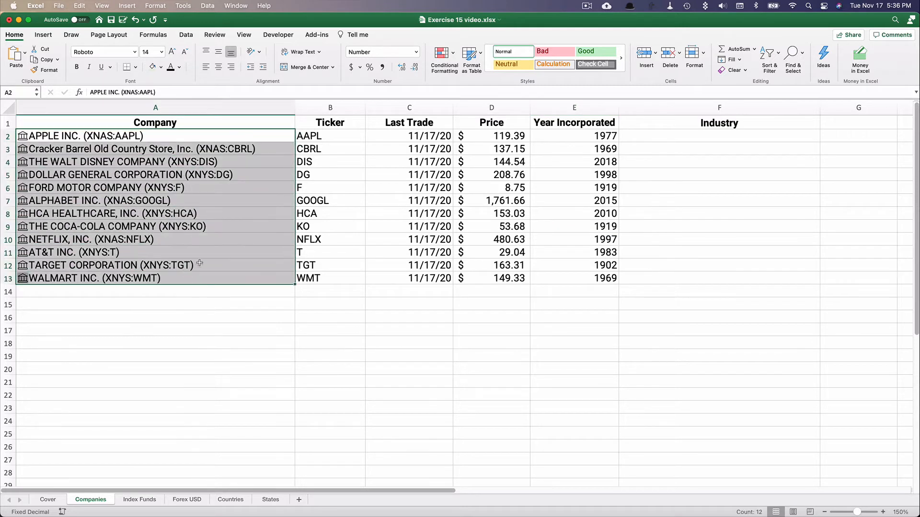
pyautogui.click(303, 123)
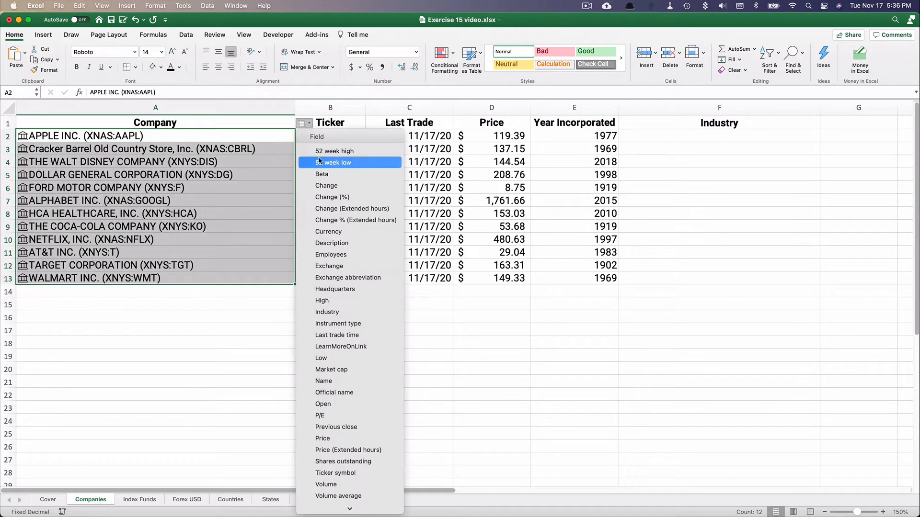
pyautogui.moveTo(332, 243)
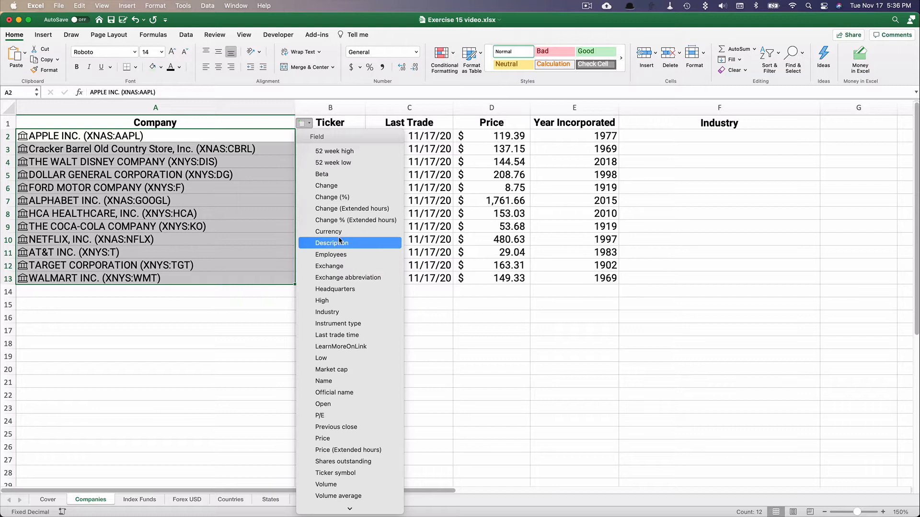
pyautogui.moveTo(328, 231)
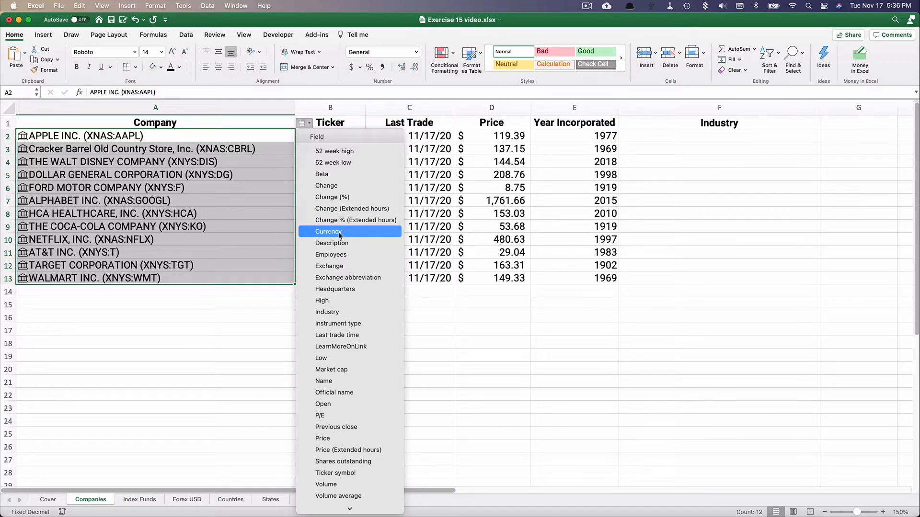
pyautogui.moveTo(327, 311)
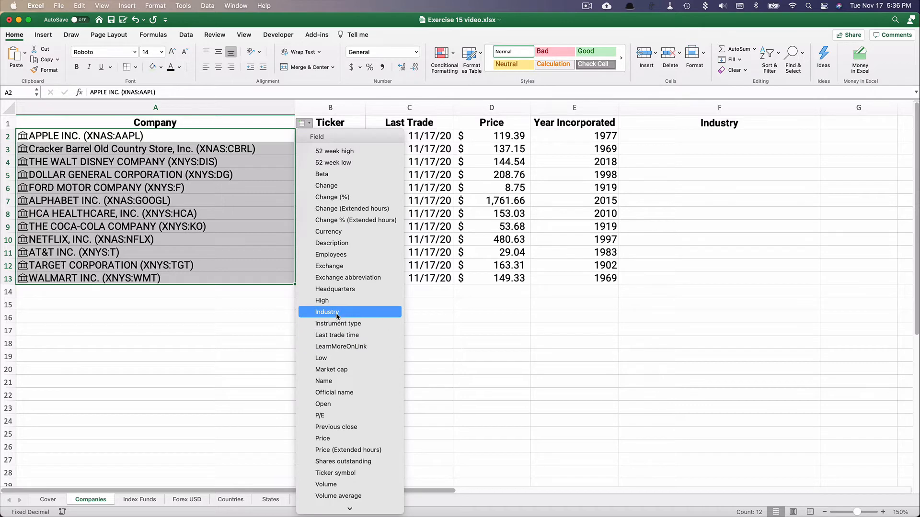
pyautogui.click(327, 311)
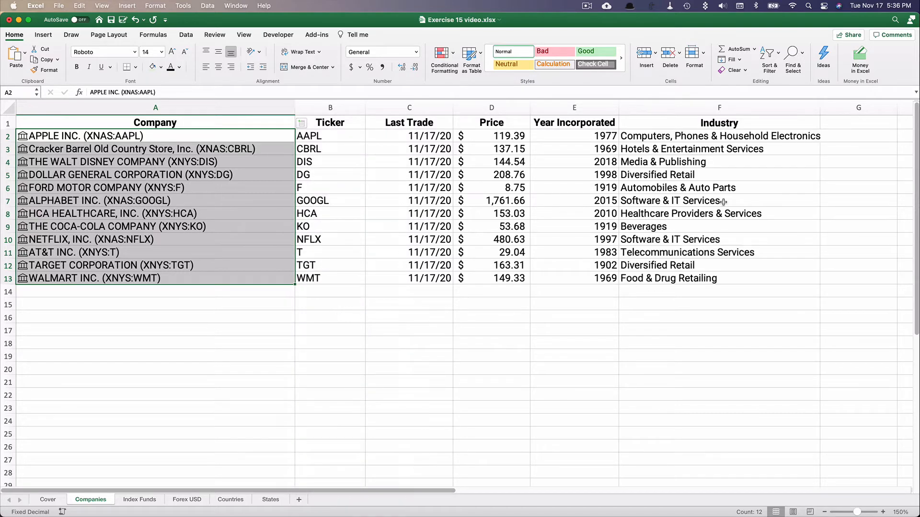
pyautogui.moveTo(52, 235)
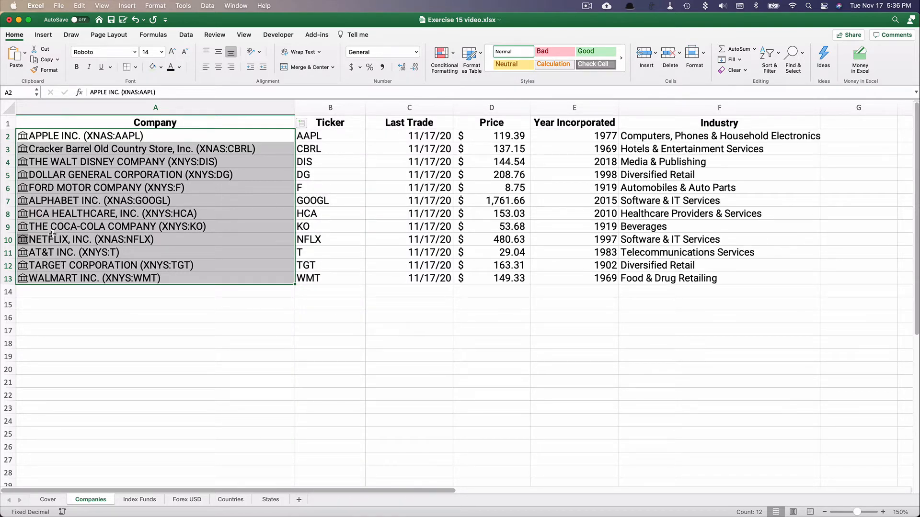
pyautogui.moveTo(658, 228)
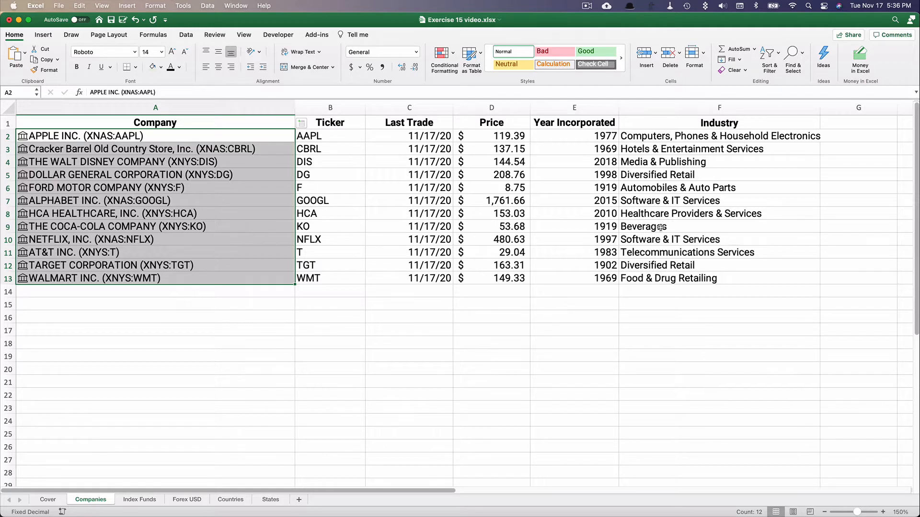
pyautogui.moveTo(686, 244)
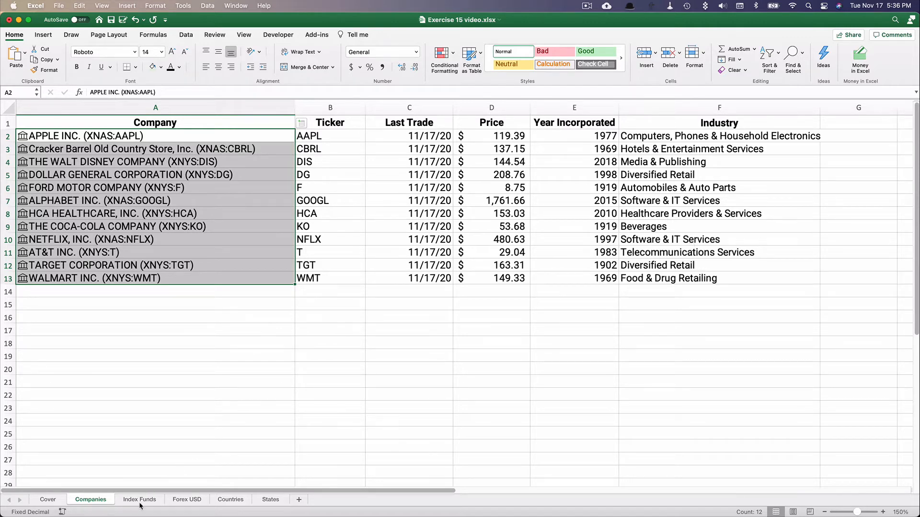
# On the Index Funds sheet, convert the fund symbols to Stocks and add their Ticker symbols
pyautogui.click(139, 499)
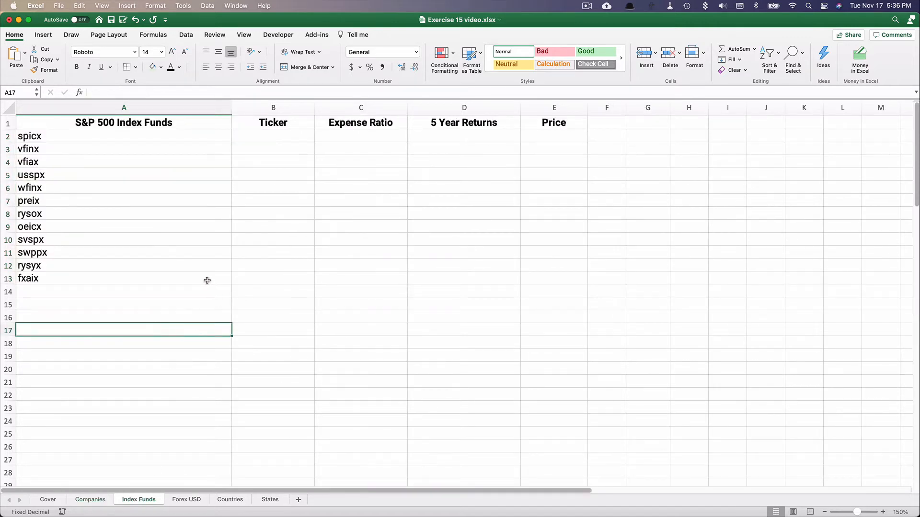
pyautogui.moveTo(37, 149)
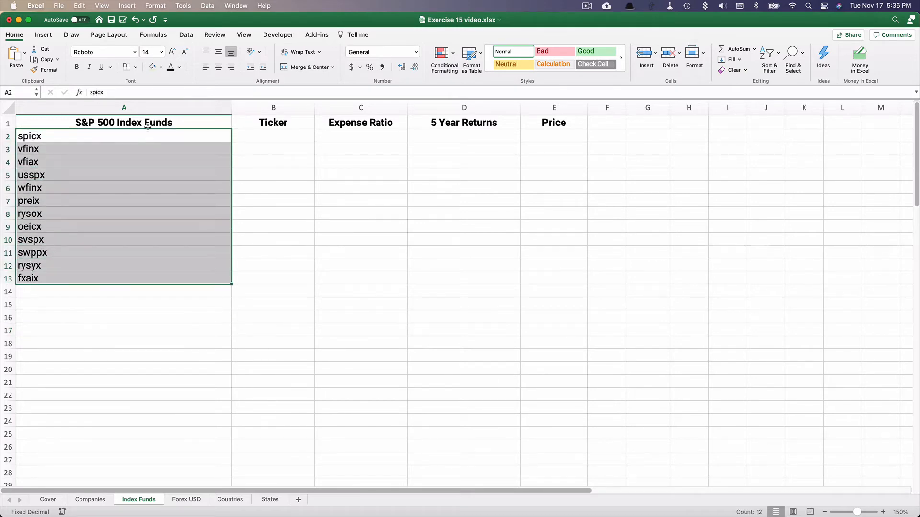
pyautogui.click(185, 35)
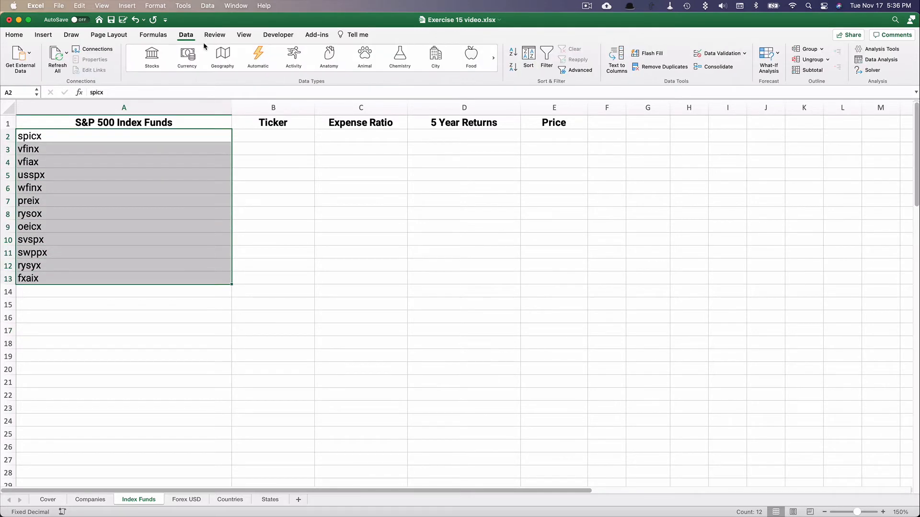
pyautogui.click(152, 57)
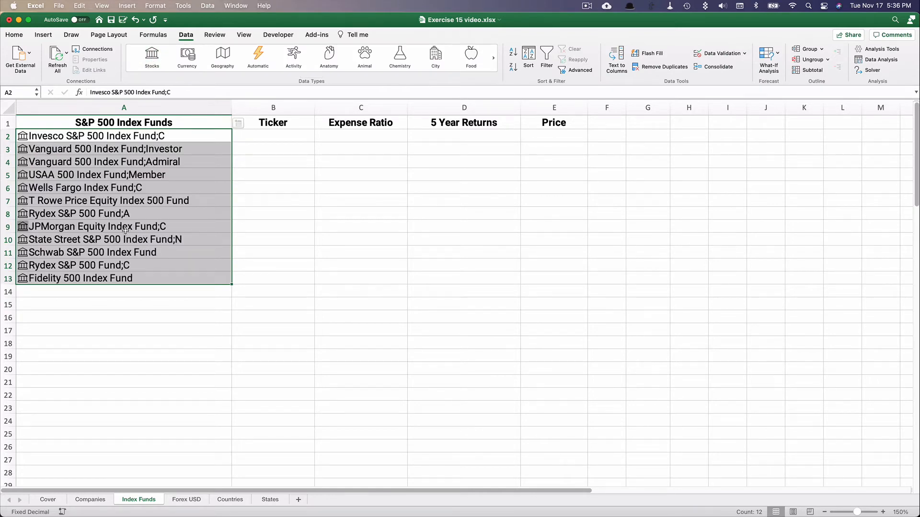
pyautogui.moveTo(239, 127)
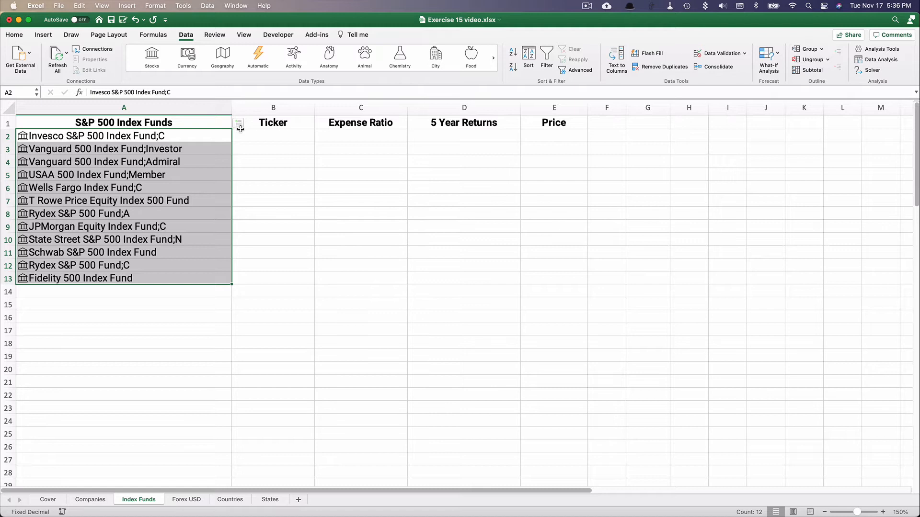
pyautogui.click(239, 122)
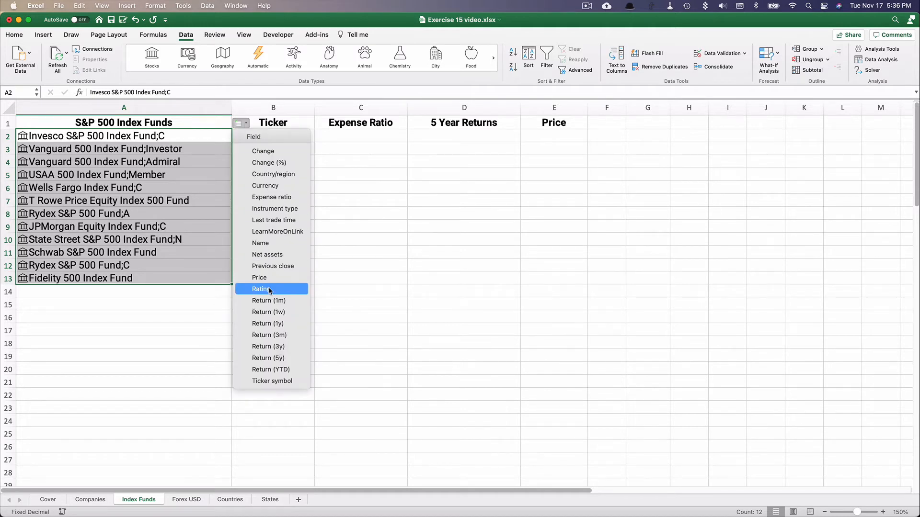
pyautogui.moveTo(271, 381)
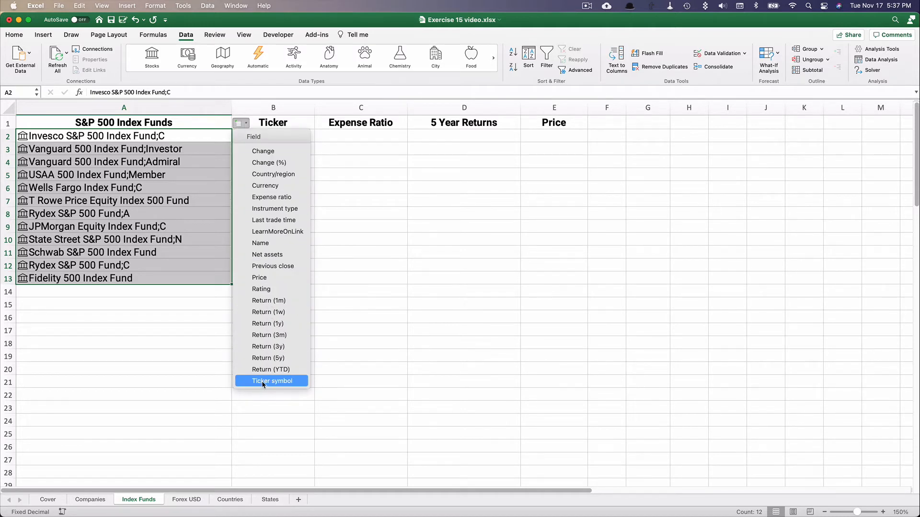
pyautogui.click(271, 381)
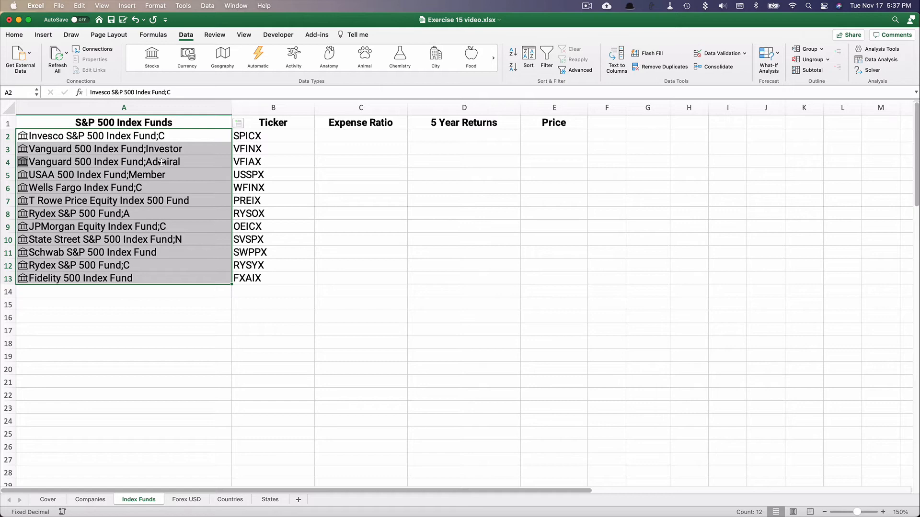
pyautogui.moveTo(88, 251)
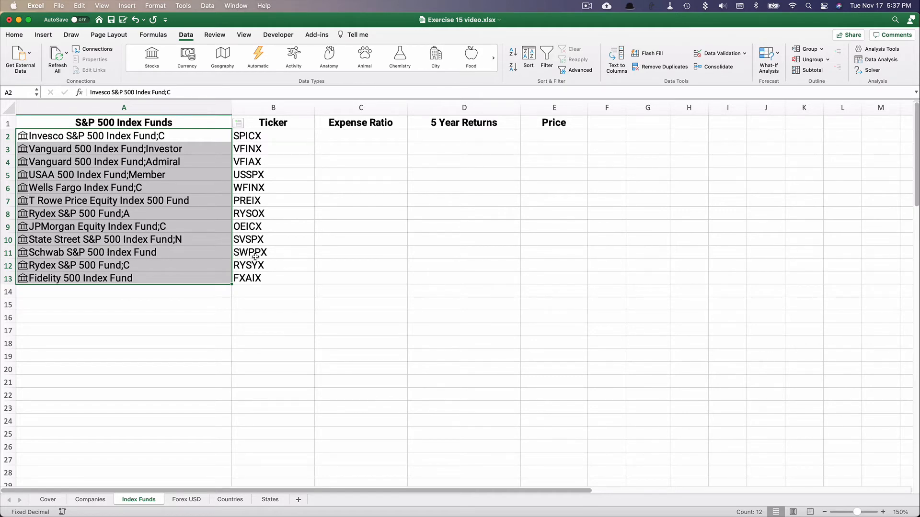
pyautogui.moveTo(245, 124)
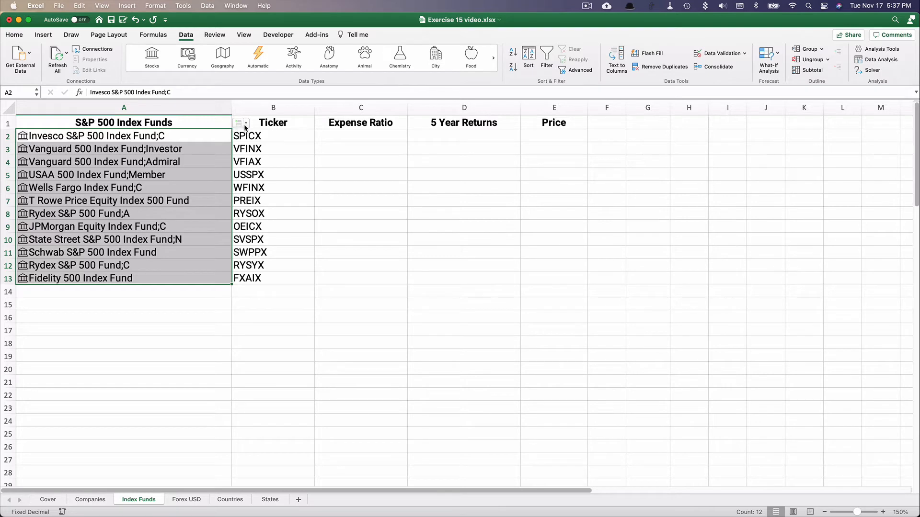
# Add each fund's expense ratio (1.31% to 0.02%) and check the formula in C13
pyautogui.click(240, 123)
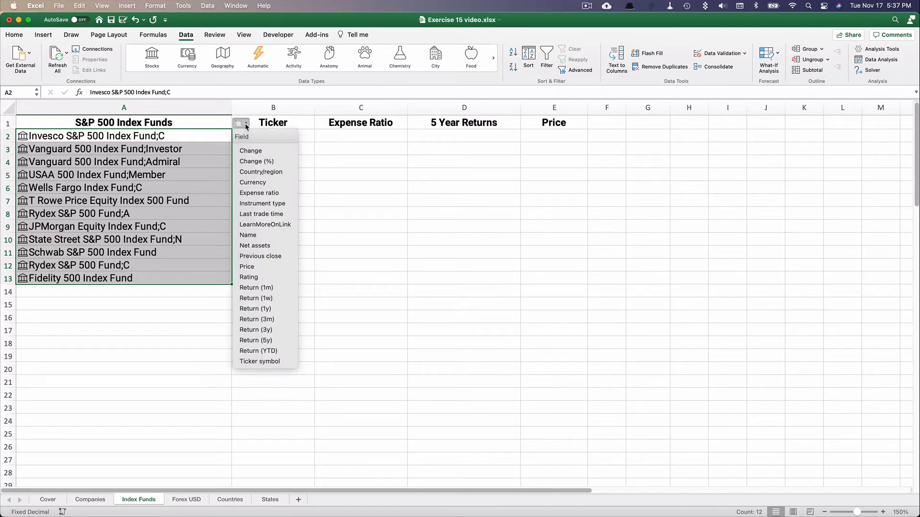
pyautogui.moveTo(259, 192)
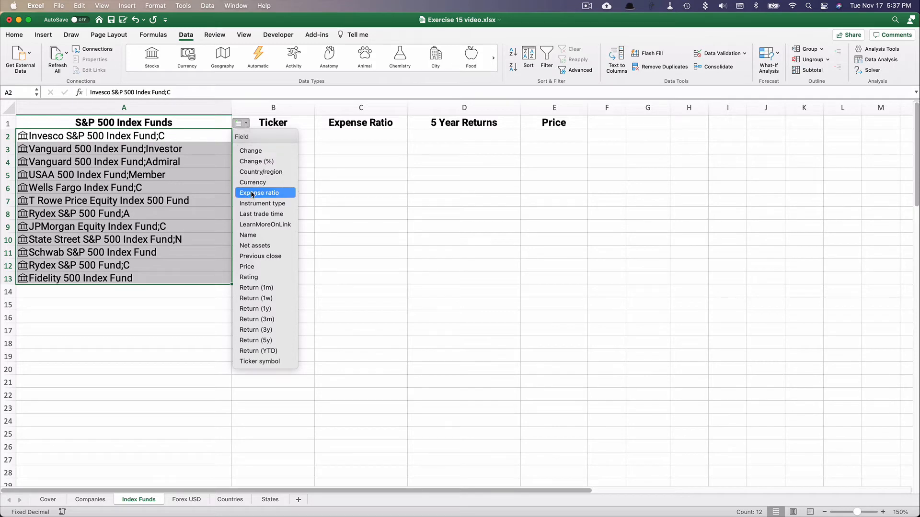
pyautogui.click(259, 192)
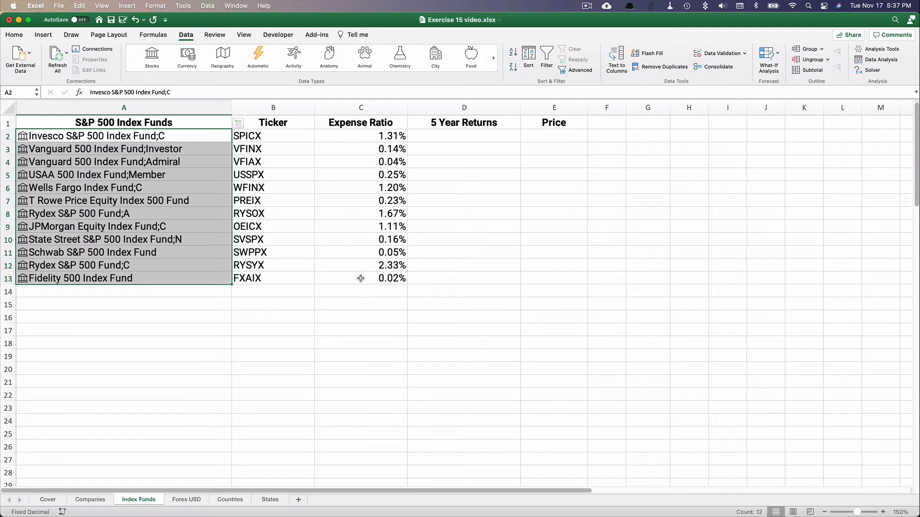
pyautogui.click(360, 277)
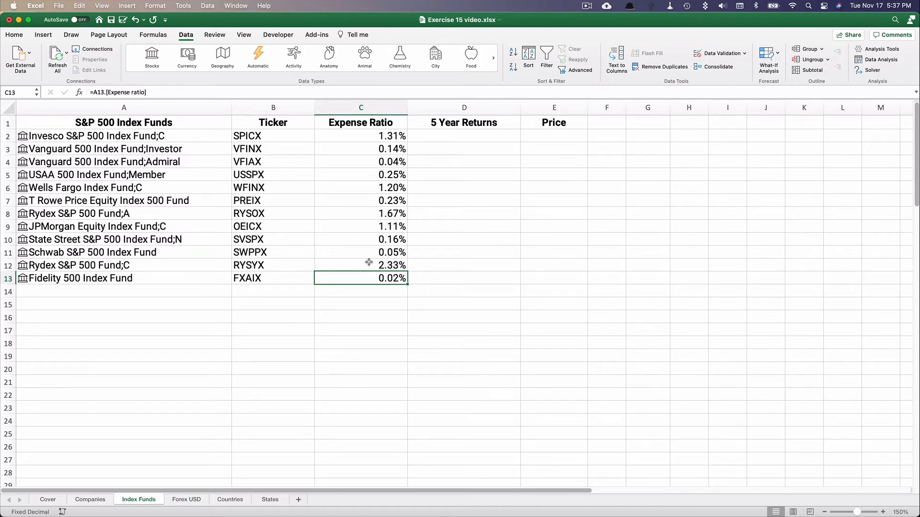
pyautogui.click(361, 253)
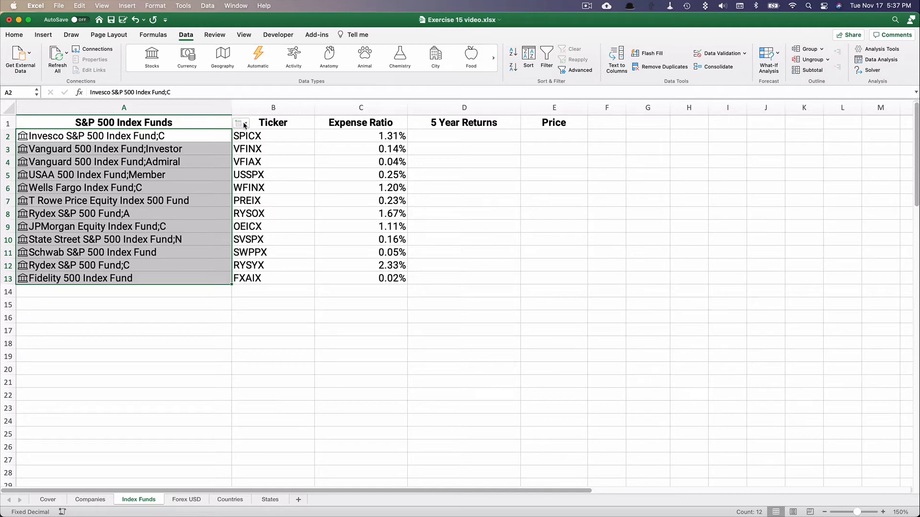
# Add each fund's five-year return, formatted as a percentage with three decimals
pyautogui.click(240, 122)
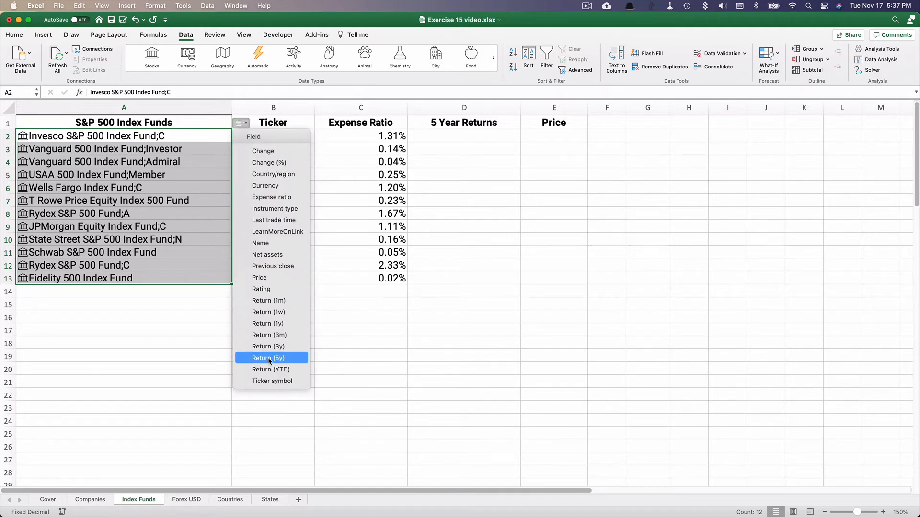
pyautogui.click(268, 358)
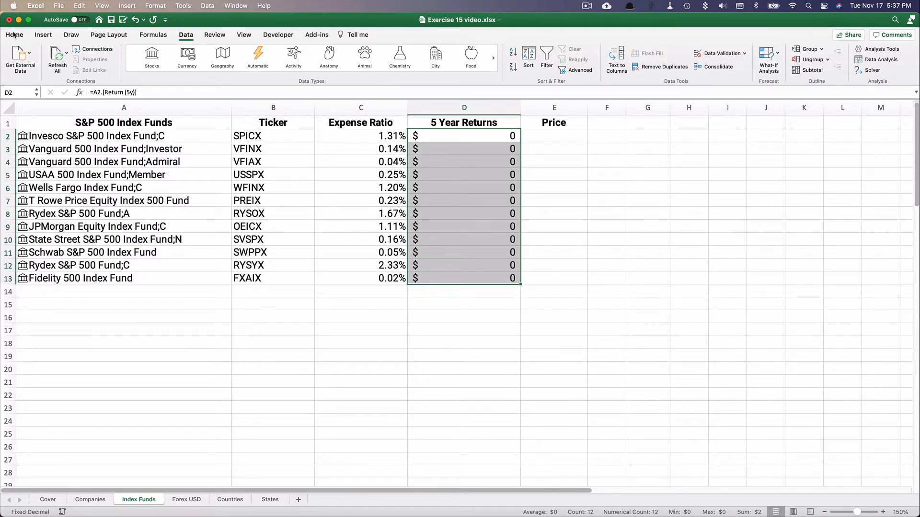
pyautogui.click(13, 34)
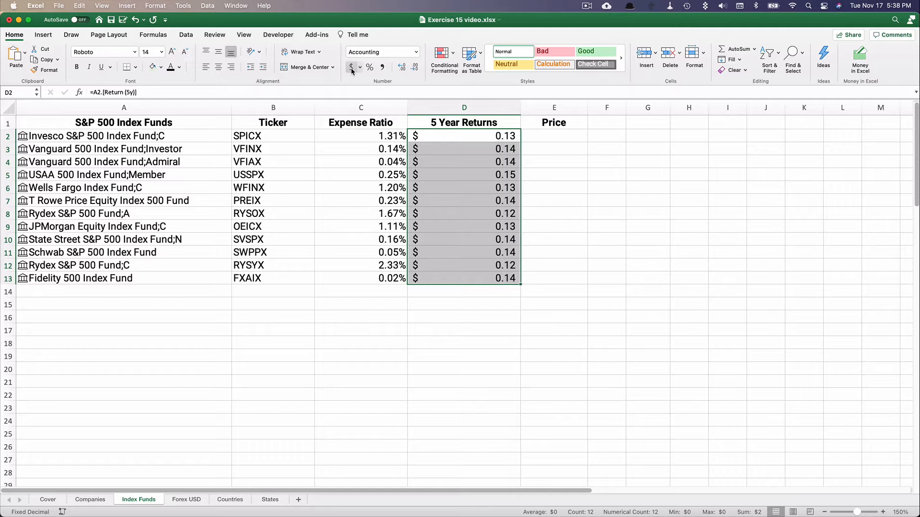
pyautogui.click(369, 67)
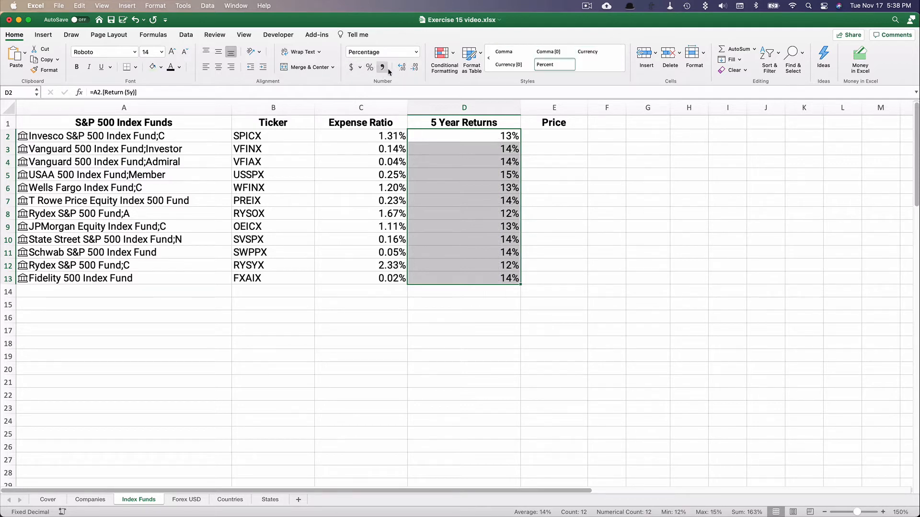
pyautogui.click(402, 67)
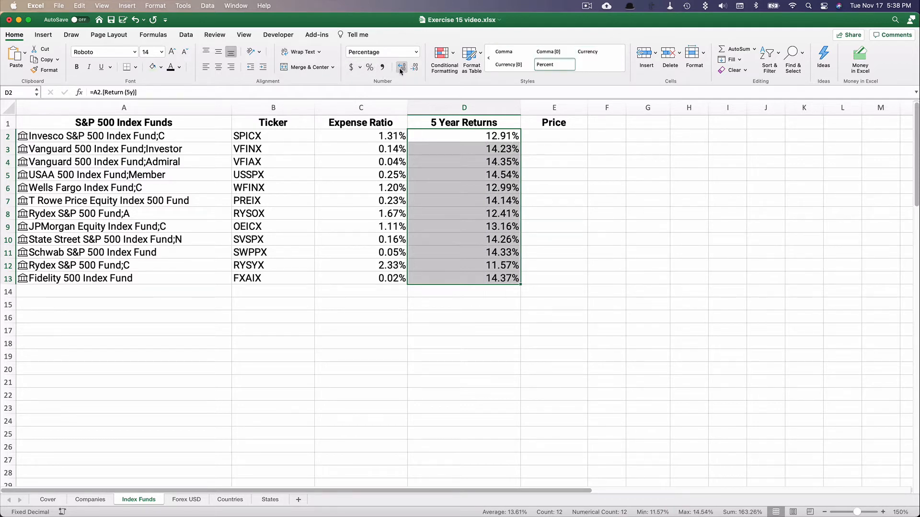
pyautogui.click(401, 66)
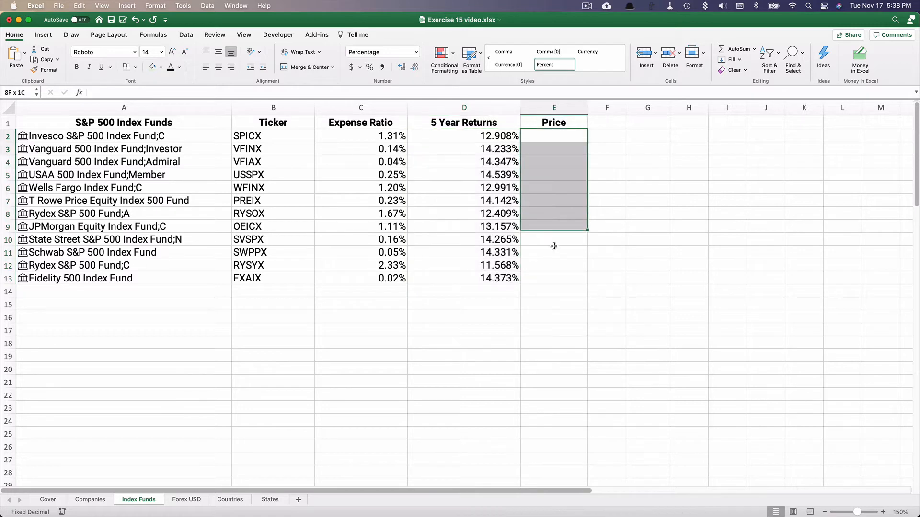
# Remove the accidentally inserted Instrument type column
pyautogui.click(350, 67)
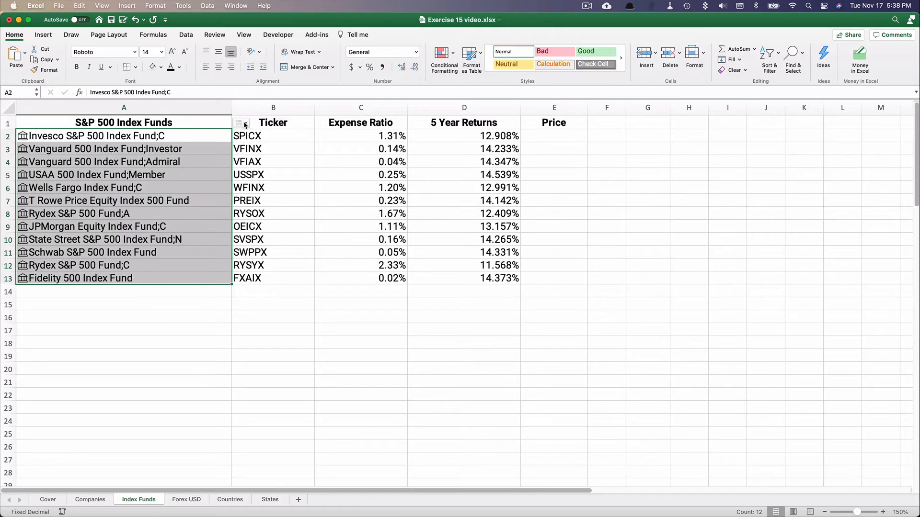
pyautogui.click(241, 123)
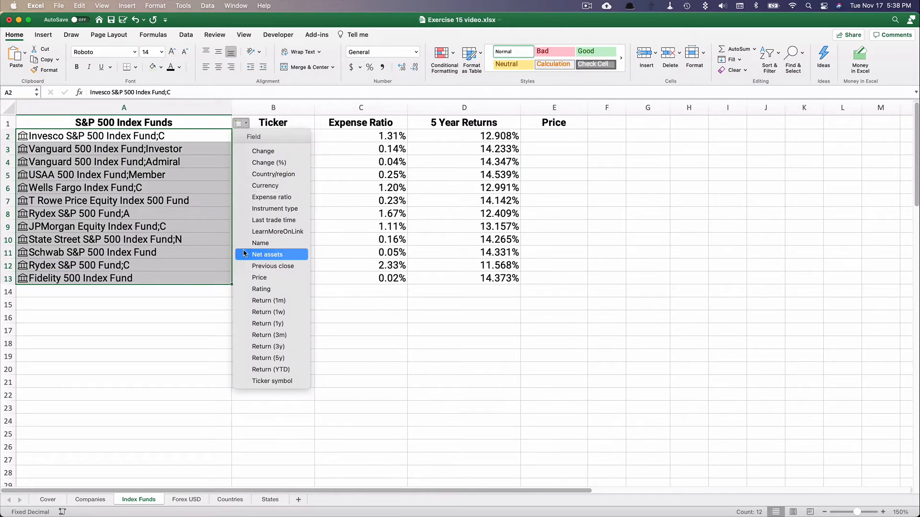
pyautogui.moveTo(263, 151)
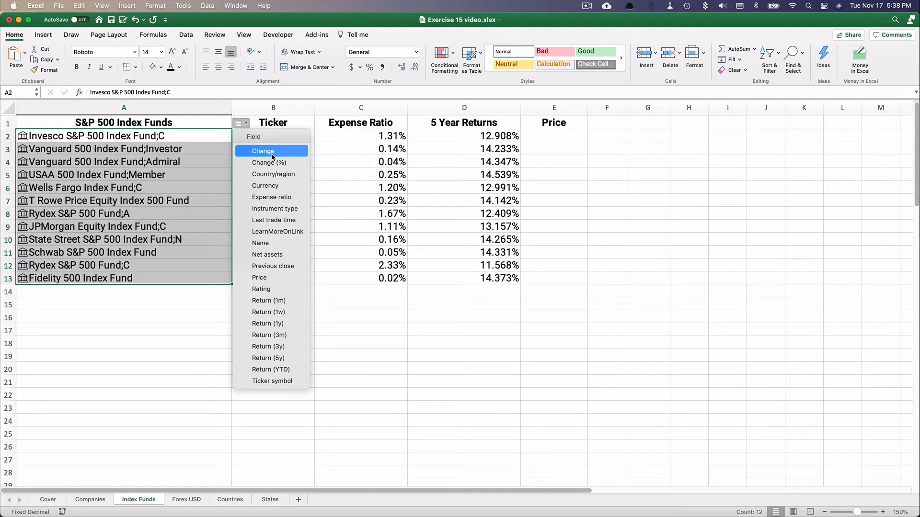
pyautogui.moveTo(271, 209)
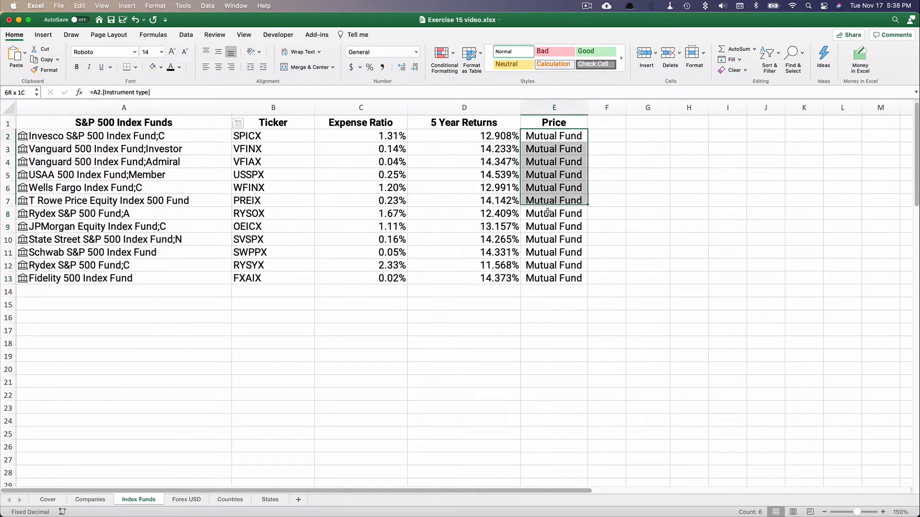
pyautogui.press('Delete')
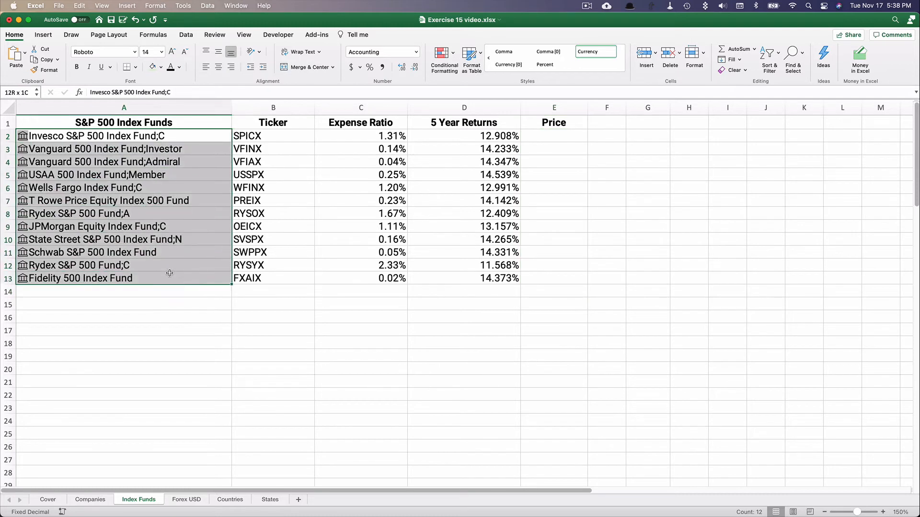
# Add each fund's current price ($37.42 to $126.01) in column E, then go to Forex USD
pyautogui.click(240, 122)
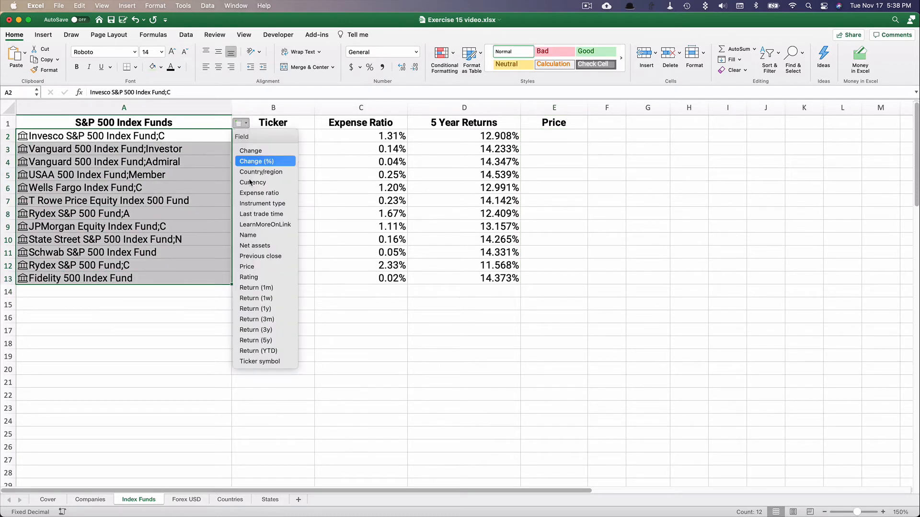
pyautogui.moveTo(246, 267)
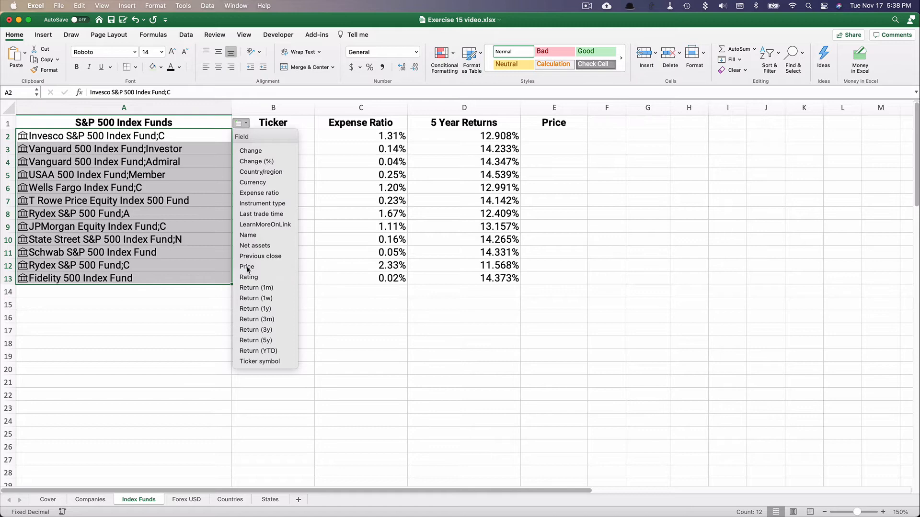
pyautogui.click(246, 266)
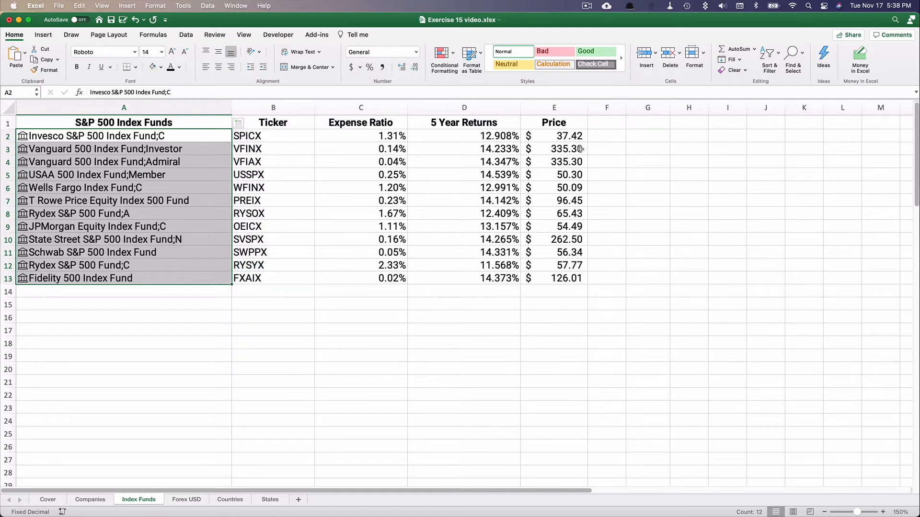
pyautogui.moveTo(576, 253)
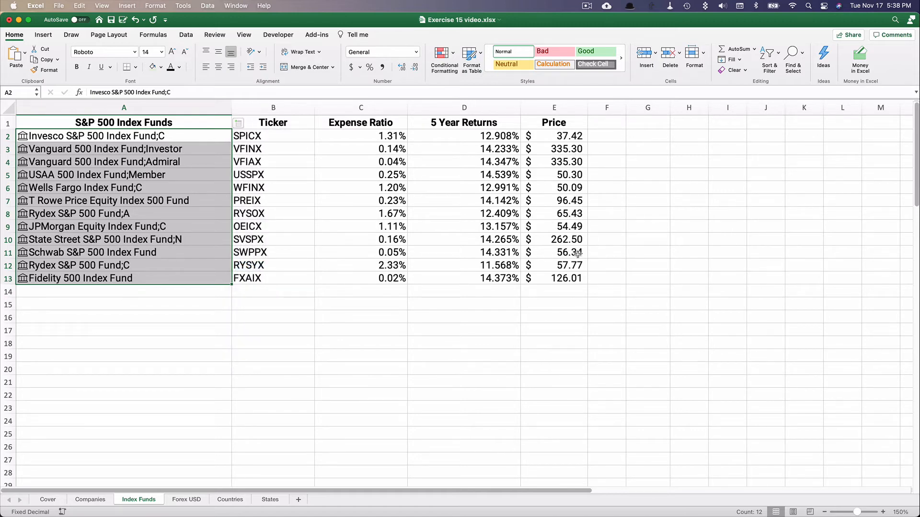
pyautogui.moveTo(475, 226)
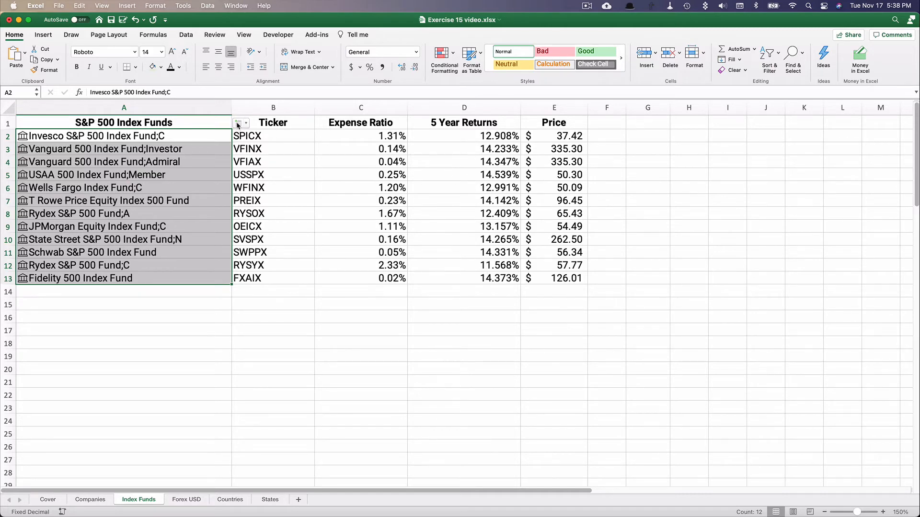
pyautogui.click(240, 122)
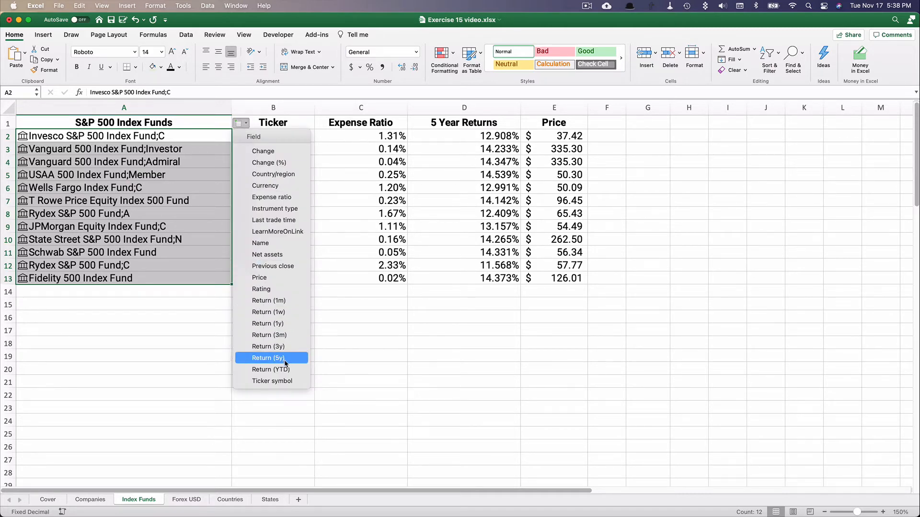
pyautogui.moveTo(261, 288)
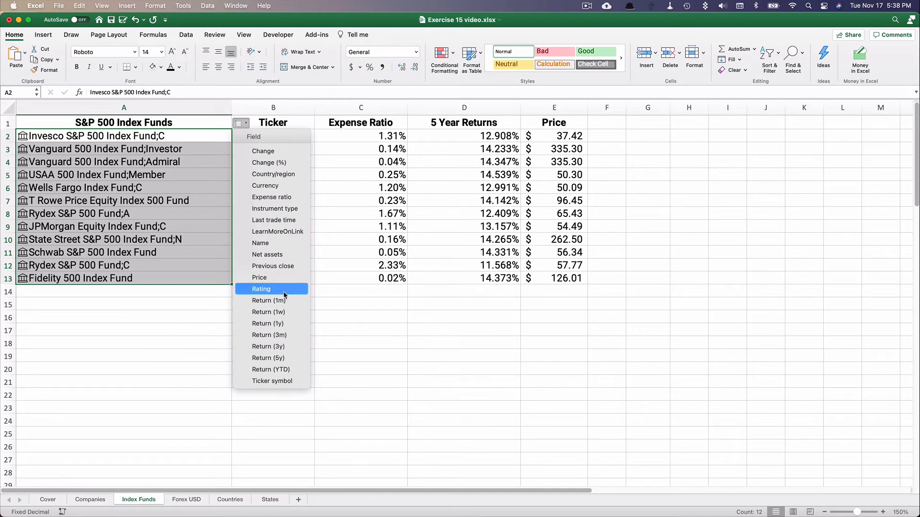
pyautogui.moveTo(272, 253)
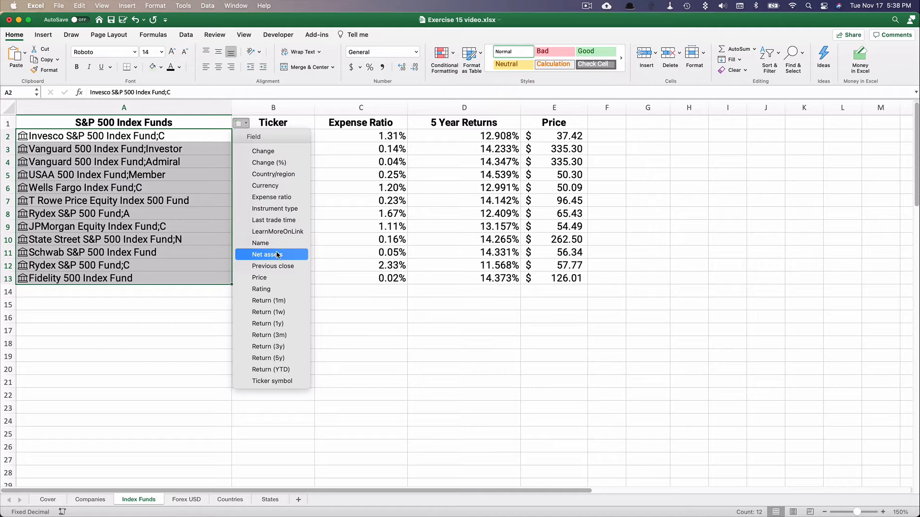
pyautogui.moveTo(199, 472)
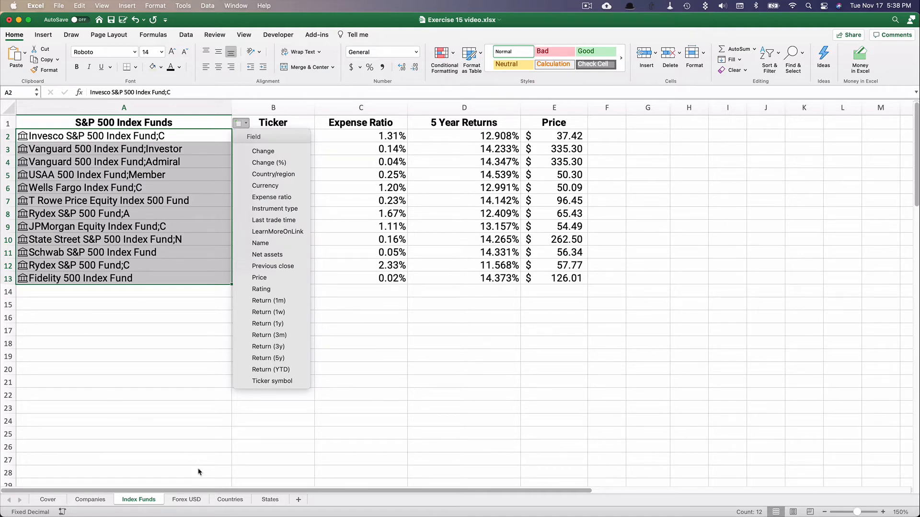
pyautogui.click(187, 499)
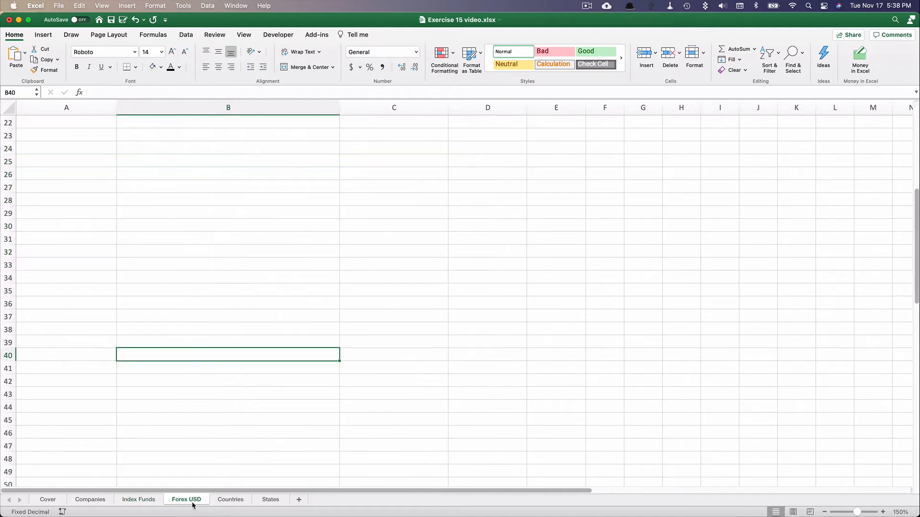
# Convert the currency pairs in A2:A7 to the Currency data type
pyautogui.scroll(3)
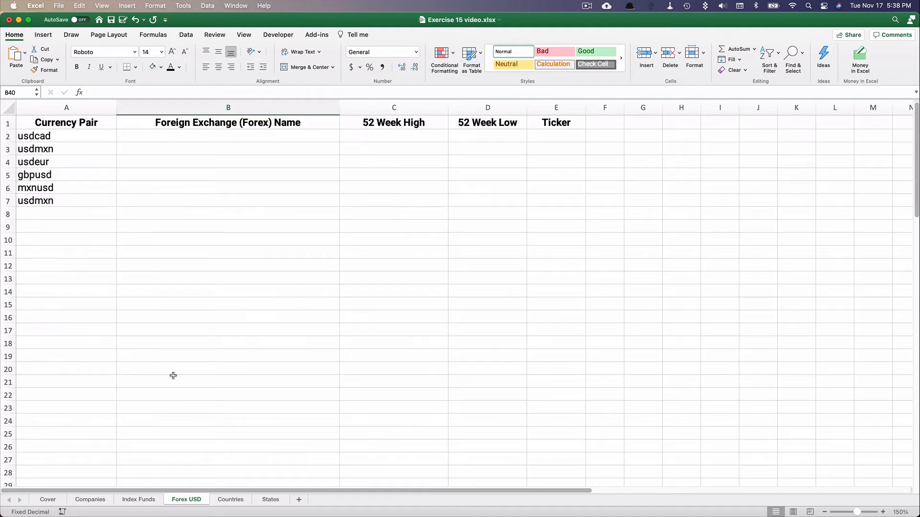
pyautogui.moveTo(152, 235)
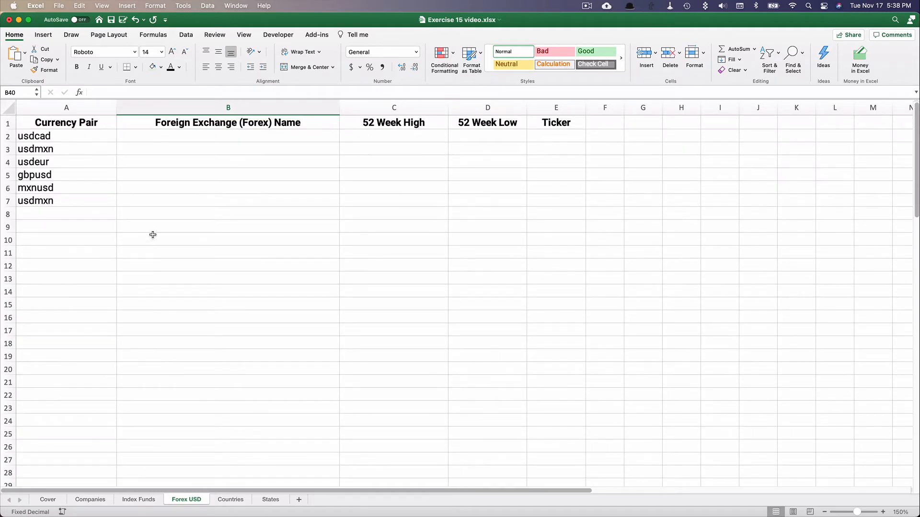
pyautogui.moveTo(106, 182)
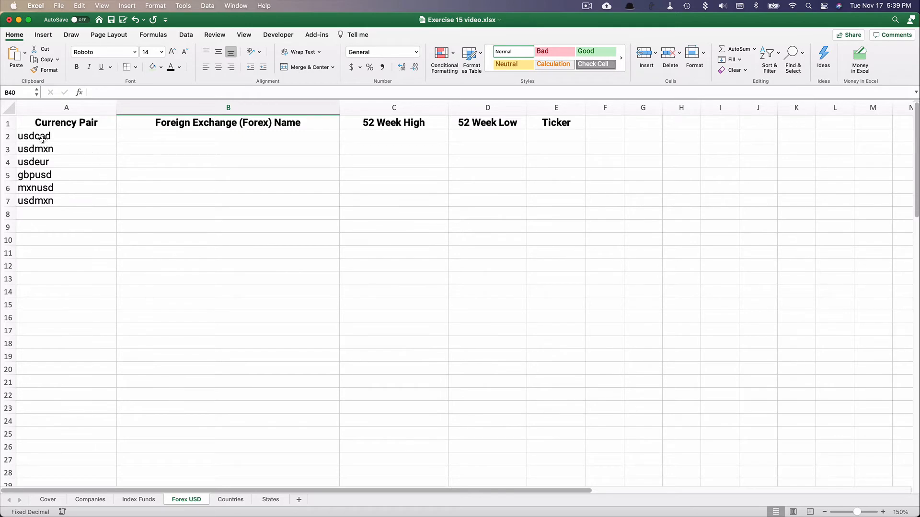
pyautogui.moveTo(66, 136); pyautogui.dragTo(65, 201)
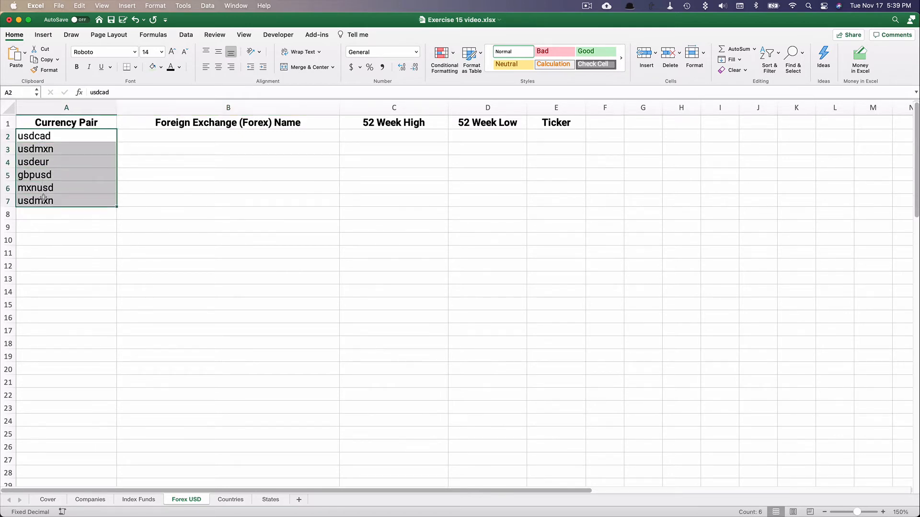
pyautogui.click(207, 34)
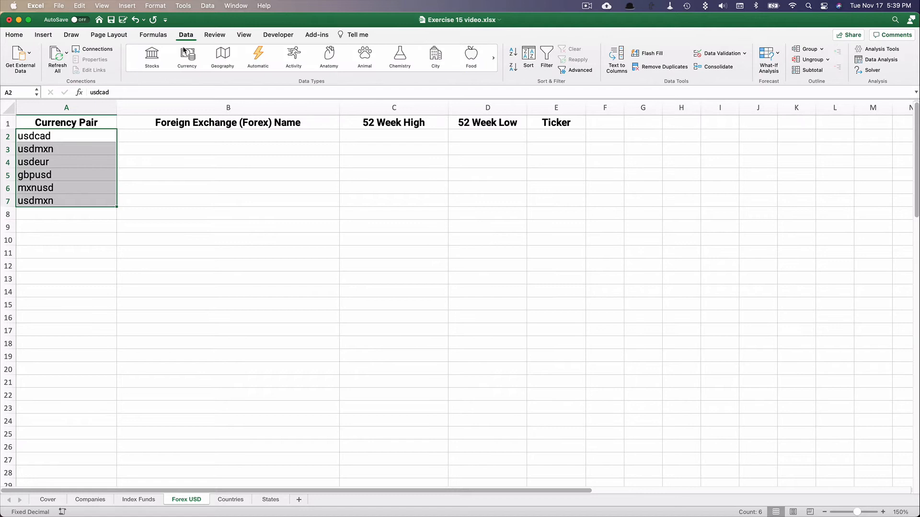
pyautogui.moveTo(186, 57)
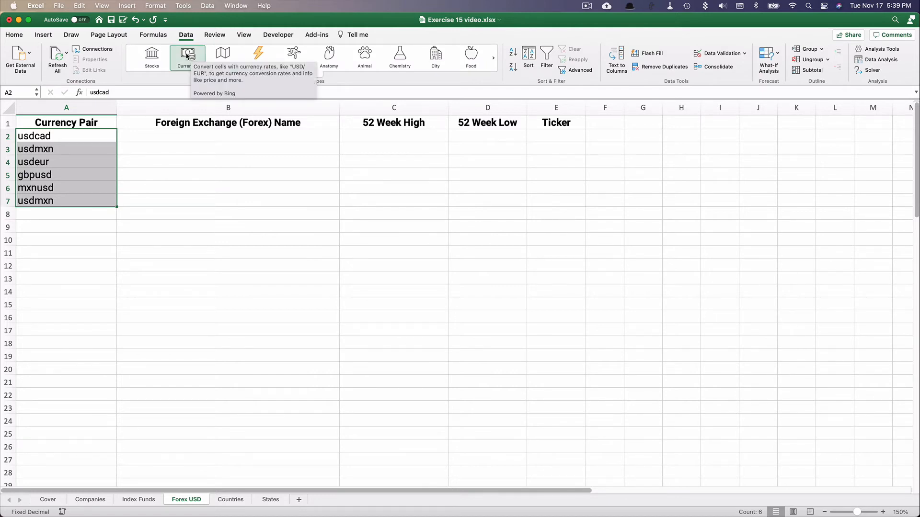
pyautogui.moveTo(151, 57)
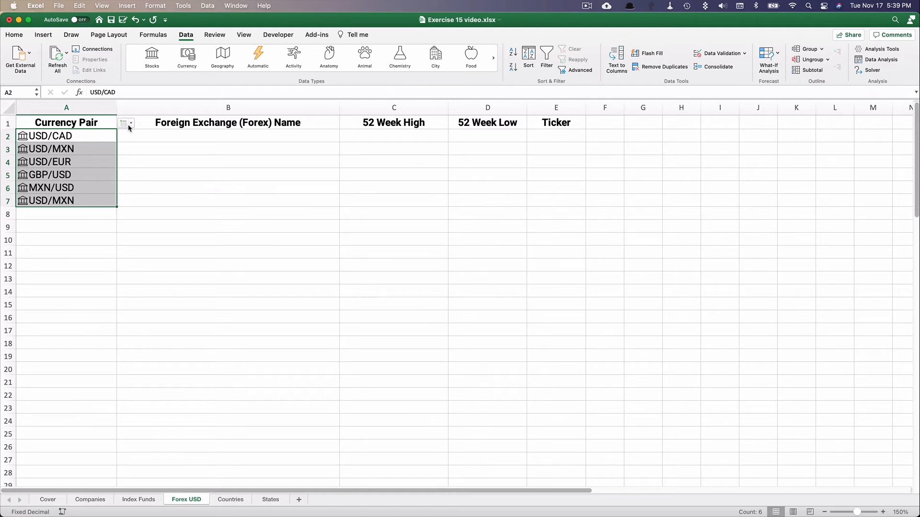
pyautogui.click(125, 123)
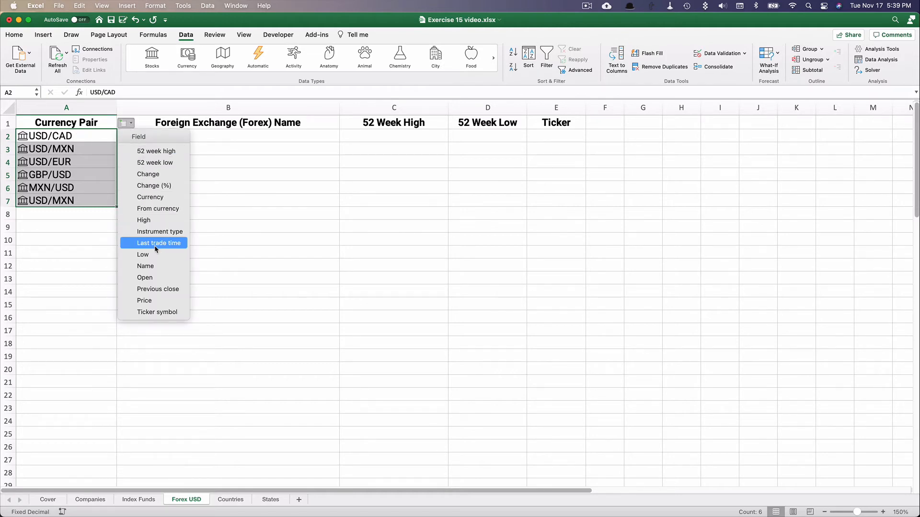
# Add forex name, 52-week high, ticker symbol and current price columns for each currency pair
pyautogui.click(144, 266)
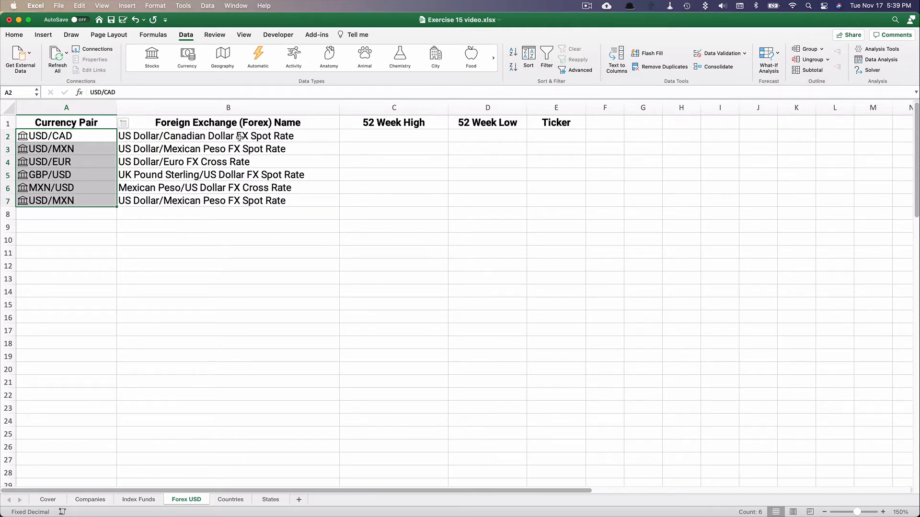
pyautogui.moveTo(132, 163)
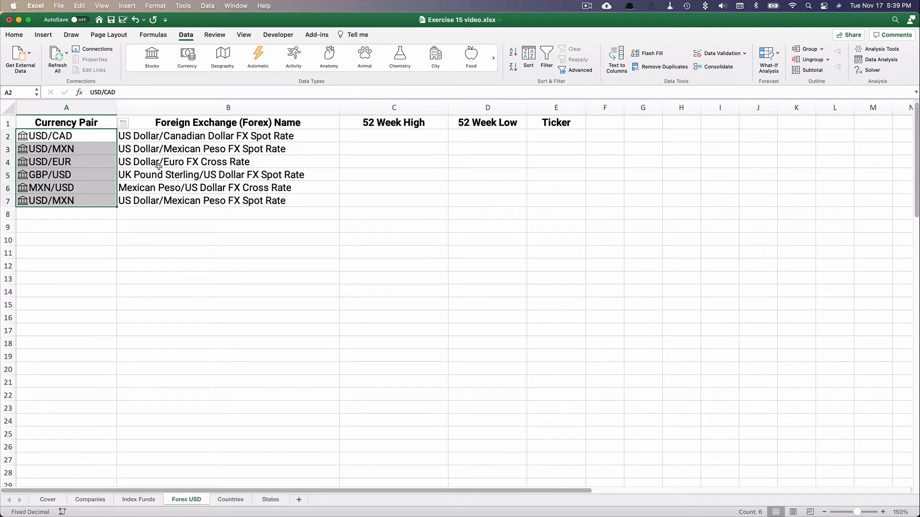
pyautogui.moveTo(151, 188)
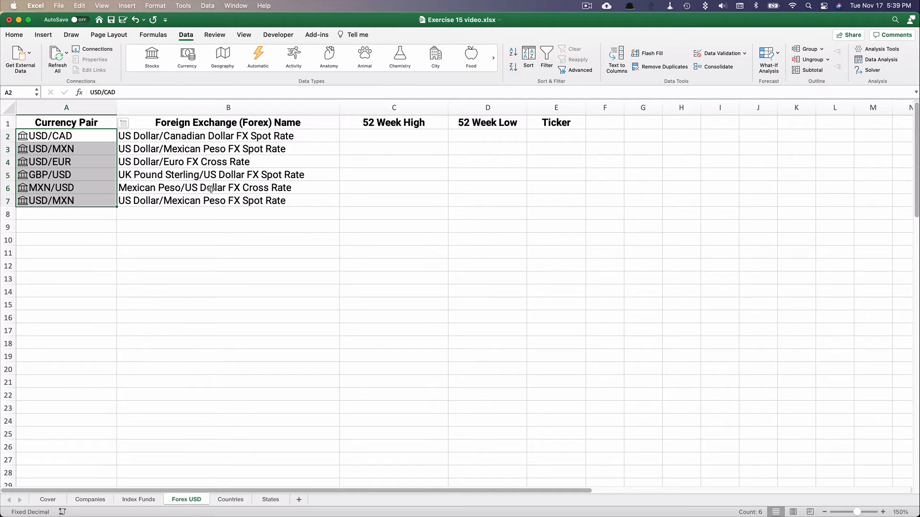
pyautogui.moveTo(197, 195)
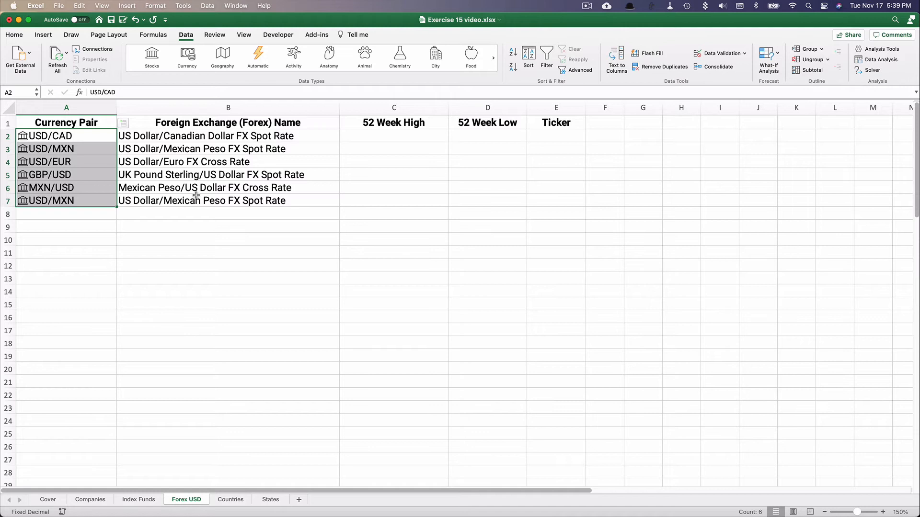
pyautogui.moveTo(130, 123)
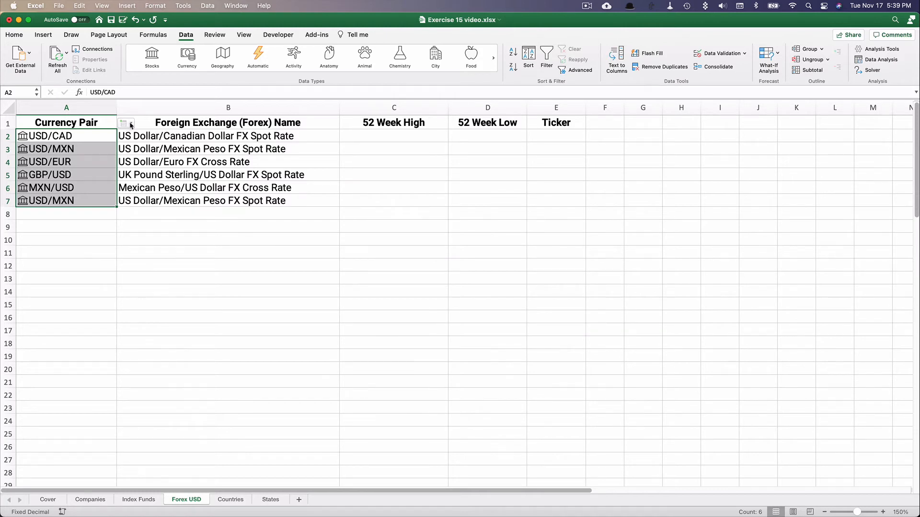
pyautogui.click(125, 123)
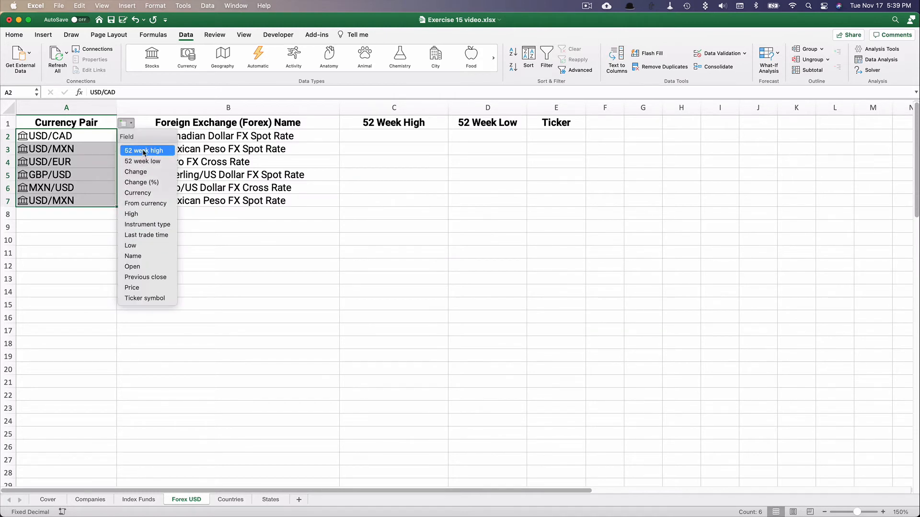
pyautogui.click(143, 150)
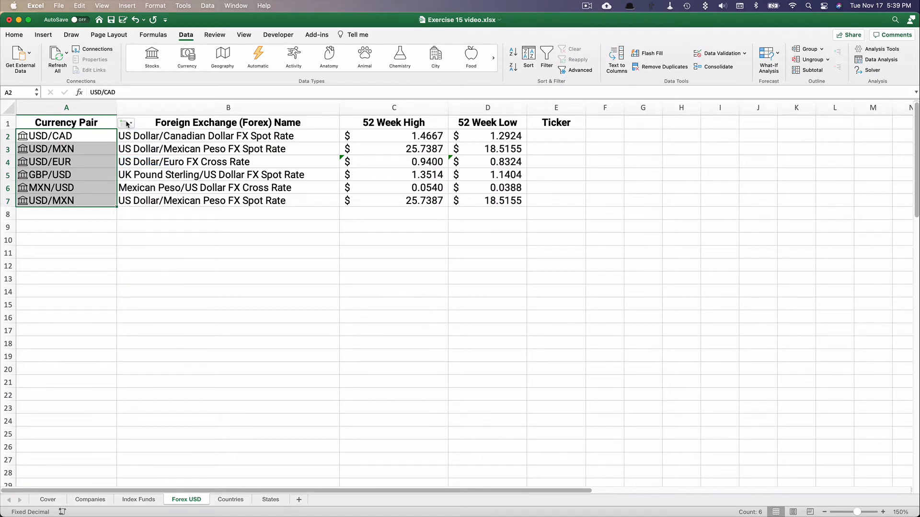
pyautogui.click(125, 123)
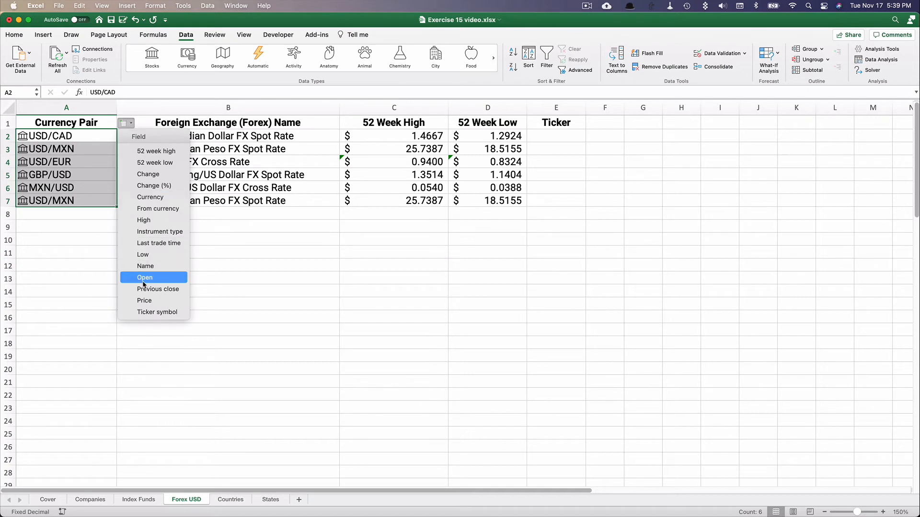
pyautogui.moveTo(148, 254)
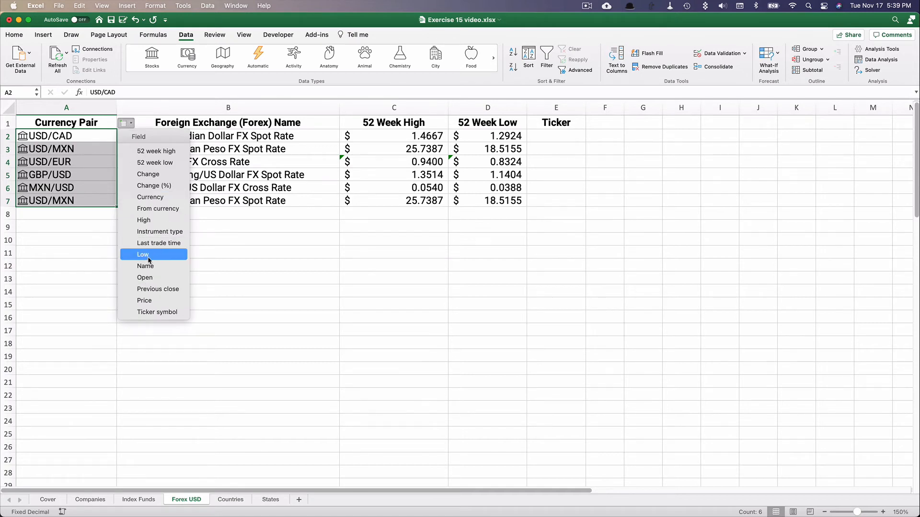
pyautogui.click(157, 312)
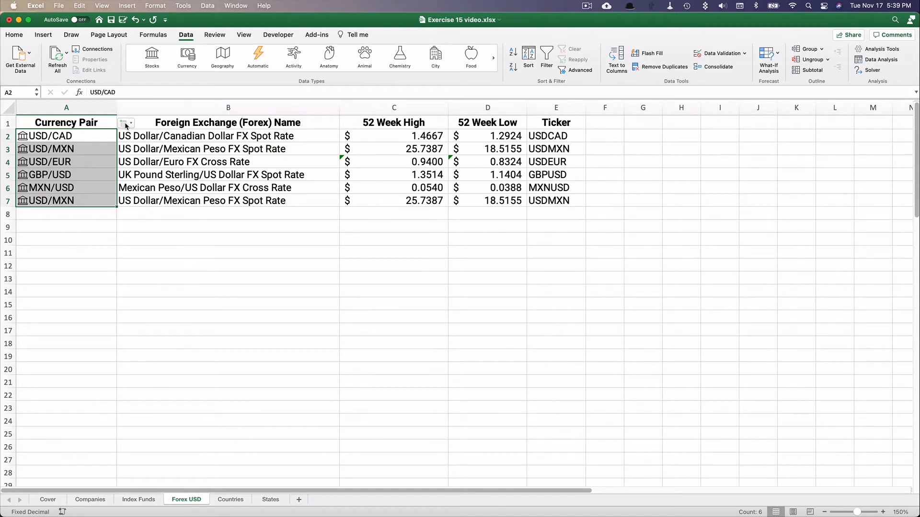
pyautogui.click(125, 123)
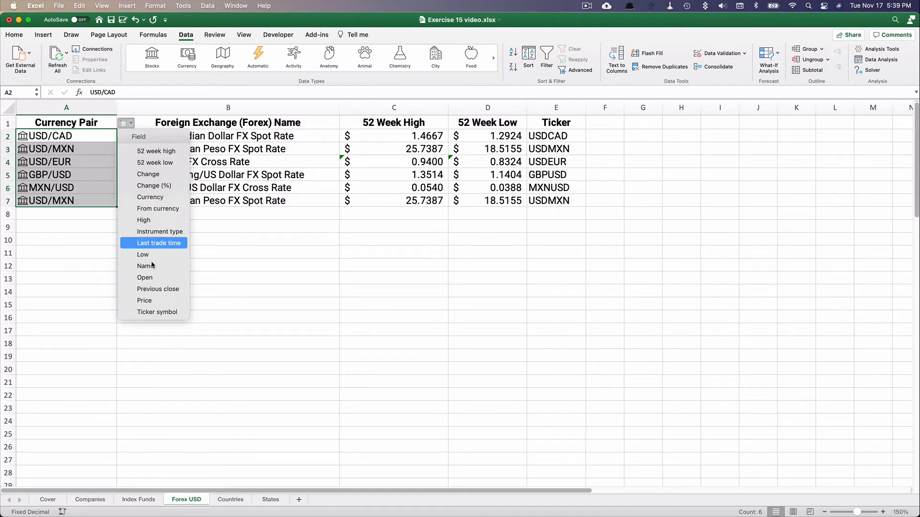
pyautogui.click(144, 300)
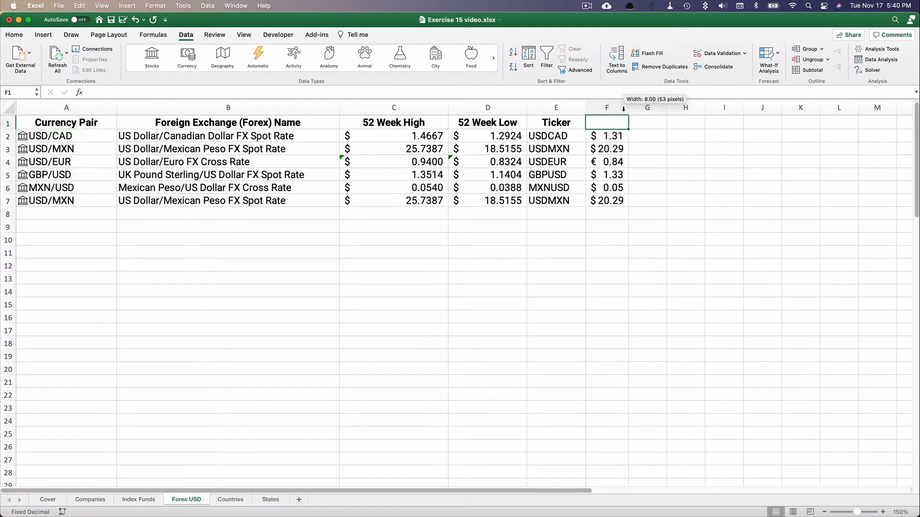
# Head column F 'Price' and apply the Ticker heading's formatting to it with Format Painter
pyautogui.write('Pr')
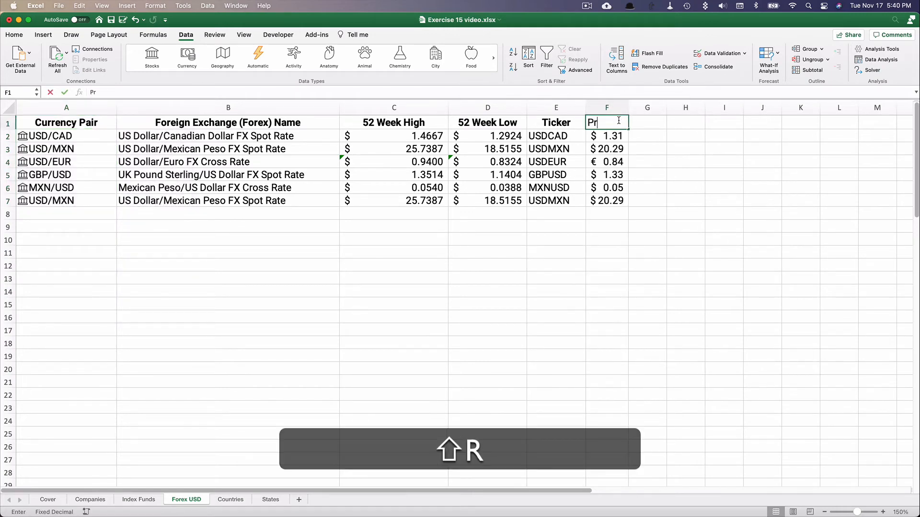
pyautogui.press('Return')
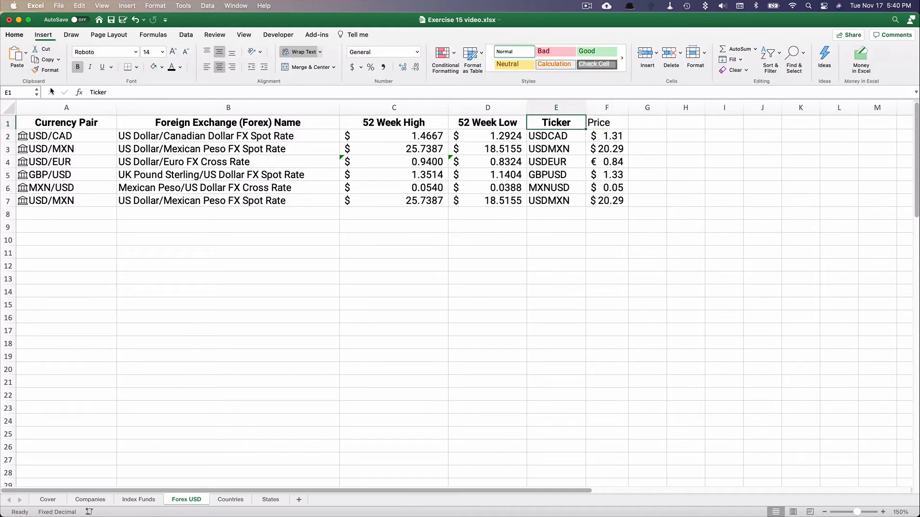
pyautogui.click(50, 70)
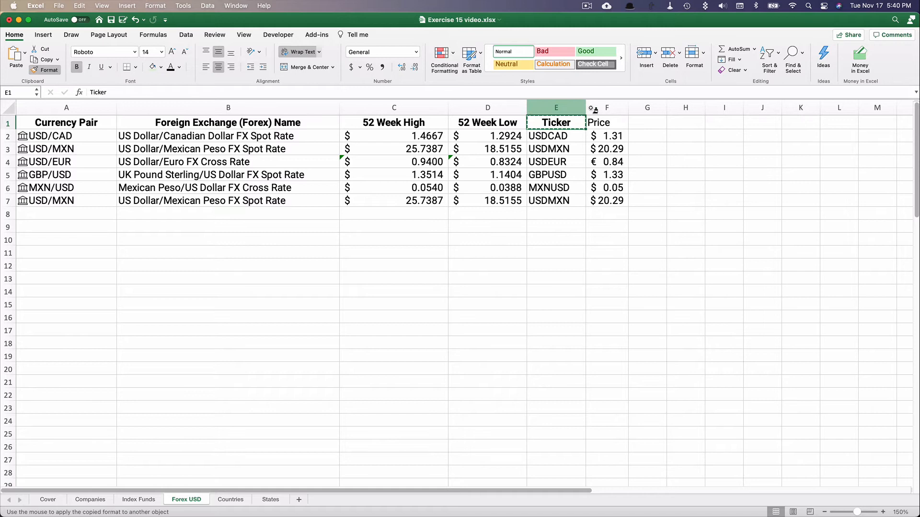
pyautogui.click(556, 252)
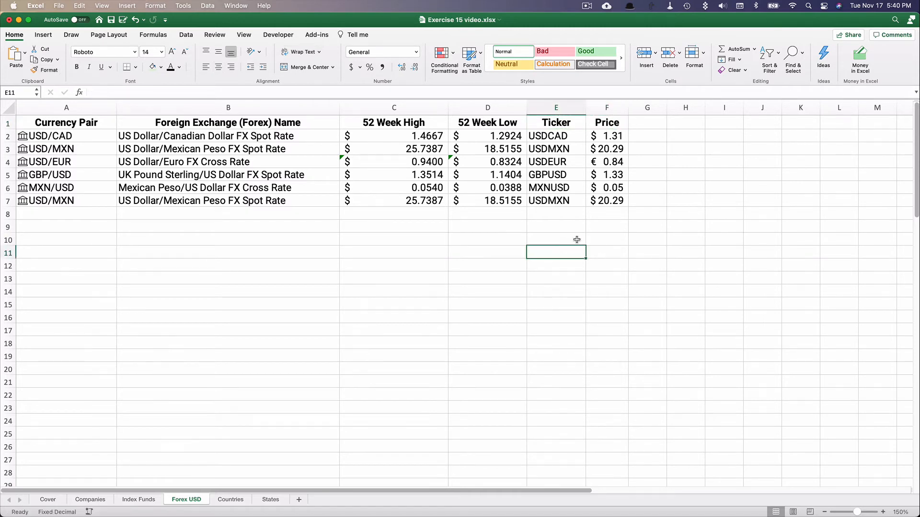
pyautogui.click(52, 187)
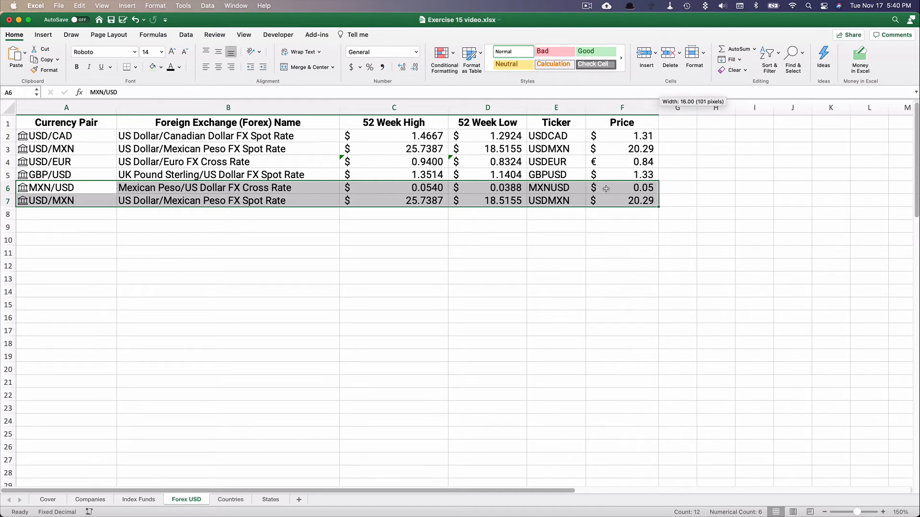
# Add each currency pair's last trade time, like 11/17/20 23:38, in column G
pyautogui.click(622, 187)
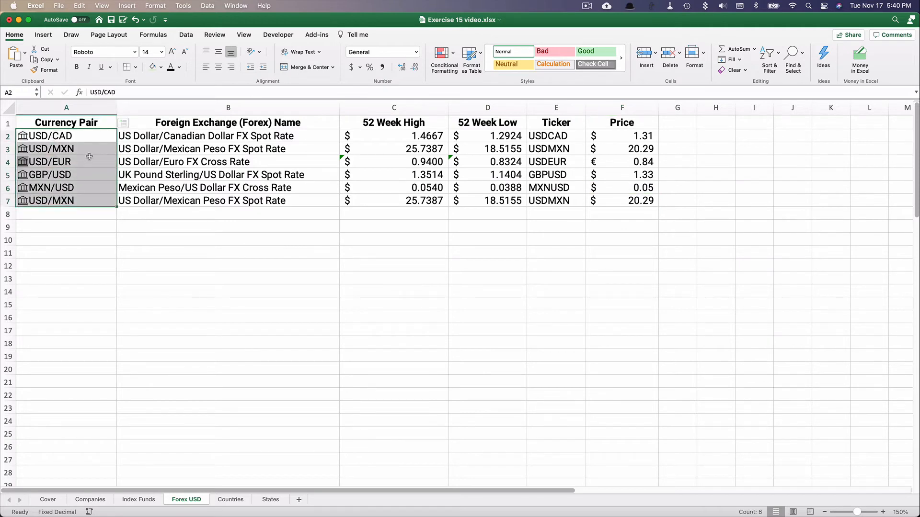
pyautogui.click(125, 123)
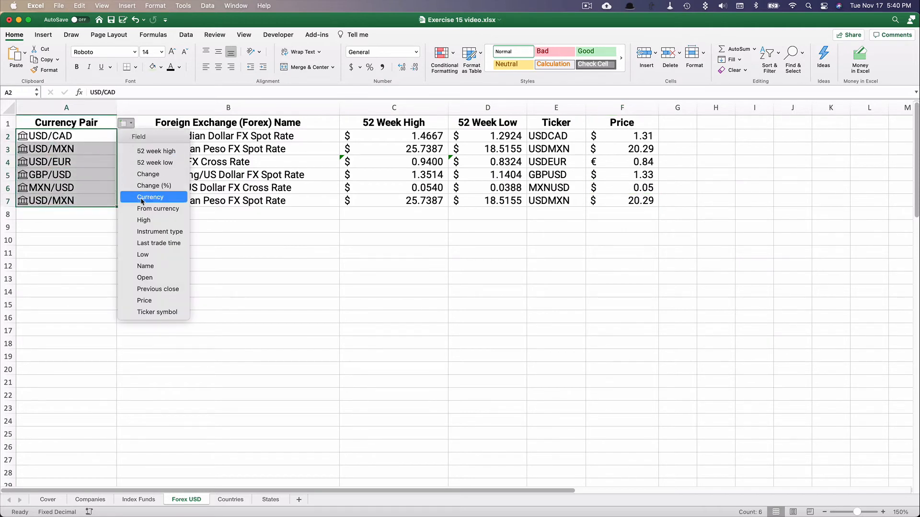
pyautogui.click(150, 197)
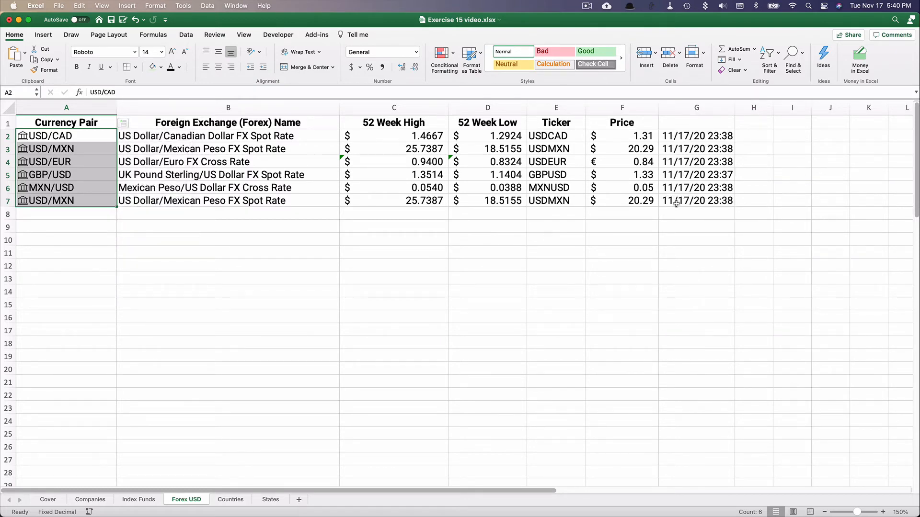
pyautogui.moveTo(714, 203)
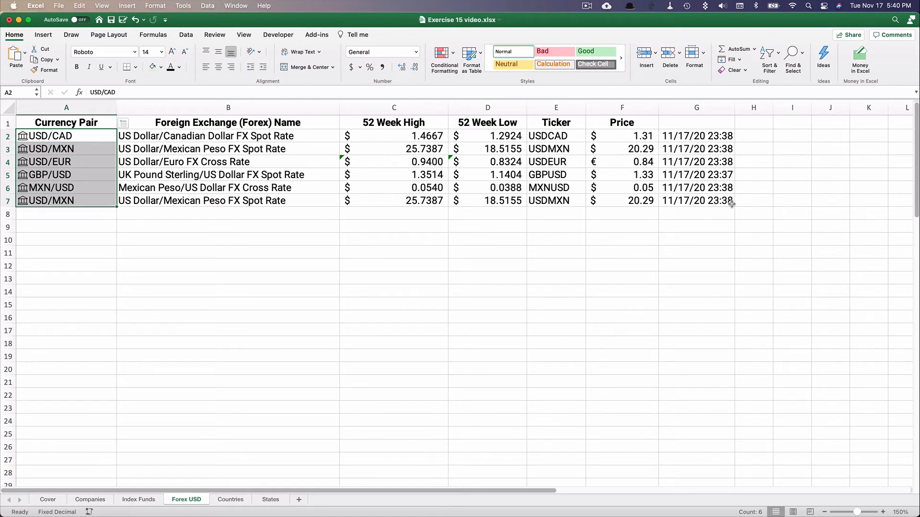
pyautogui.moveTo(717, 213)
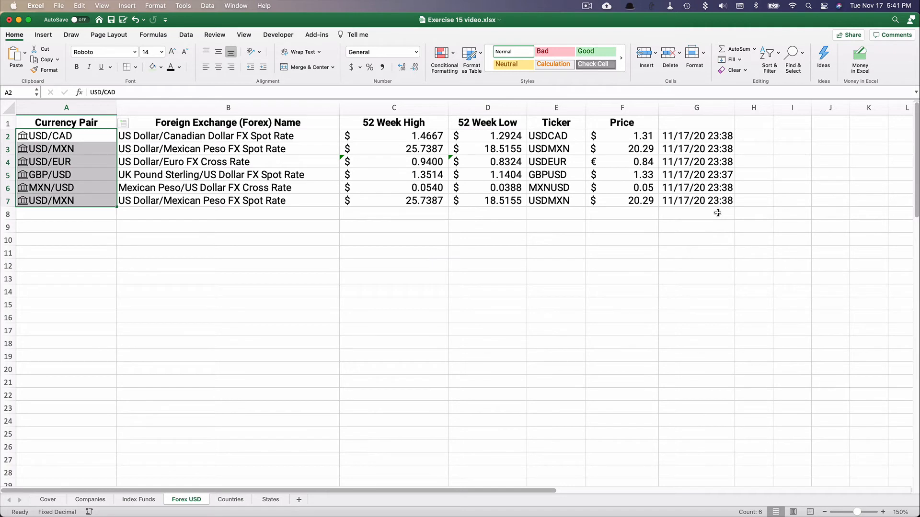
pyautogui.moveTo(678, 131)
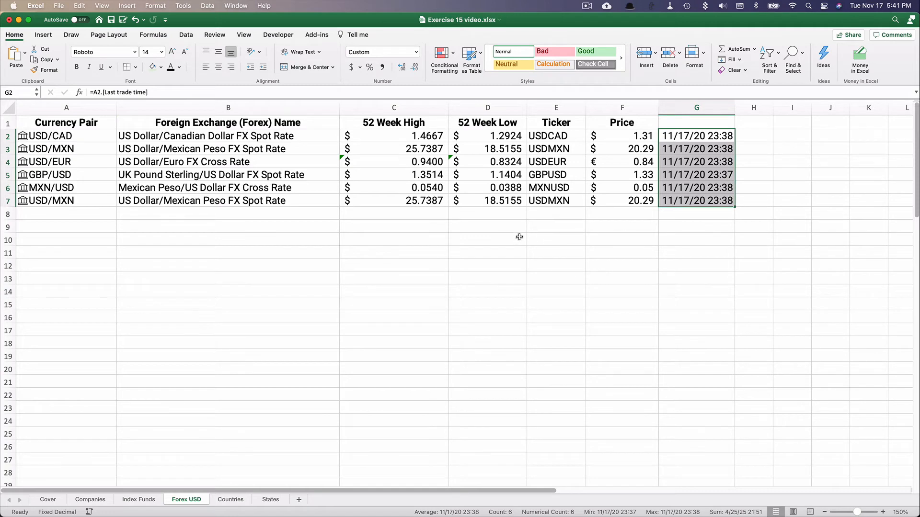
pyautogui.moveTo(113, 183)
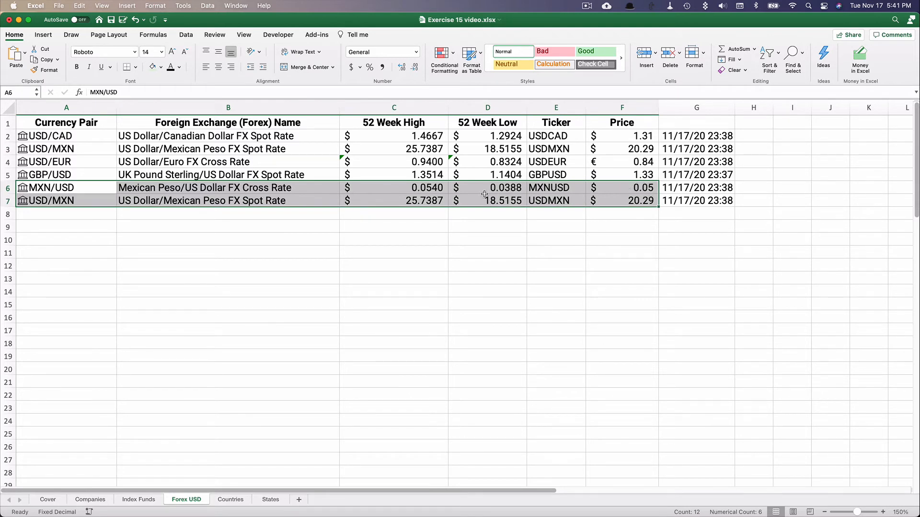
pyautogui.moveTo(645, 189)
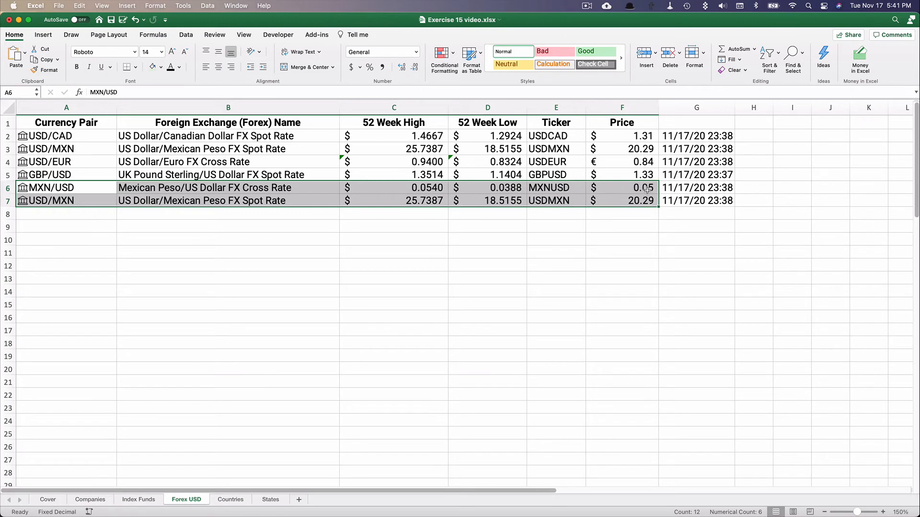
pyautogui.click(622, 200)
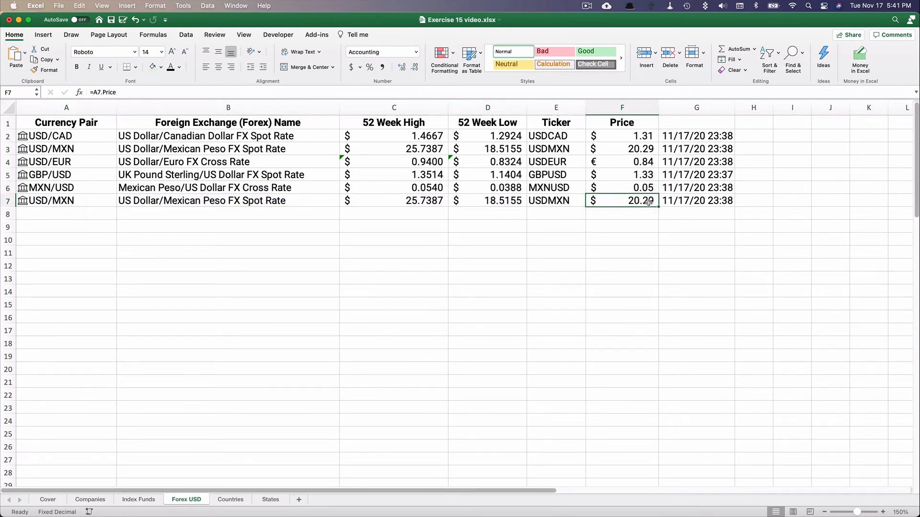
pyautogui.moveTo(66, 187); pyautogui.dragTo(228, 188)
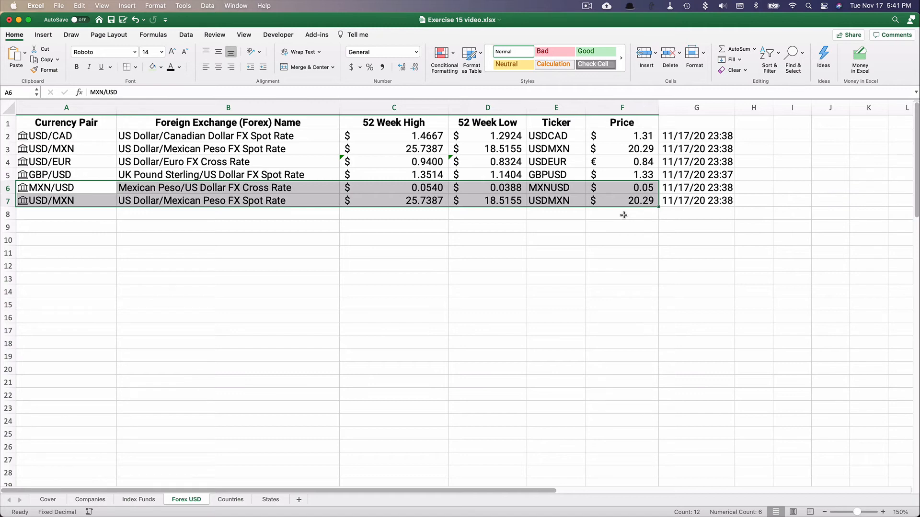
pyautogui.moveTo(359, 212)
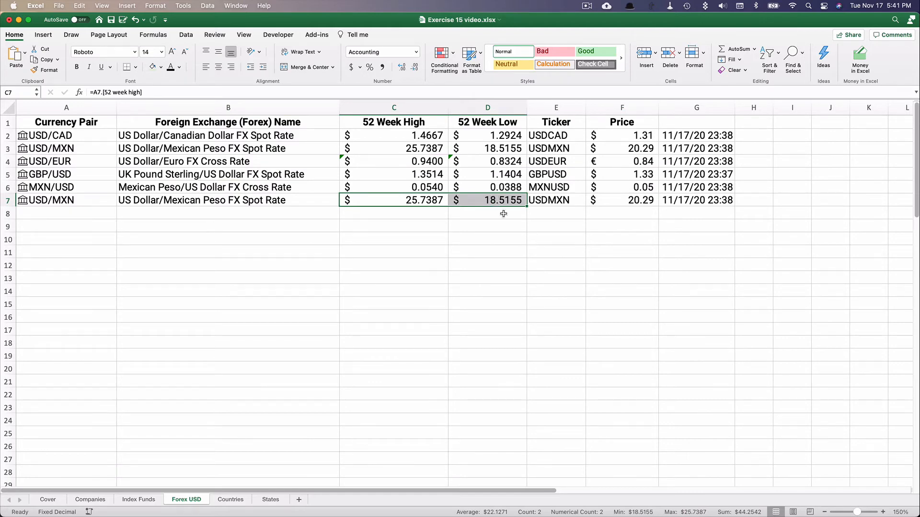
pyautogui.moveTo(423, 201)
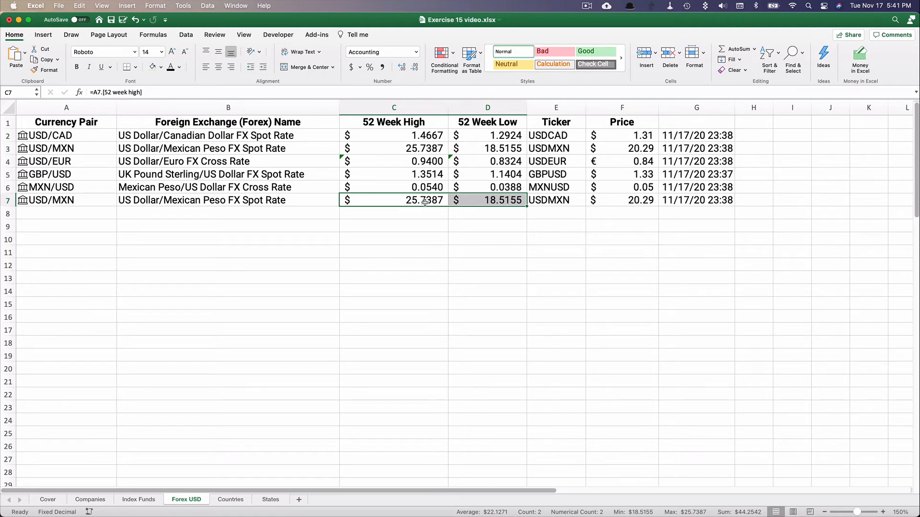
pyautogui.moveTo(407, 203)
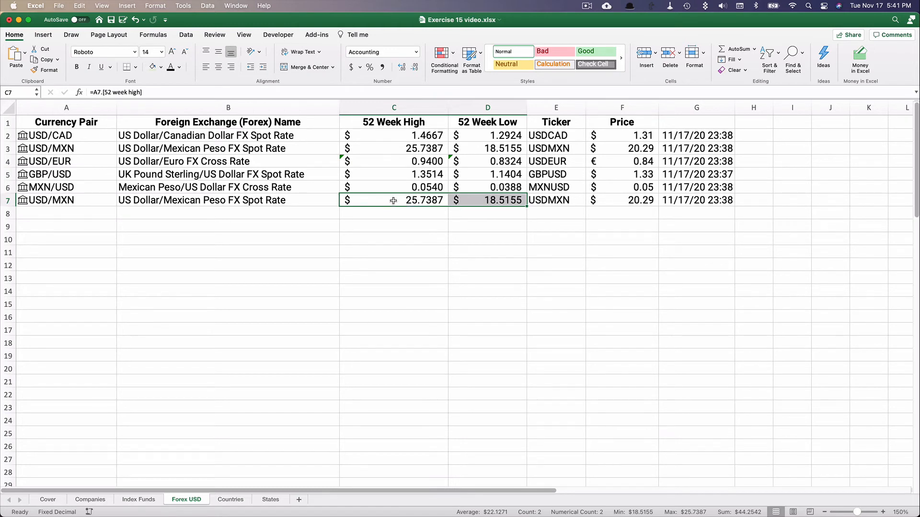
pyautogui.moveTo(186, 202)
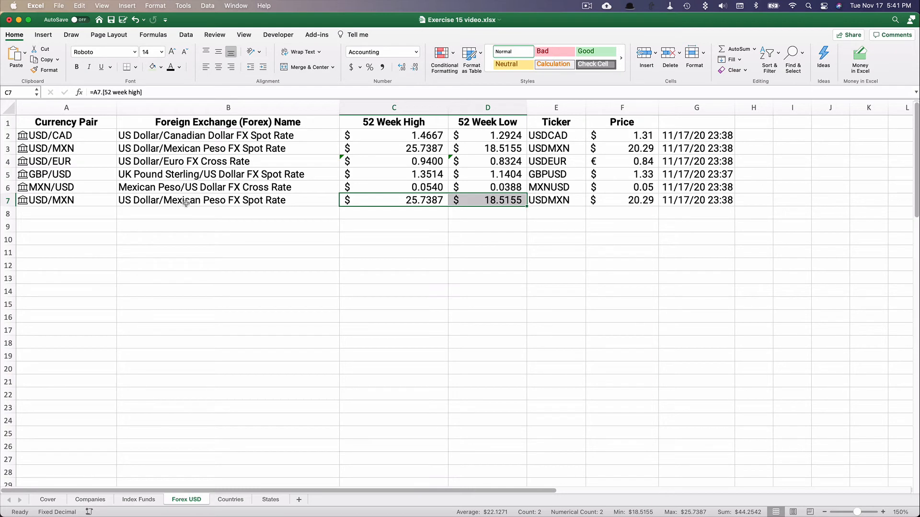
pyautogui.moveTo(209, 262)
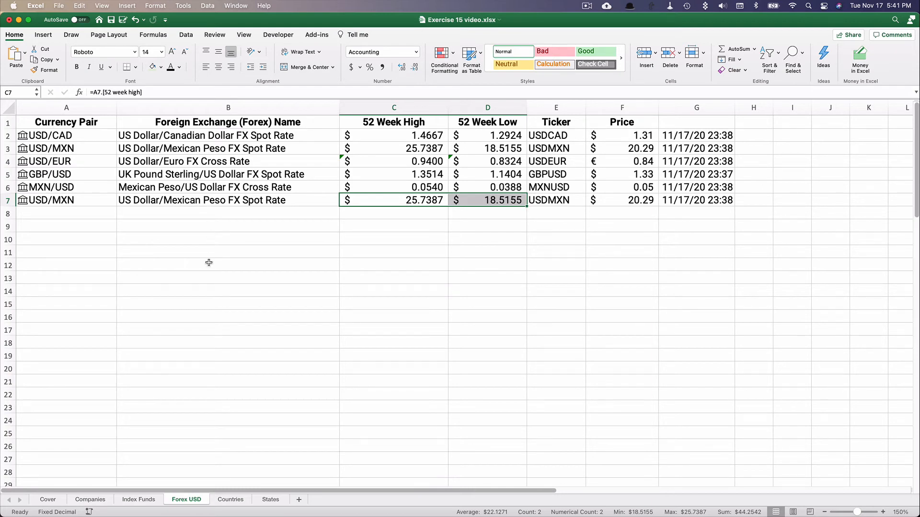
pyautogui.moveTo(191, 371)
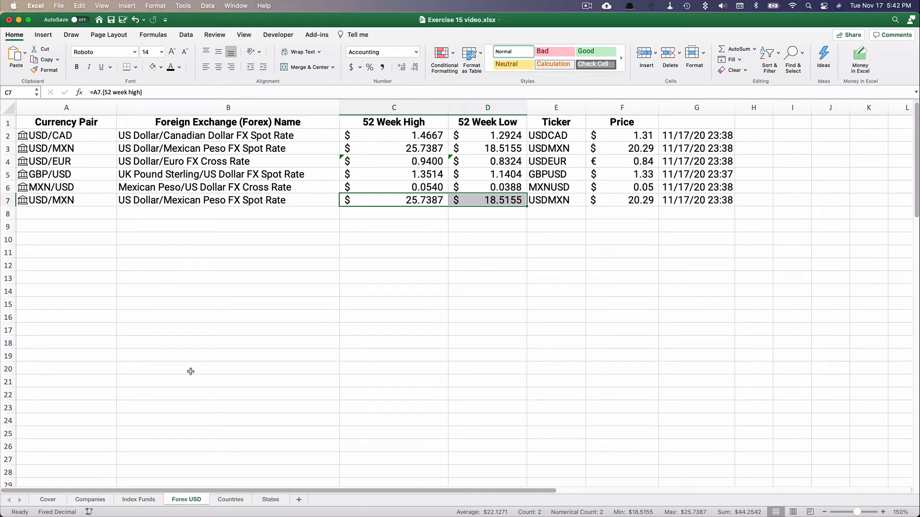
# Convert the seven country names in A2:A8 to Geography data types and widen column A
pyautogui.click(230, 499)
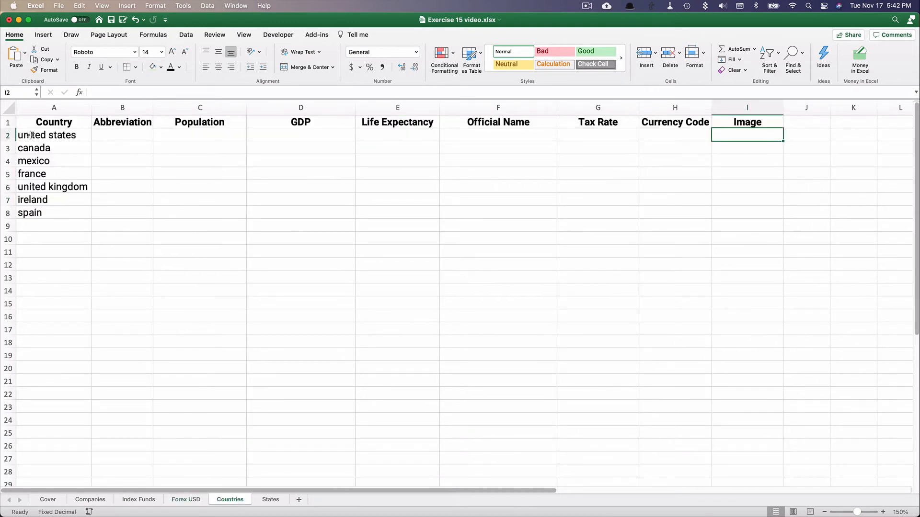
pyautogui.moveTo(53, 136); pyautogui.dragTo(53, 212)
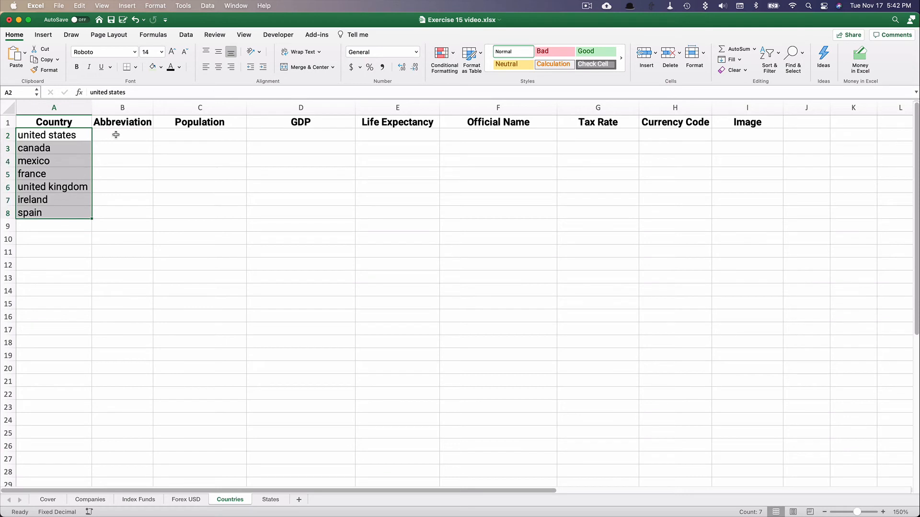
pyautogui.click(185, 34)
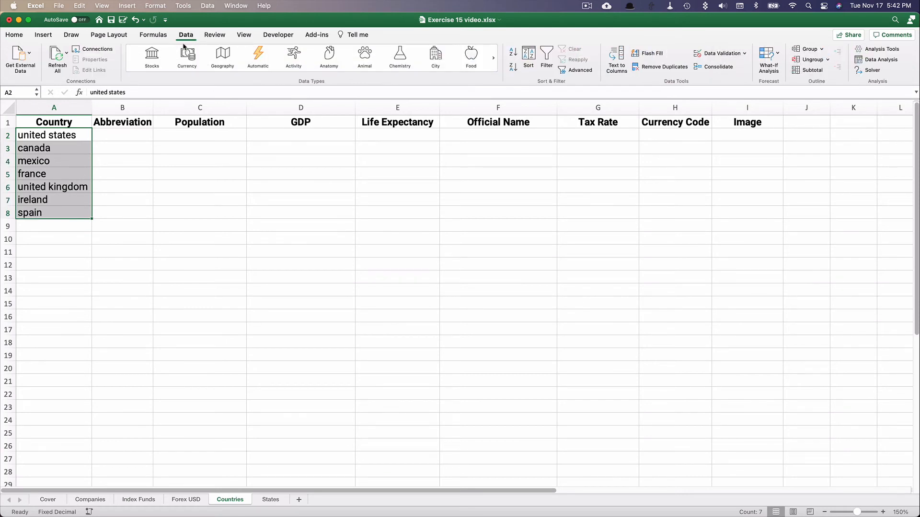
pyautogui.click(222, 57)
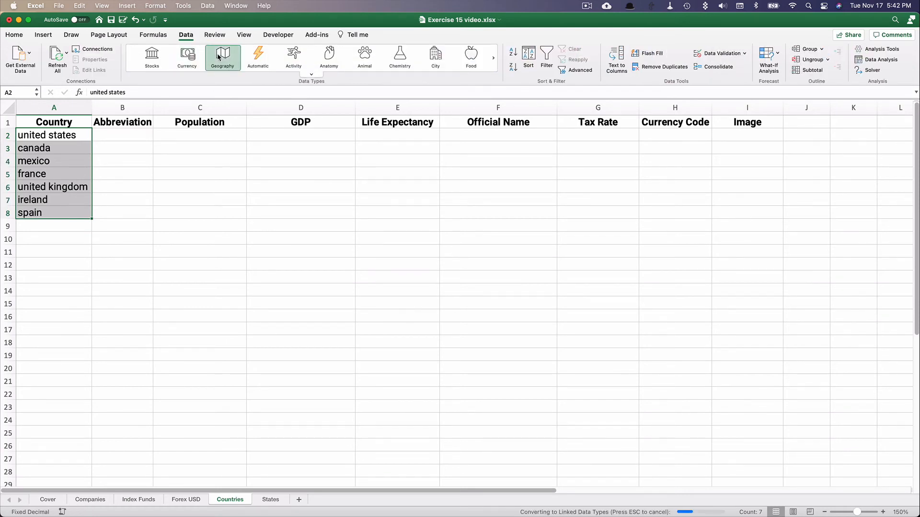
pyautogui.click(223, 57)
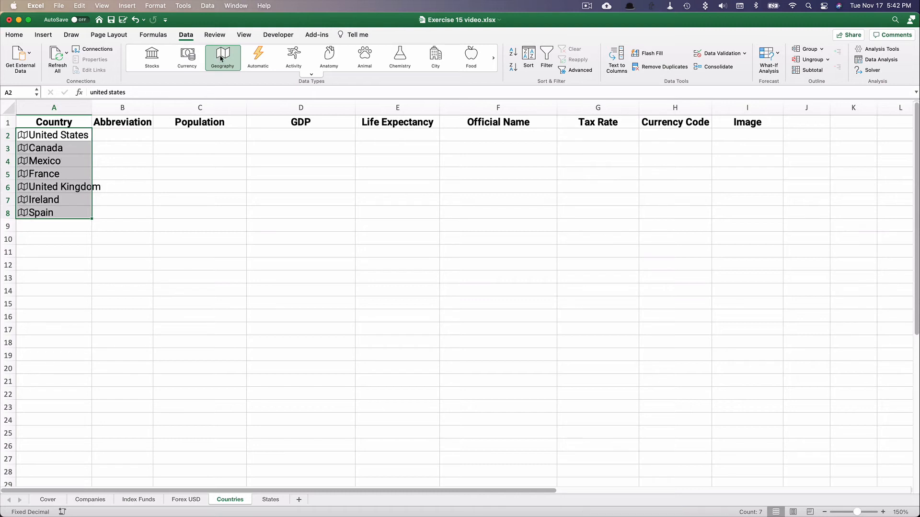
pyautogui.click(223, 57)
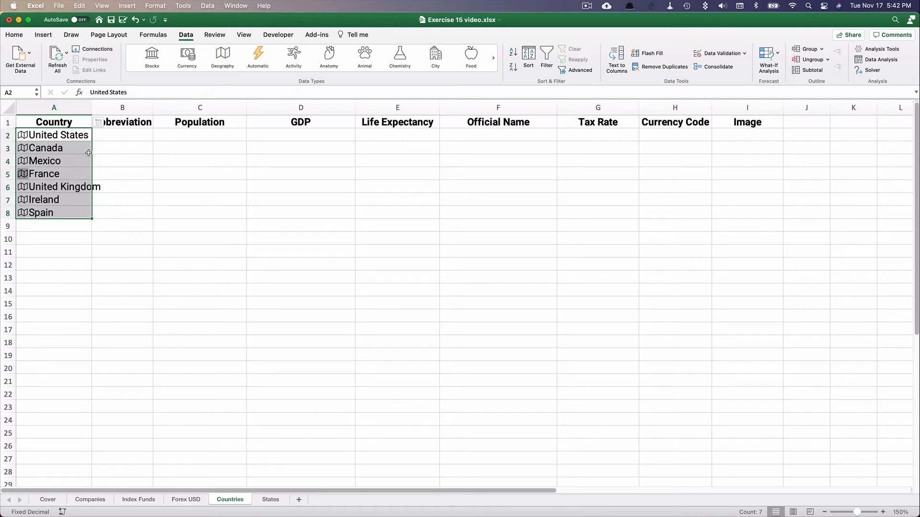
pyautogui.moveTo(91, 107); pyautogui.dragTo(104, 107)
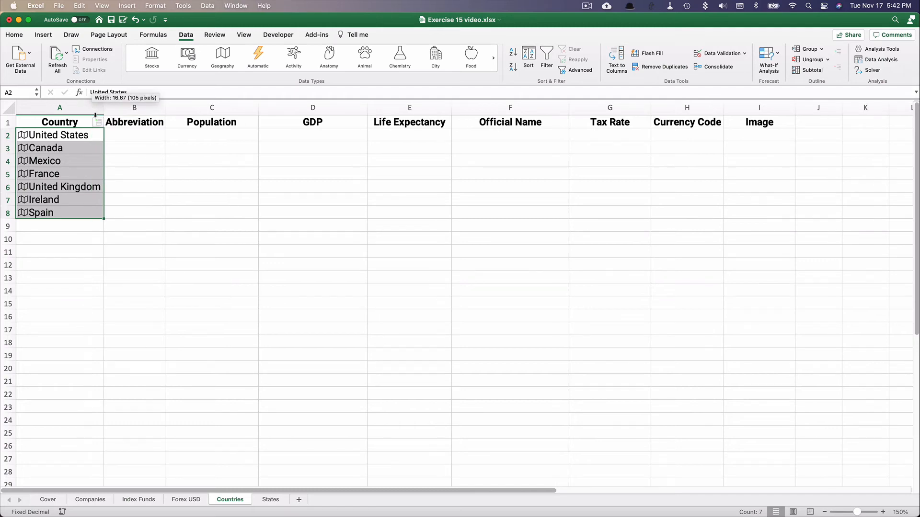
# Add each country's abbreviation, population and GDP in columns B to D
pyautogui.click(113, 122)
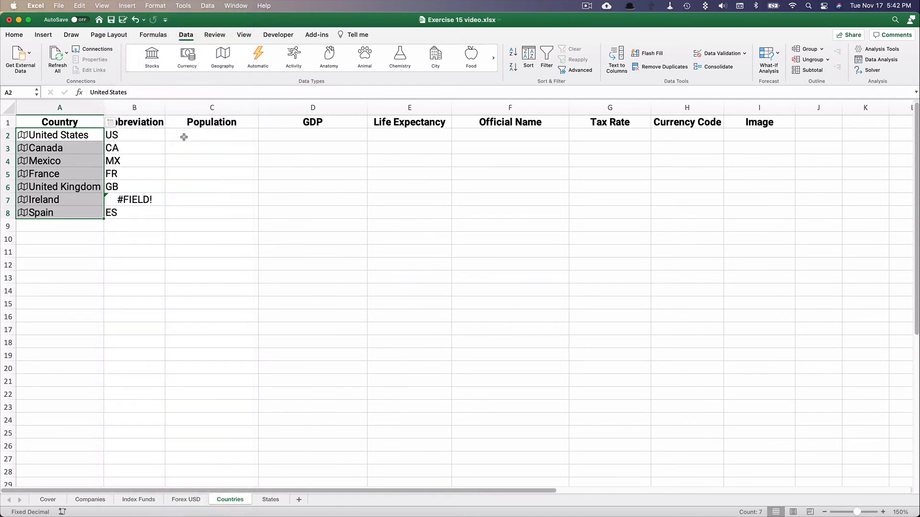
pyautogui.moveTo(116, 202)
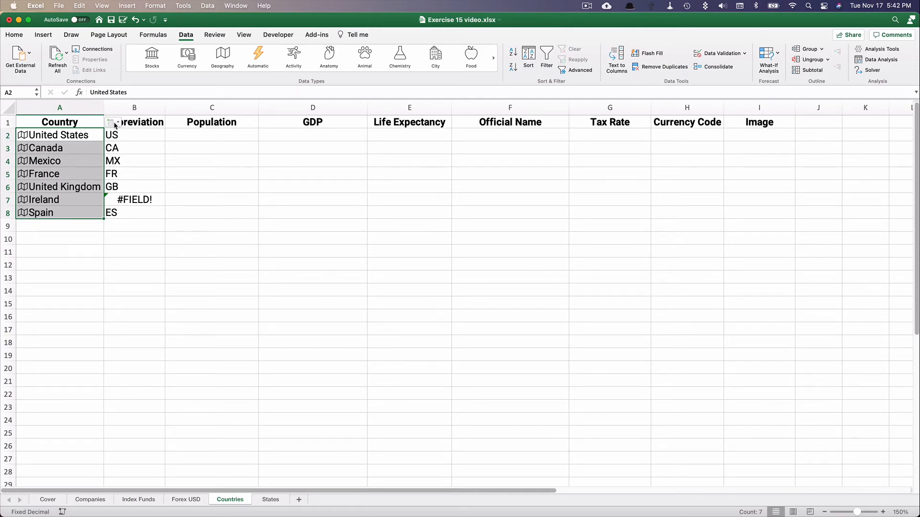
pyautogui.click(112, 122)
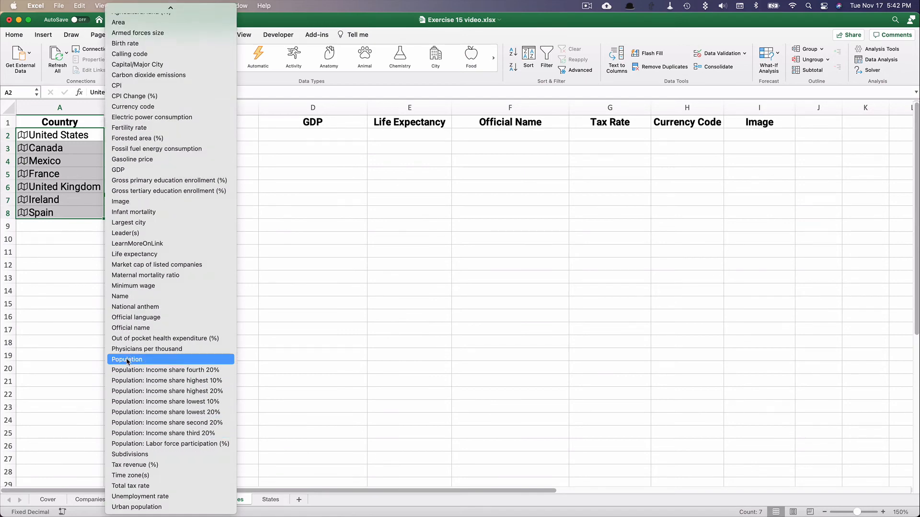
pyautogui.click(126, 359)
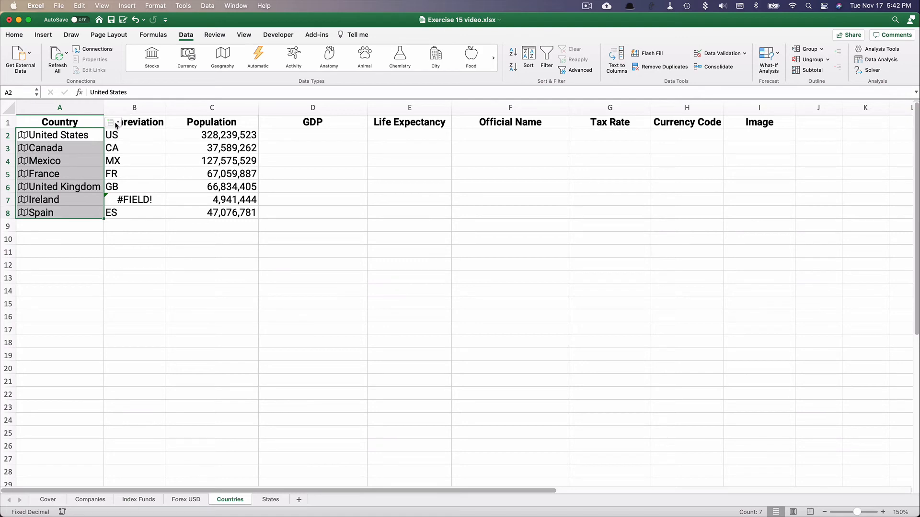
pyautogui.click(112, 122)
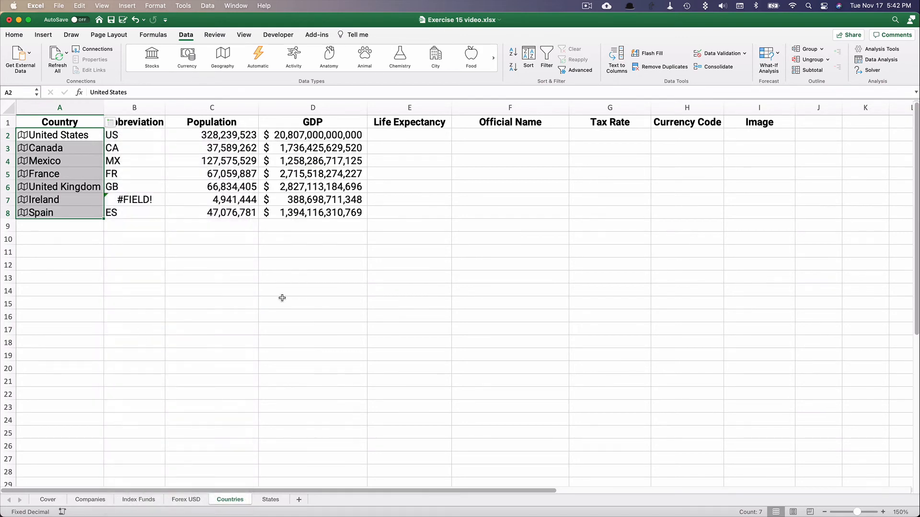
pyautogui.moveTo(302, 302)
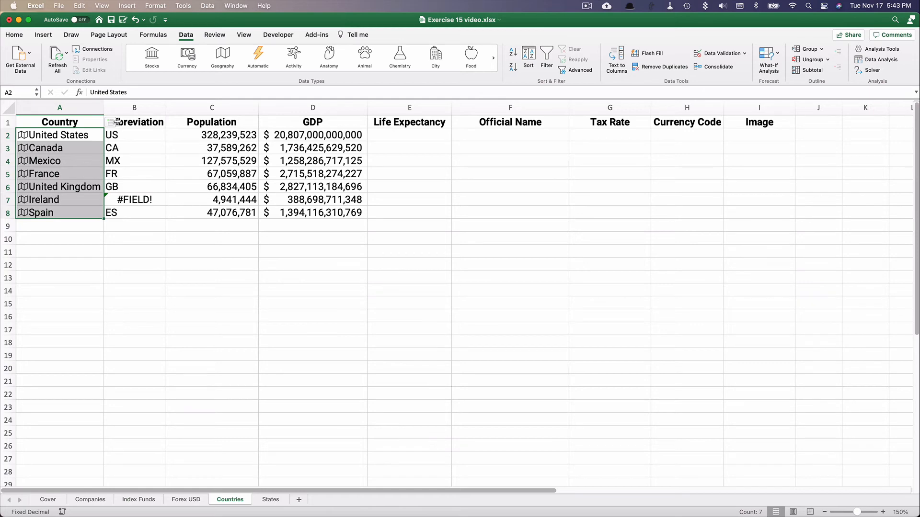
# Add each country's life expectancy, from 75.0 for Mexico to 83.3 for Spain, in column E
pyautogui.click(113, 122)
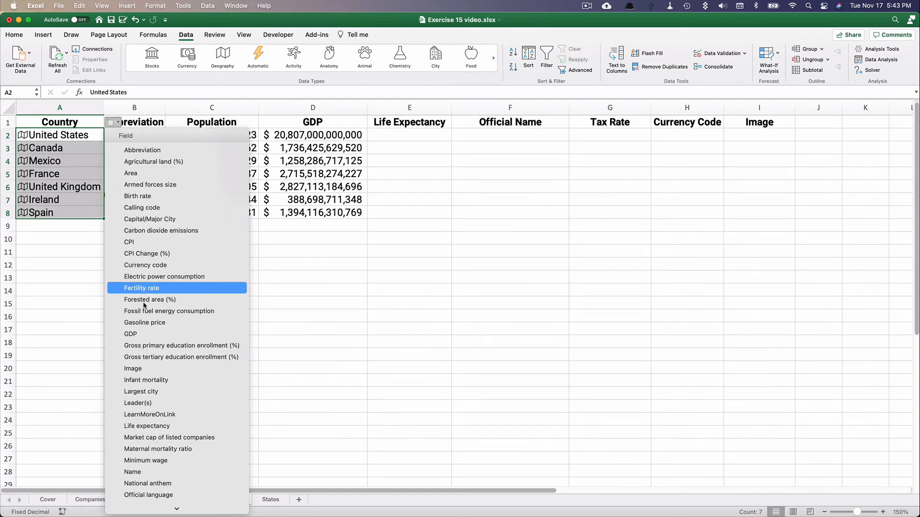
pyautogui.moveTo(156, 346)
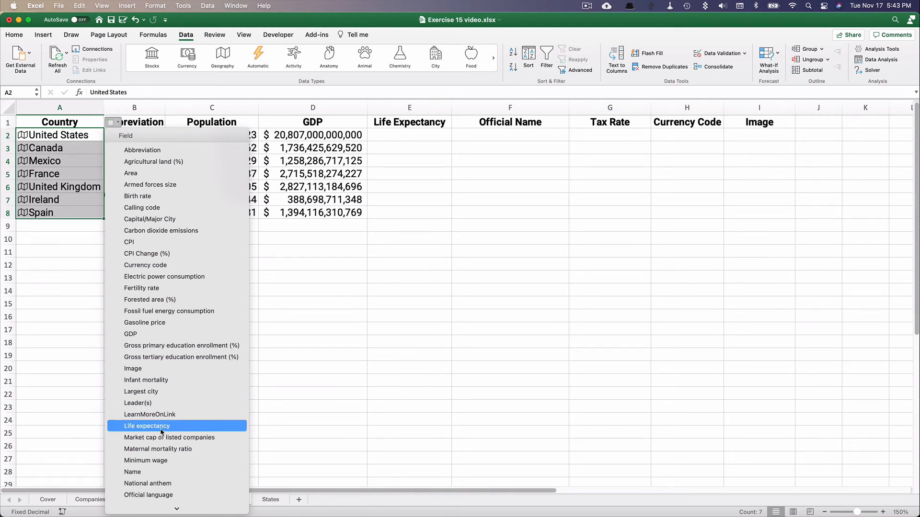
pyautogui.click(147, 426)
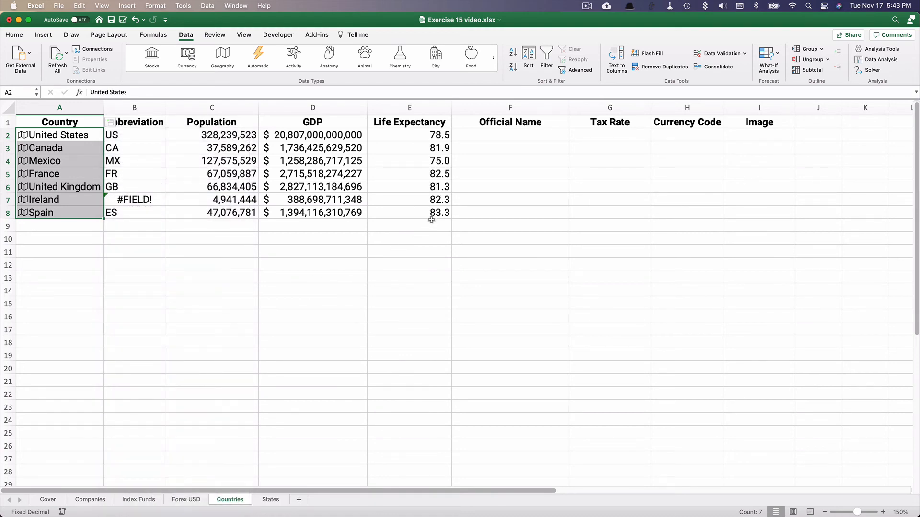
pyautogui.moveTo(423, 175)
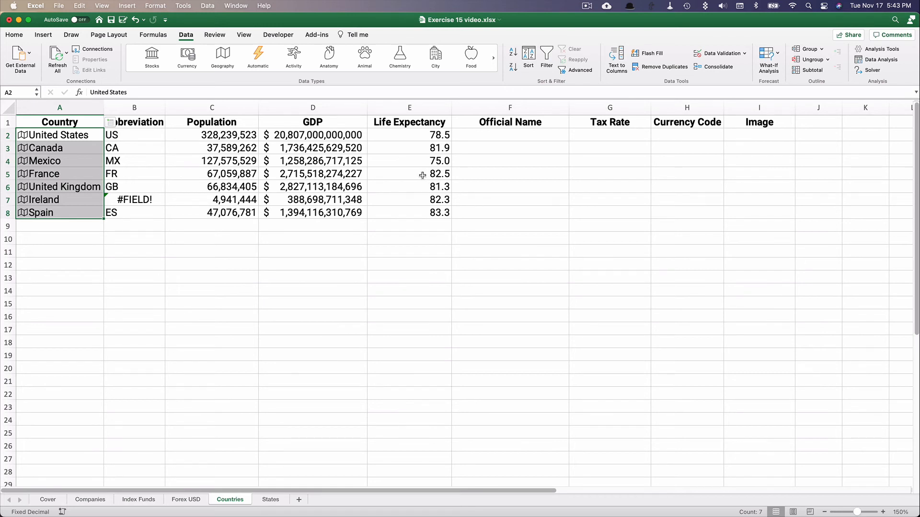
pyautogui.moveTo(435, 199)
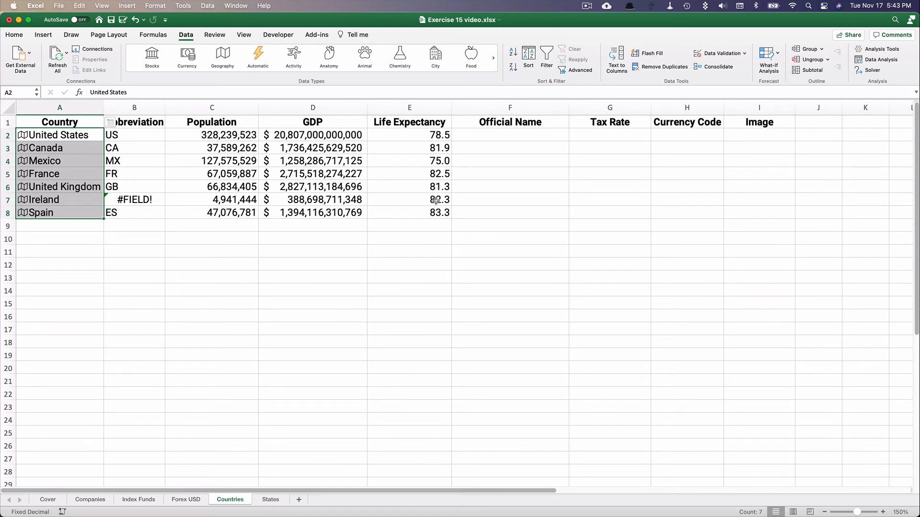
pyautogui.moveTo(421, 139)
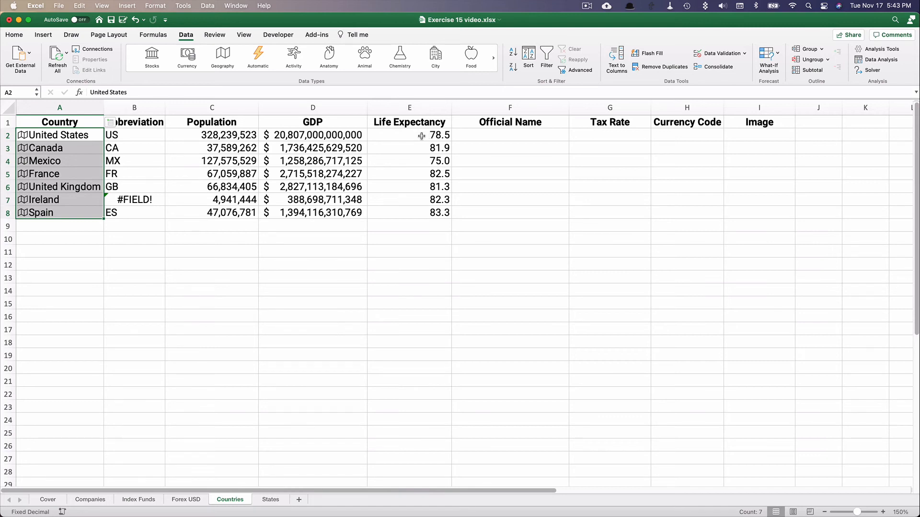
pyautogui.moveTo(103, 117)
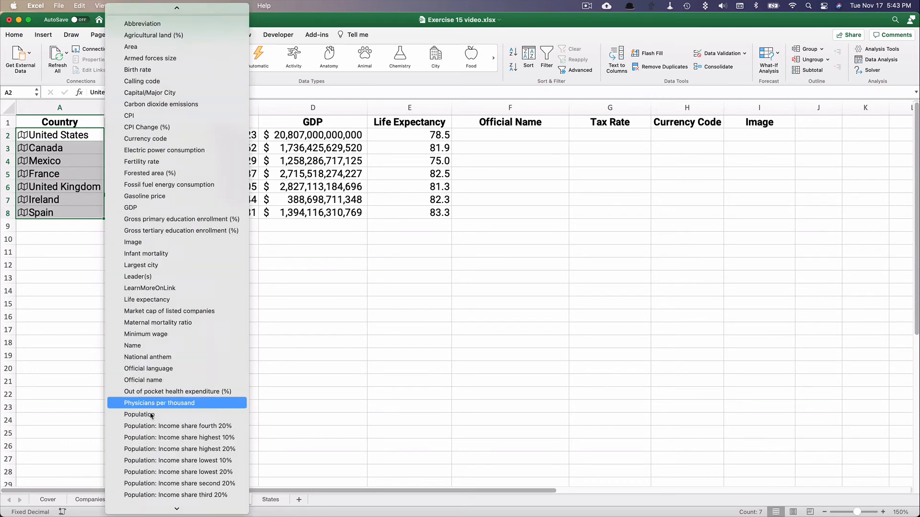
# Replace the mistaken official languages with each country's official name in column F
pyautogui.click(139, 415)
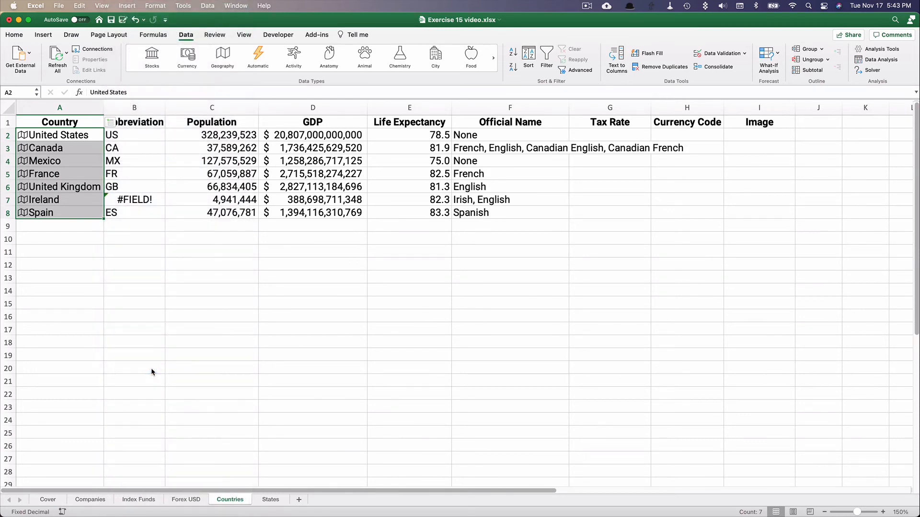
pyautogui.click(509, 134)
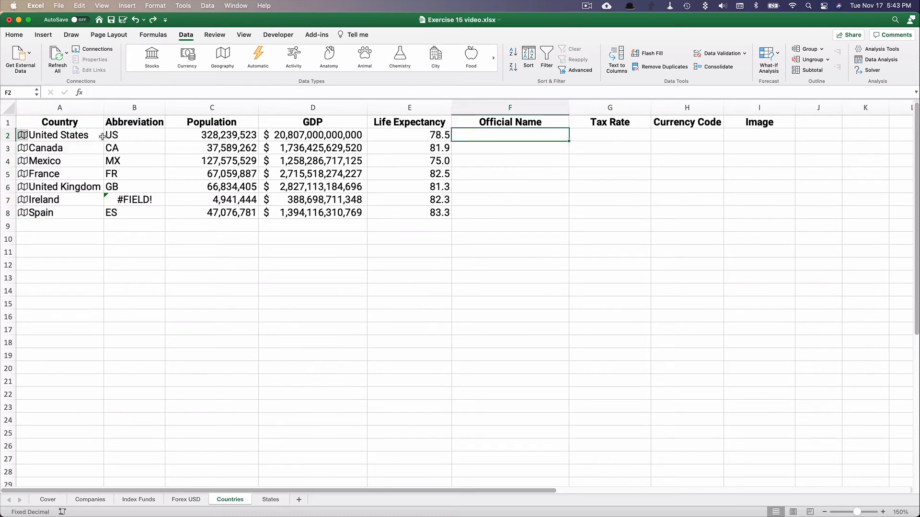
pyautogui.click(59, 135)
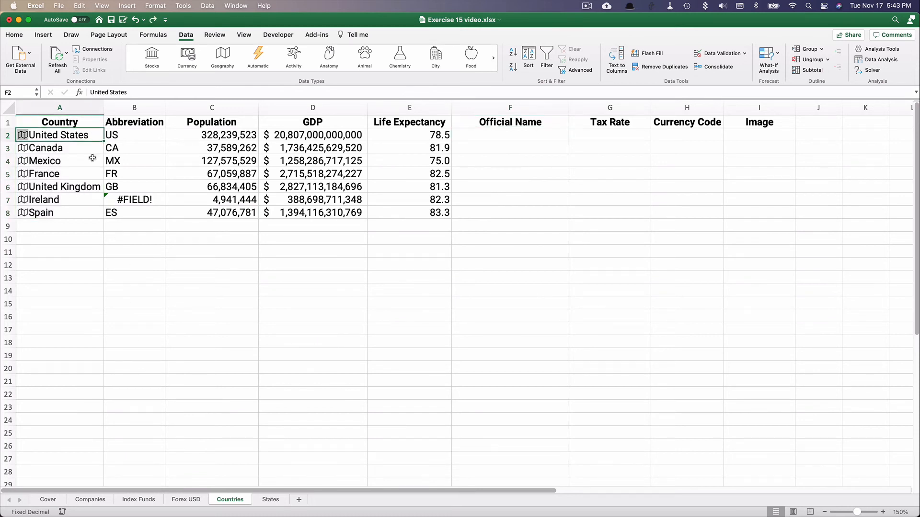
pyautogui.click(60, 135)
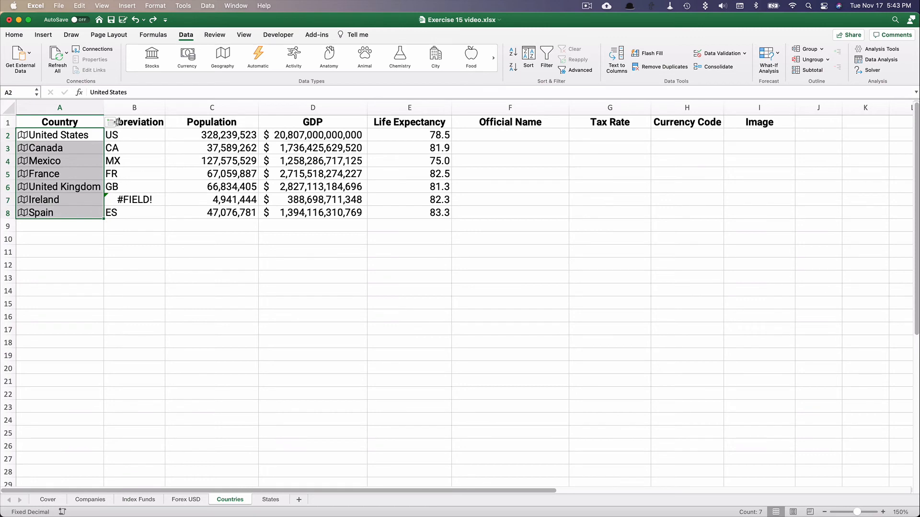
pyautogui.click(112, 122)
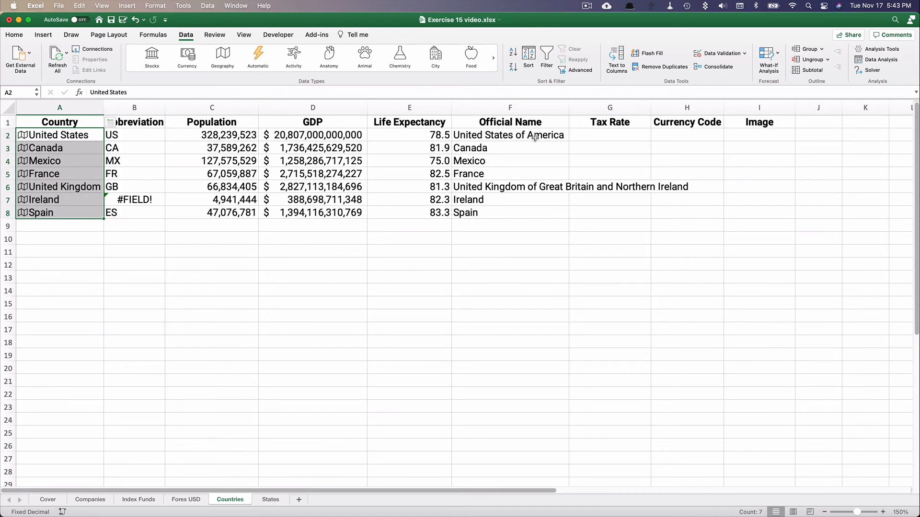
pyautogui.moveTo(478, 162)
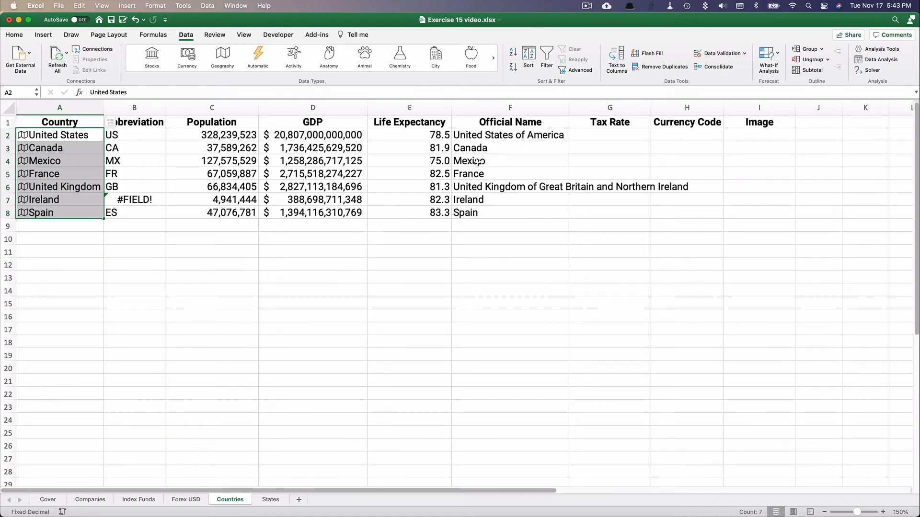
pyautogui.moveTo(476, 187)
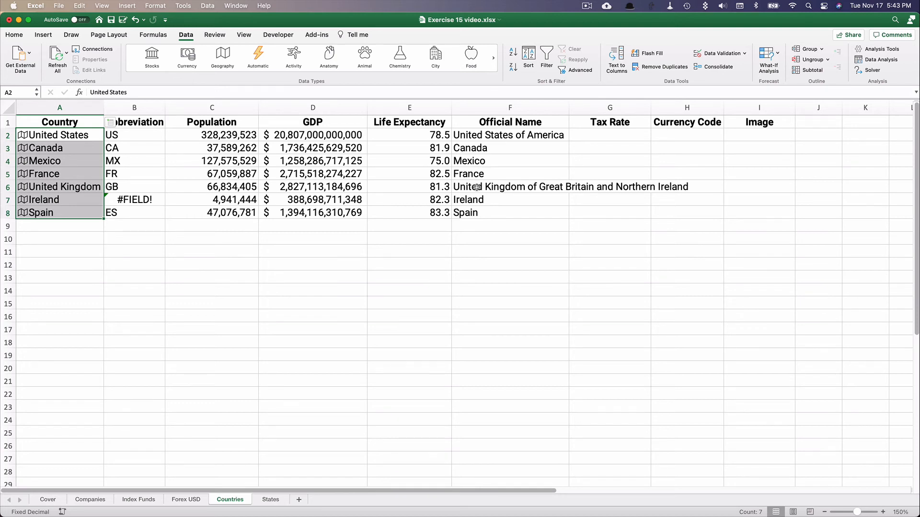
pyautogui.moveTo(512, 172)
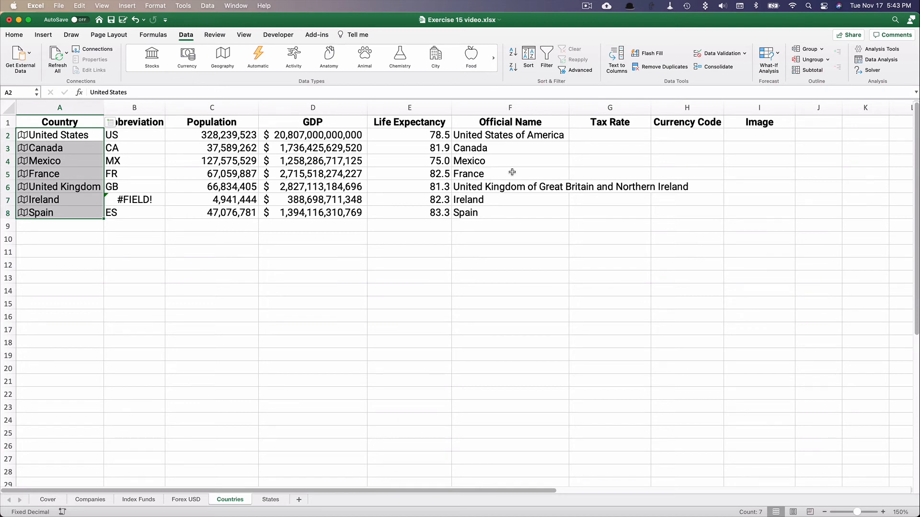
pyautogui.moveTo(597, 132)
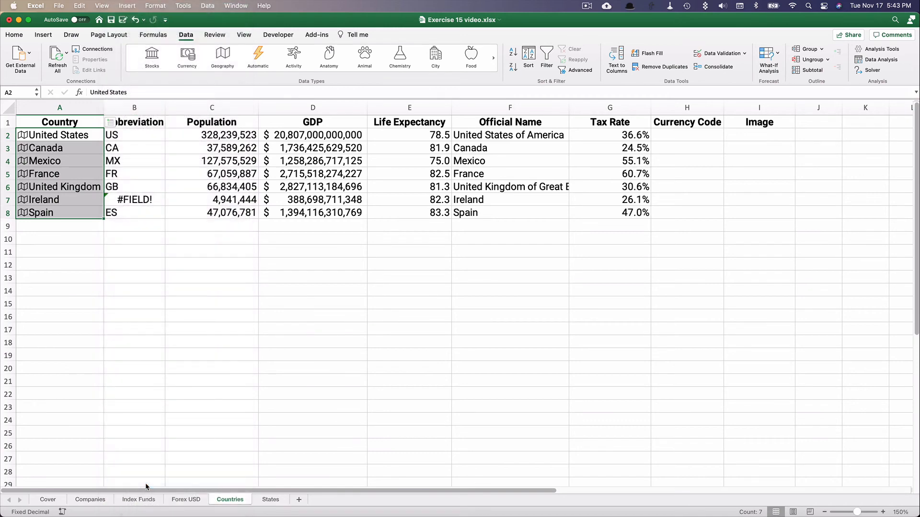
pyautogui.moveTo(617, 179)
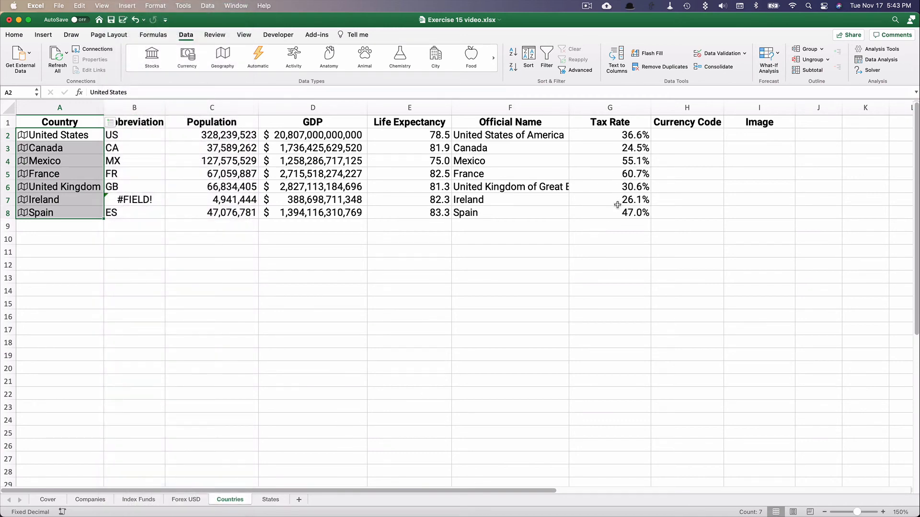
# Inspect the official name and tax rate cells for Ireland, Canada and Mexico, then reselect A2:A8
pyautogui.click(510, 199)
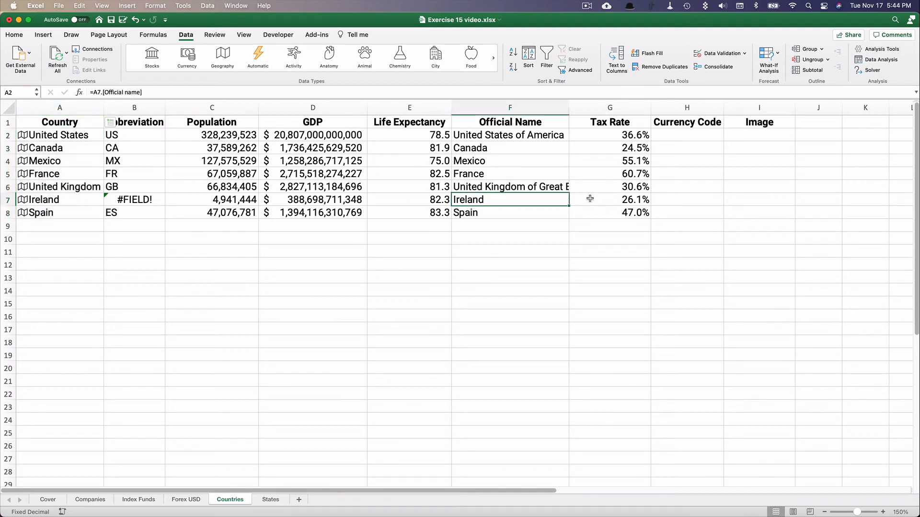
pyautogui.click(609, 199)
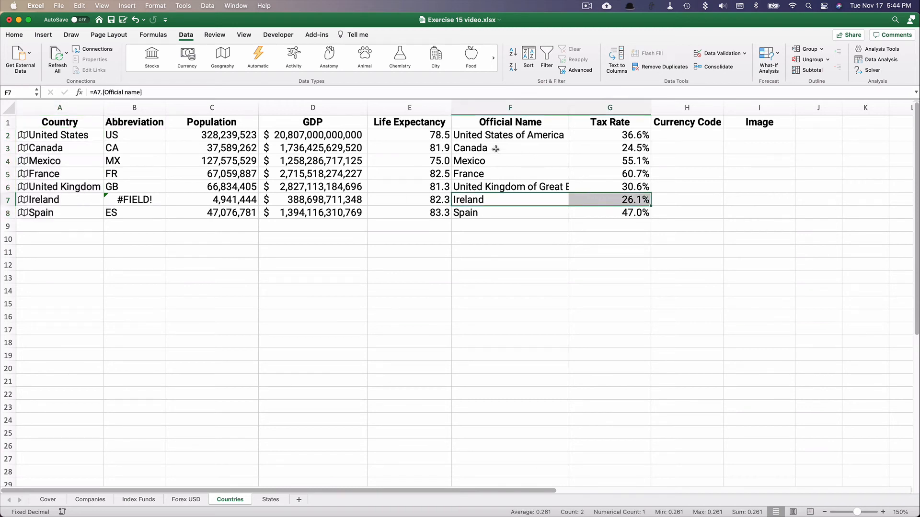
pyautogui.click(510, 148)
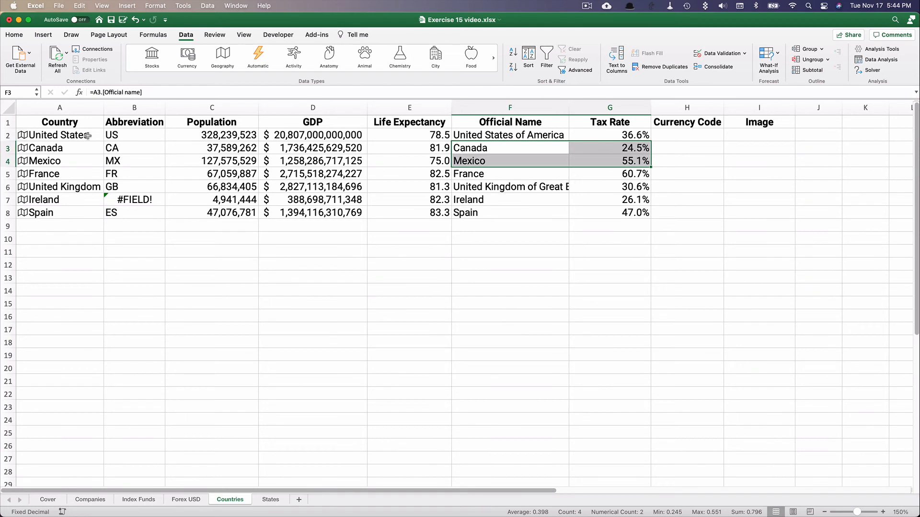
pyautogui.click(59, 134)
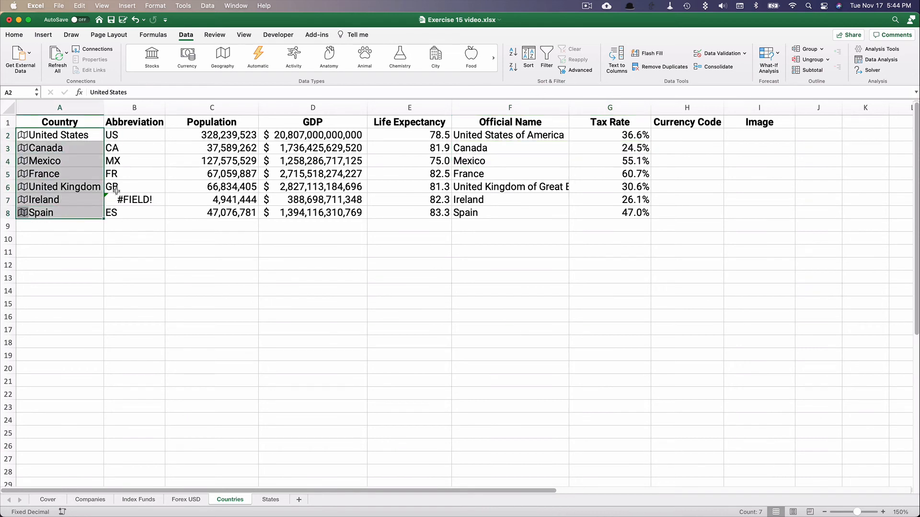
pyautogui.moveTo(116, 122)
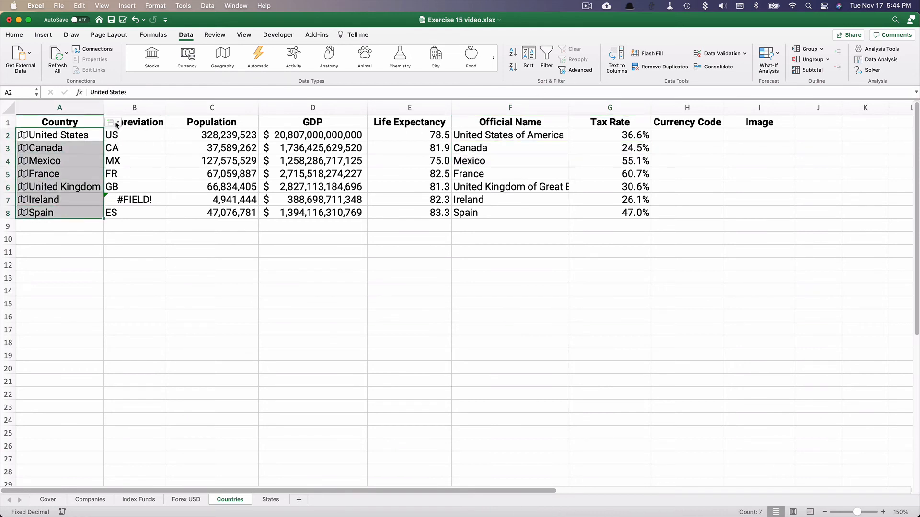
# Add currency codes such as USD, CAD and EUR to column H
pyautogui.click(113, 122)
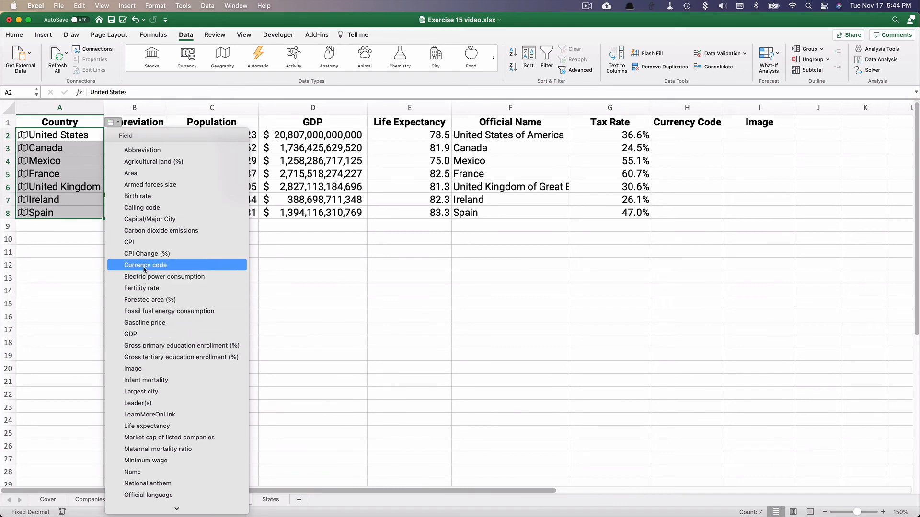
pyautogui.click(146, 264)
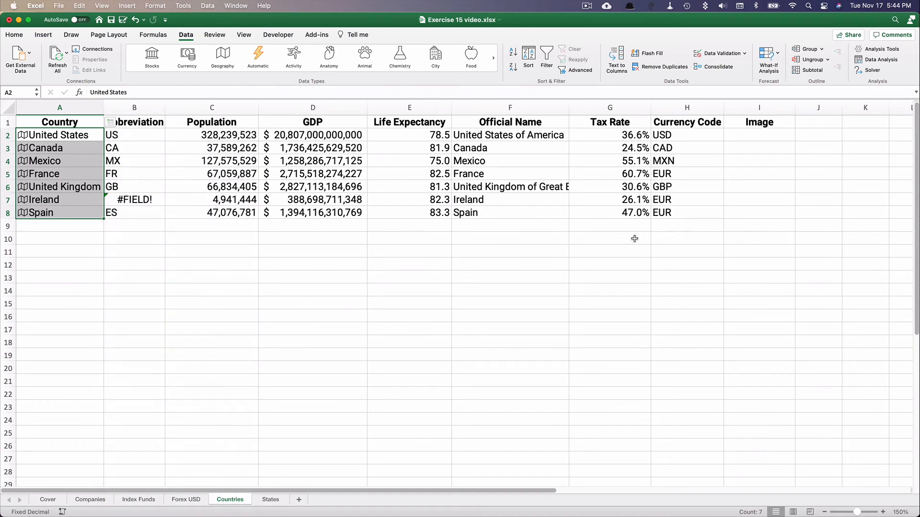
pyautogui.moveTo(667, 150)
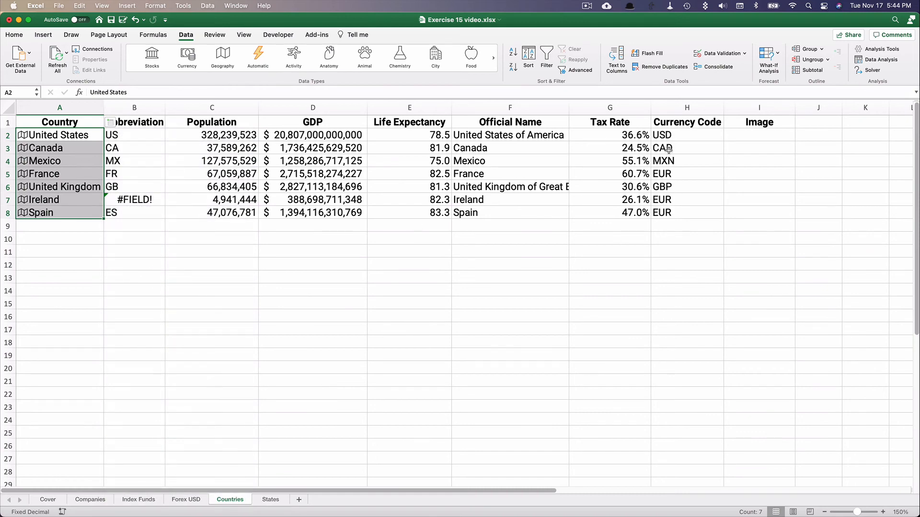
pyautogui.moveTo(665, 166)
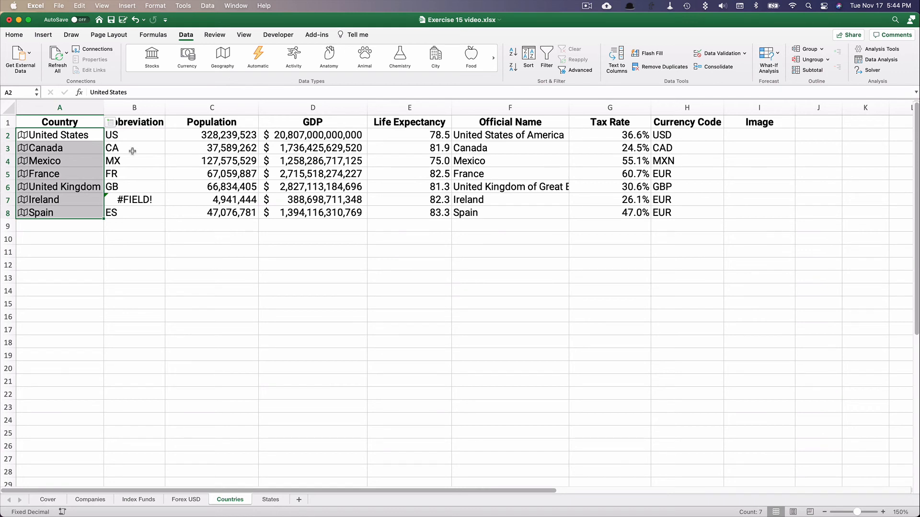
pyautogui.moveTo(115, 123)
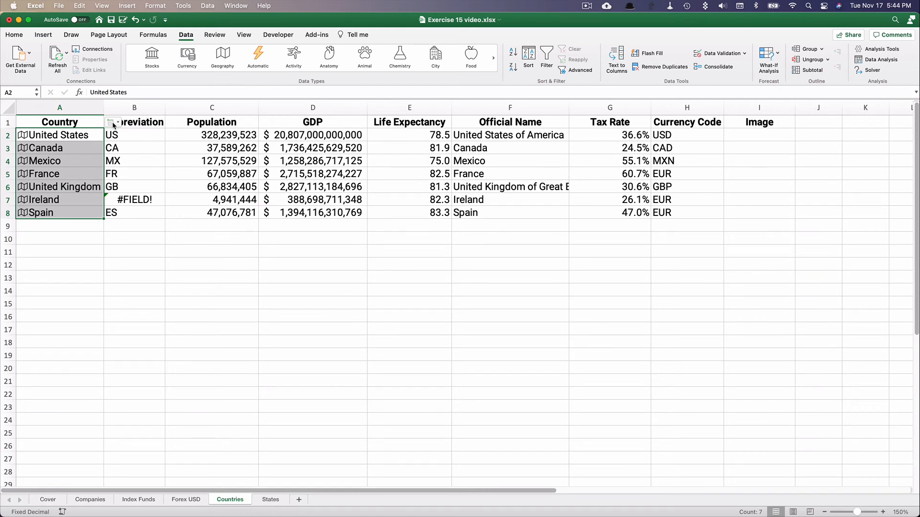
pyautogui.click(113, 122)
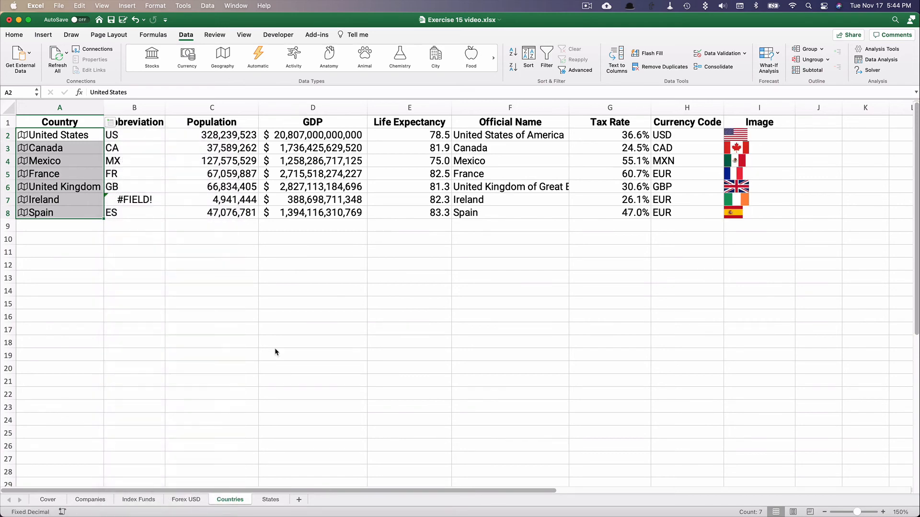
pyautogui.moveTo(734, 157)
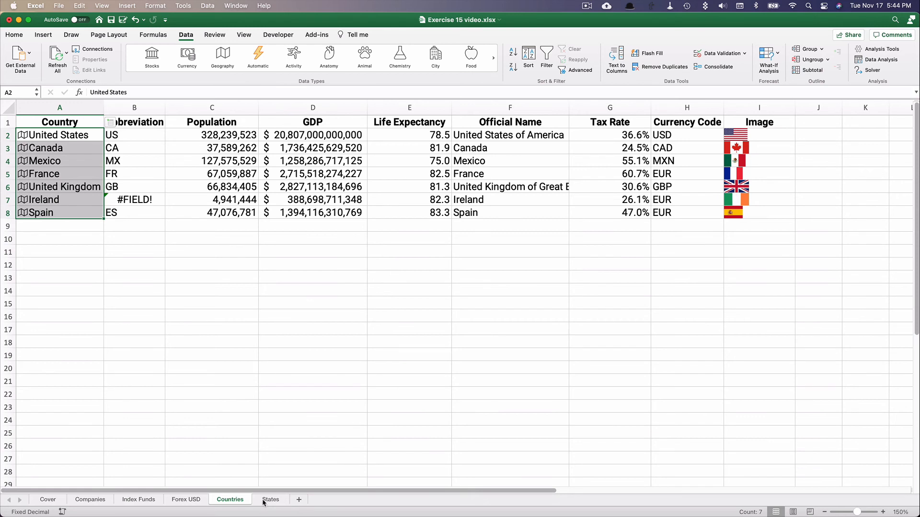
# Convert the thirteen state names on the States sheet to Geography data types
pyautogui.click(270, 499)
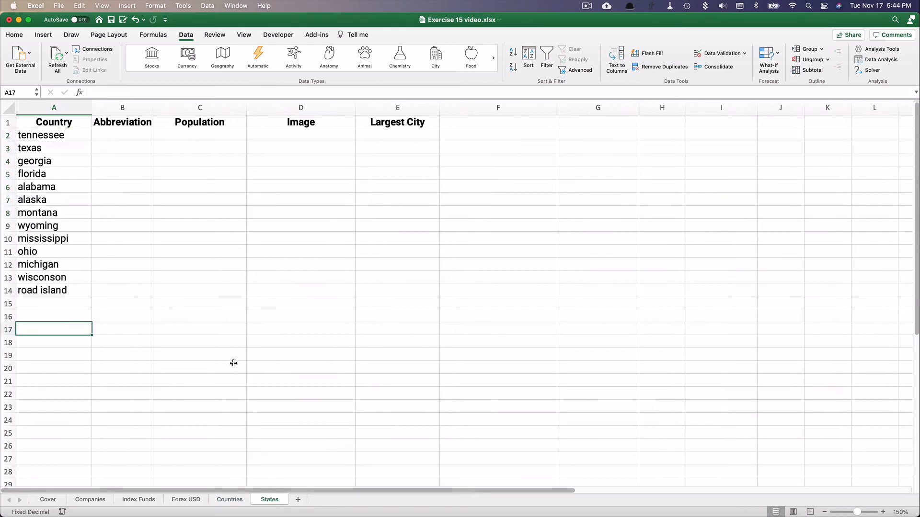
pyautogui.moveTo(206, 339)
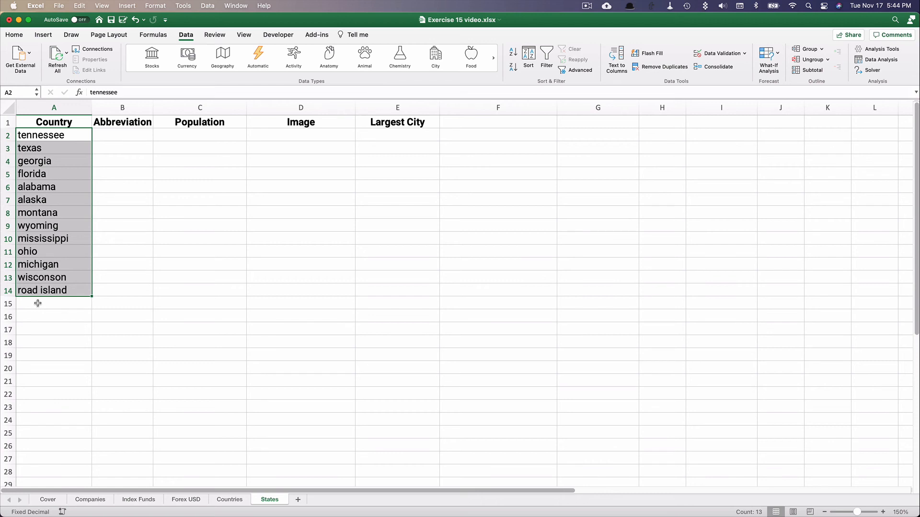
pyautogui.moveTo(76, 272)
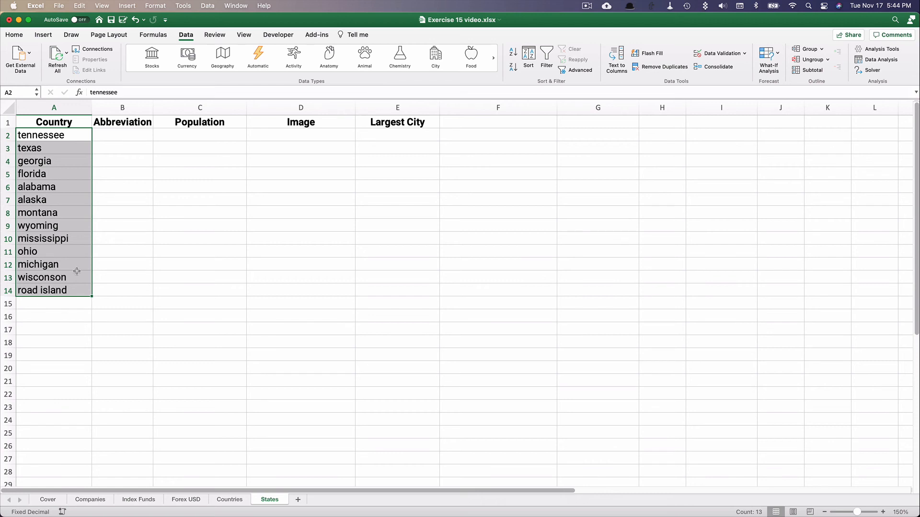
pyautogui.click(222, 57)
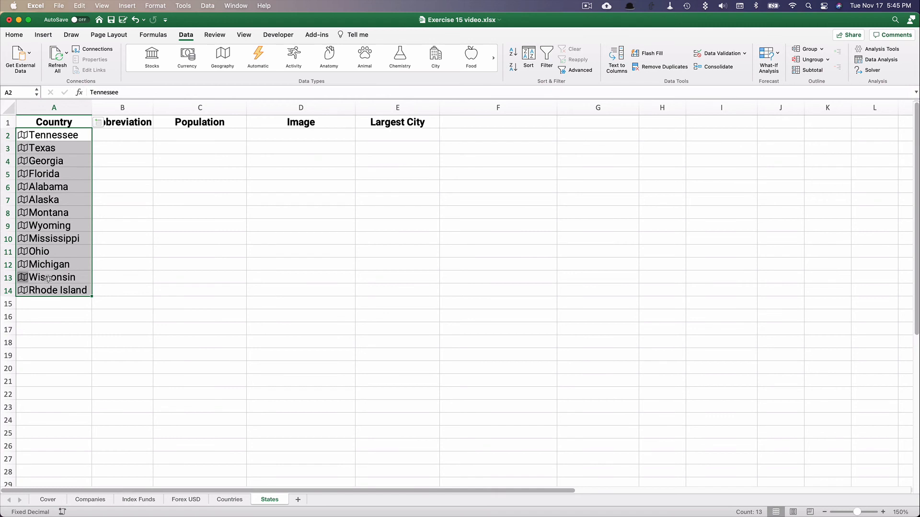
pyautogui.moveTo(58, 290)
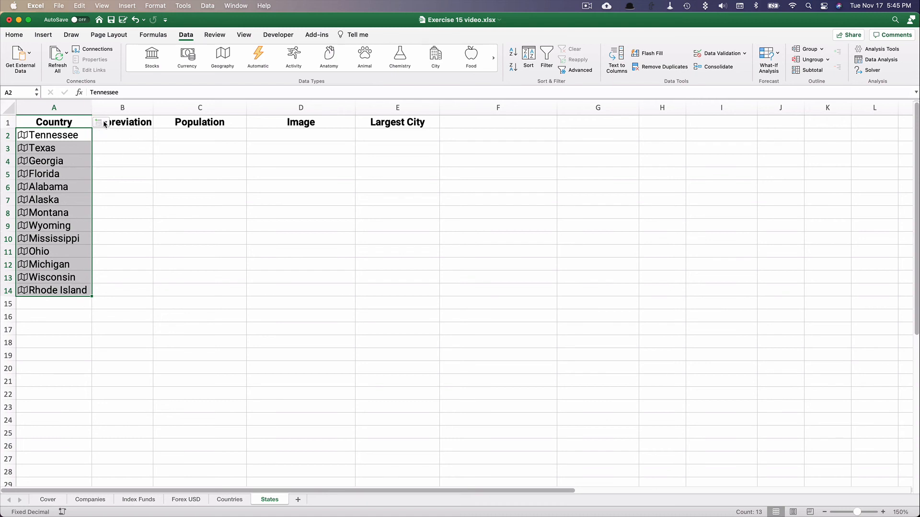
# Insert Abbreviation, Population and Image fields for the selected states, e.g. US-TN and 6,770,010
pyautogui.click(100, 122)
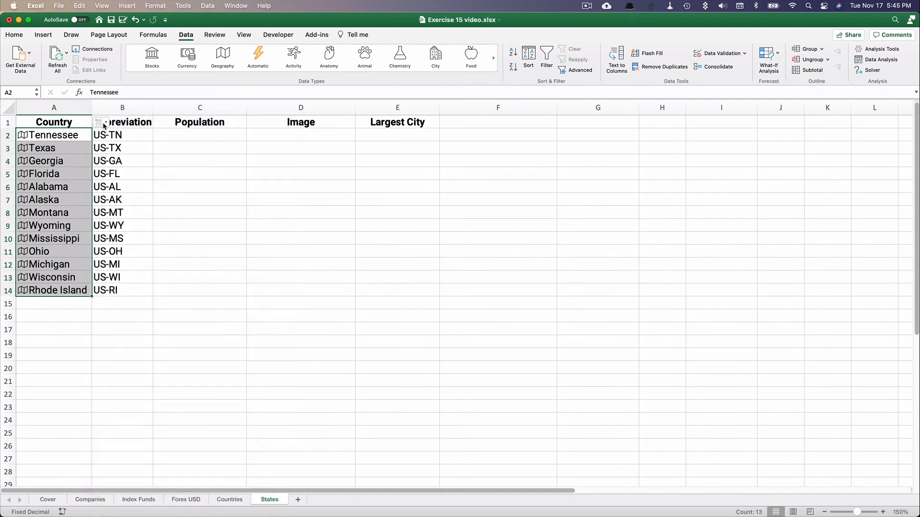
pyautogui.click(100, 122)
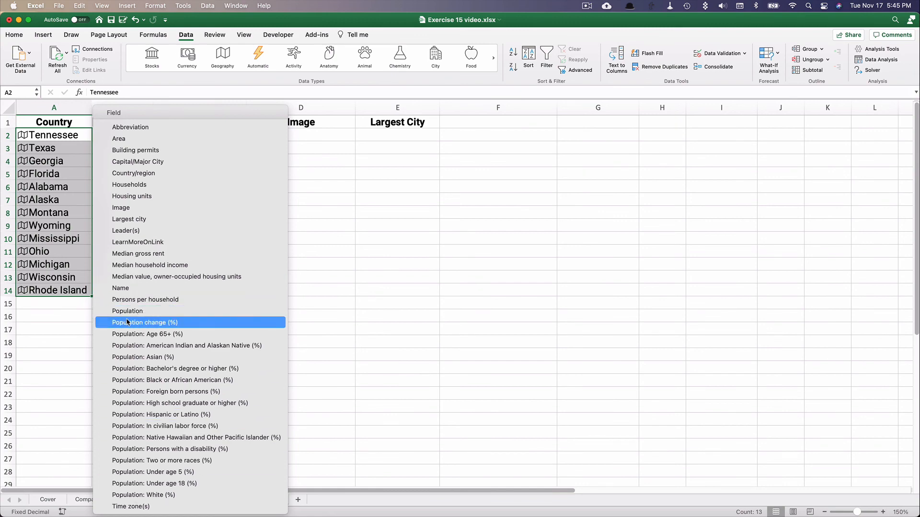
pyautogui.click(126, 311)
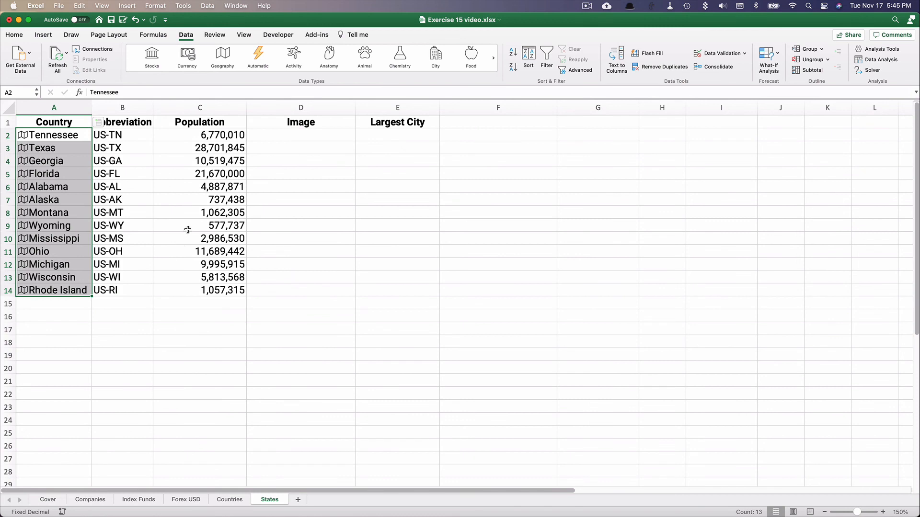
pyautogui.click(101, 122)
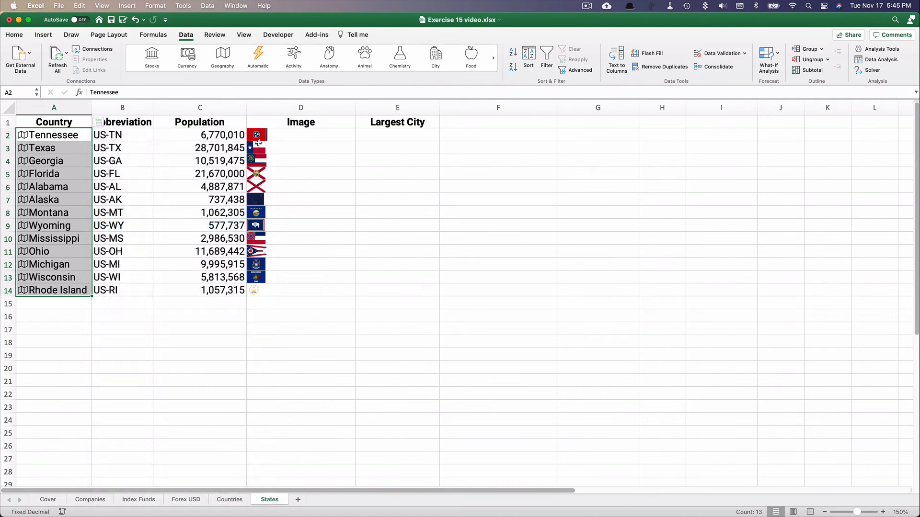
pyautogui.click(301, 134)
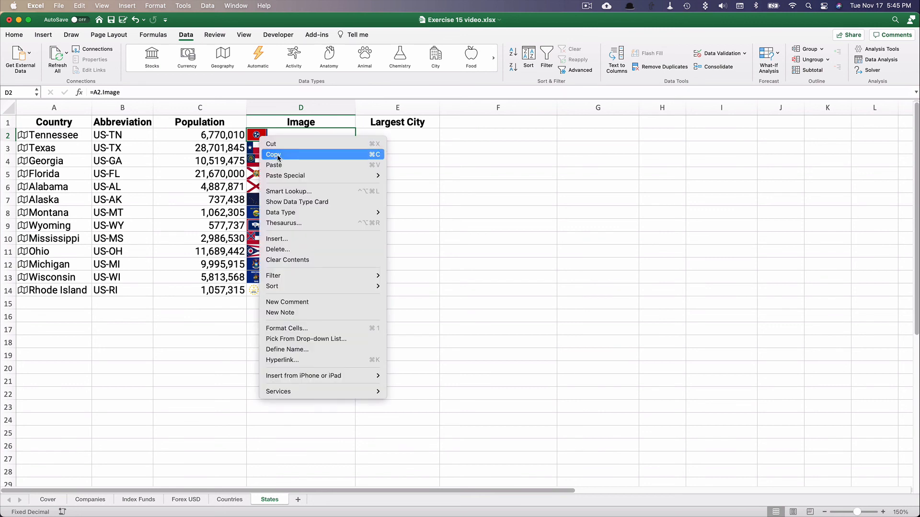
pyautogui.click(274, 154)
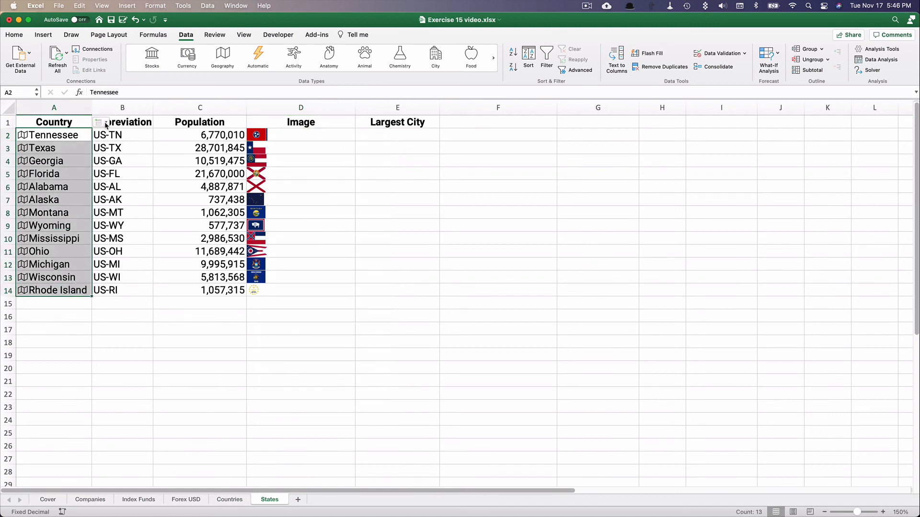
# Insert the Largest city field for the states, e.g. Nashville for Tennessee
pyautogui.click(99, 122)
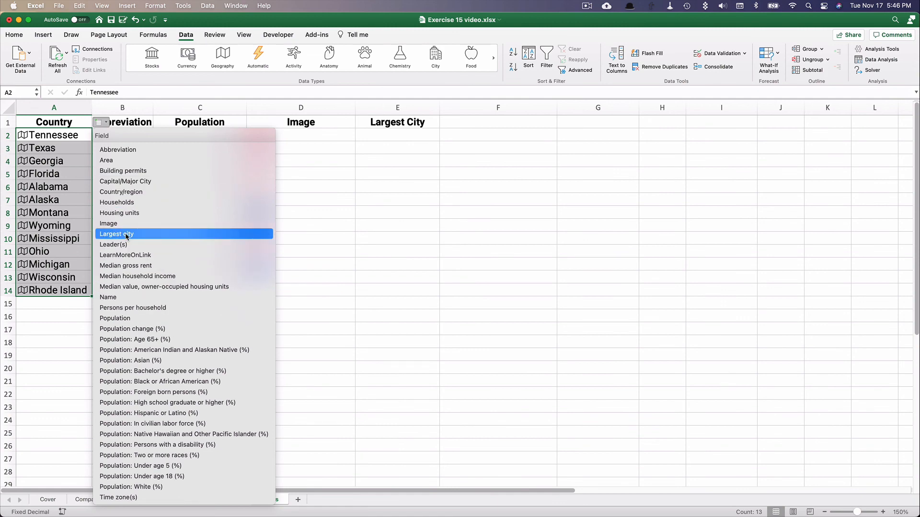
pyautogui.click(116, 233)
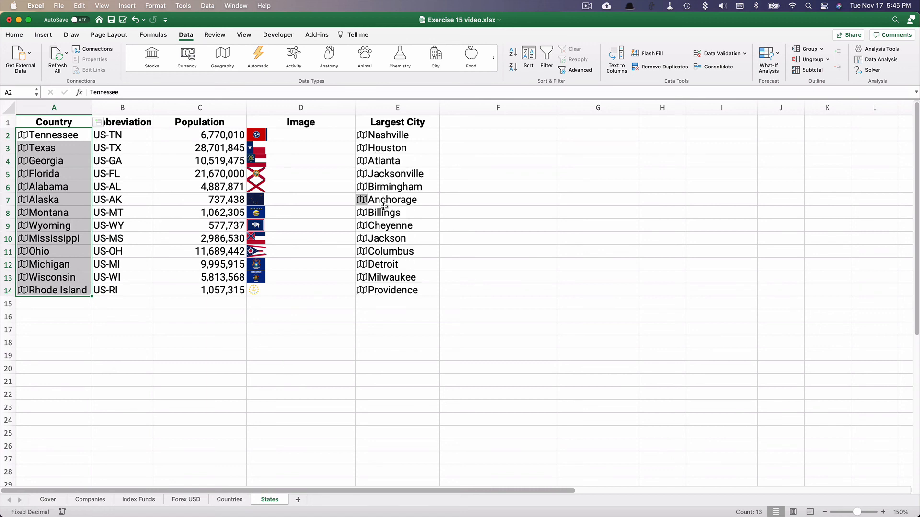
pyautogui.moveTo(396, 290)
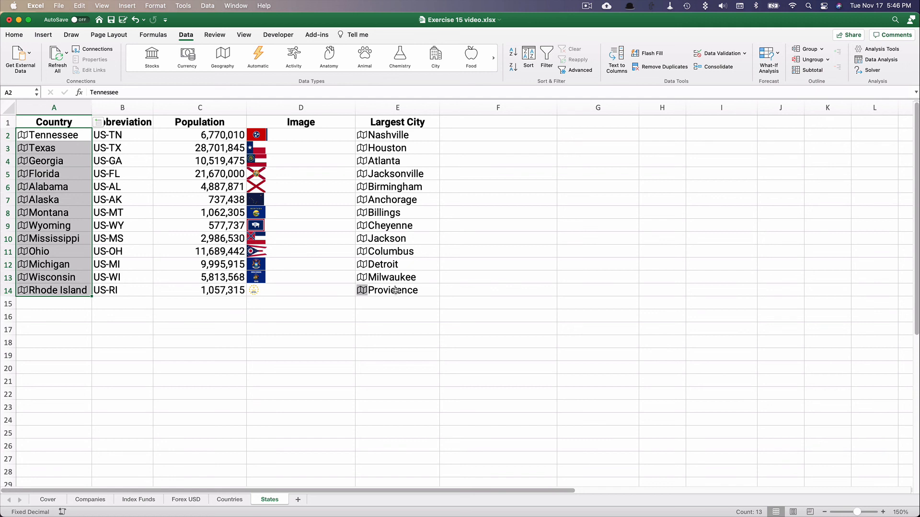
pyautogui.moveTo(362, 135)
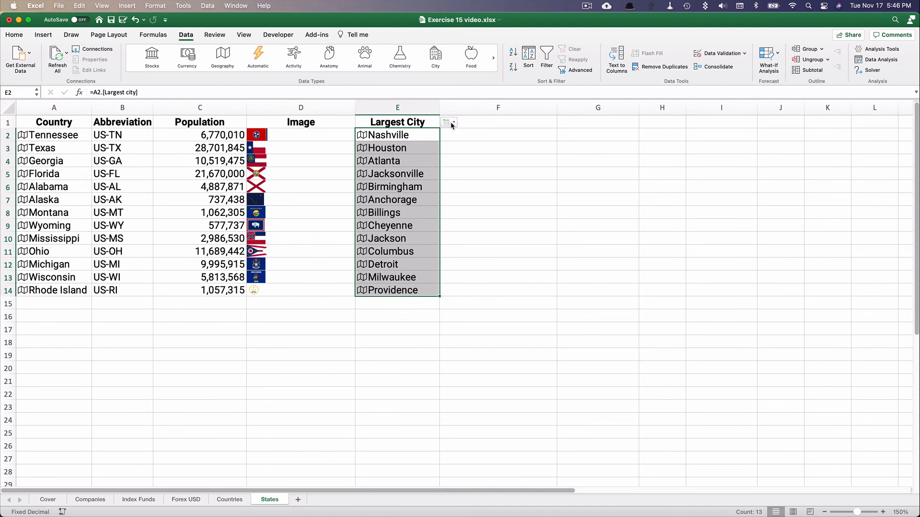
# Add each largest city's Admin Division 2 county under a new 'County' heading
pyautogui.click(449, 122)
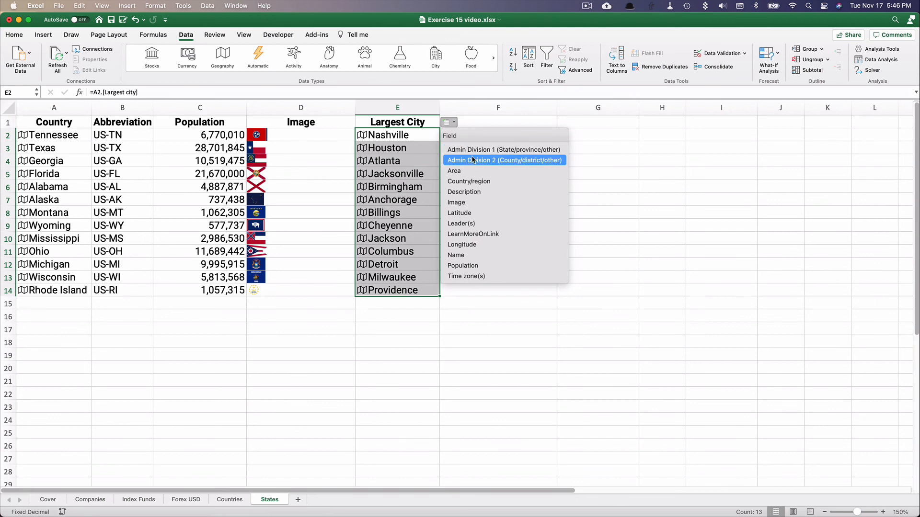
pyautogui.click(504, 160)
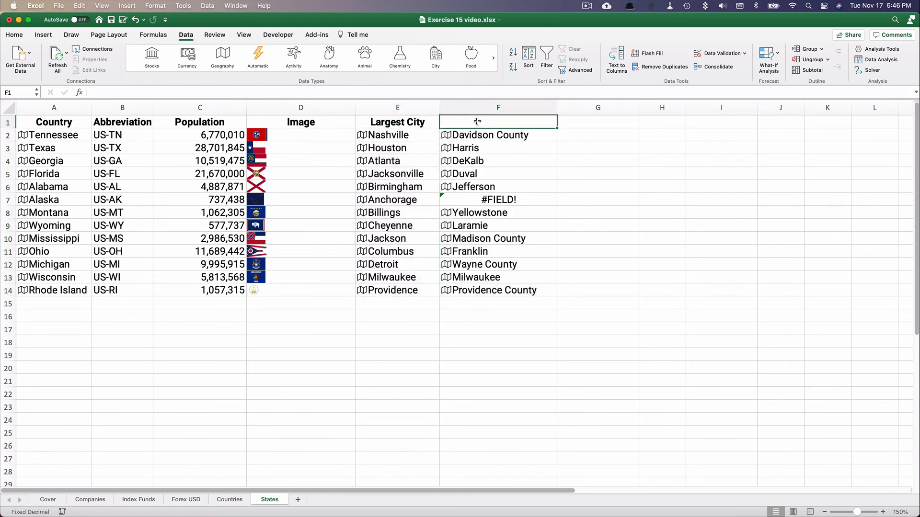
pyautogui.write('Count')
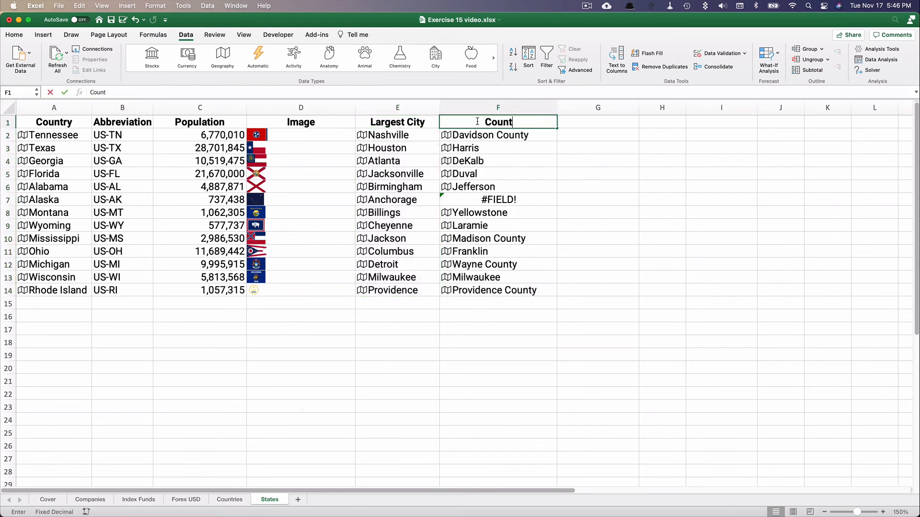
pyautogui.press('Return')
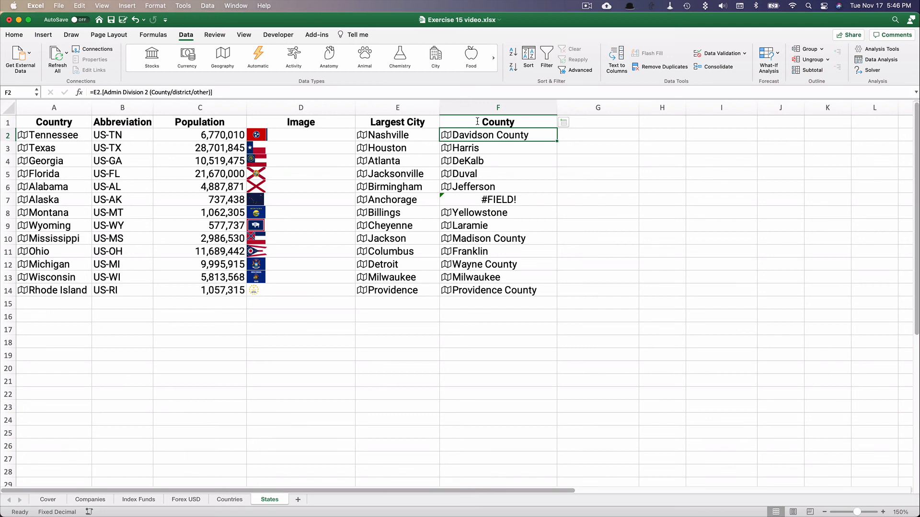
pyautogui.moveTo(393, 160)
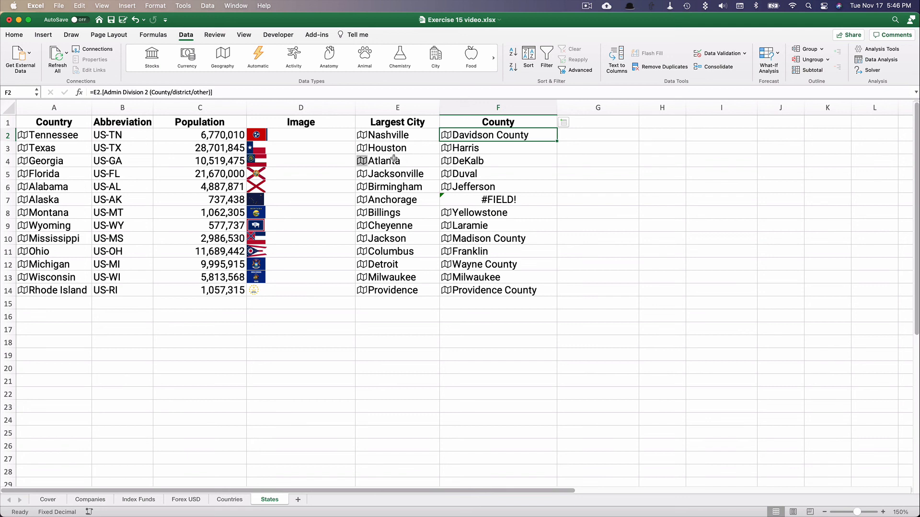
pyautogui.click(384, 161)
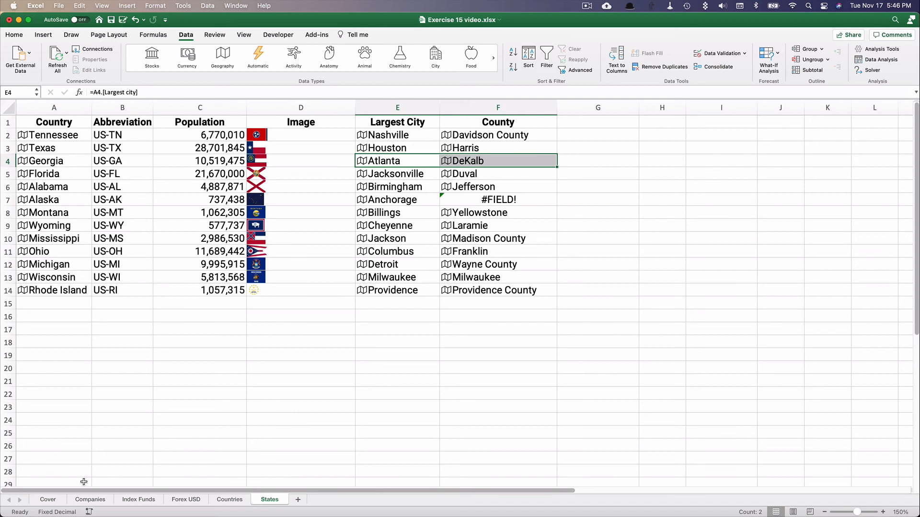
pyautogui.moveTo(105, 434)
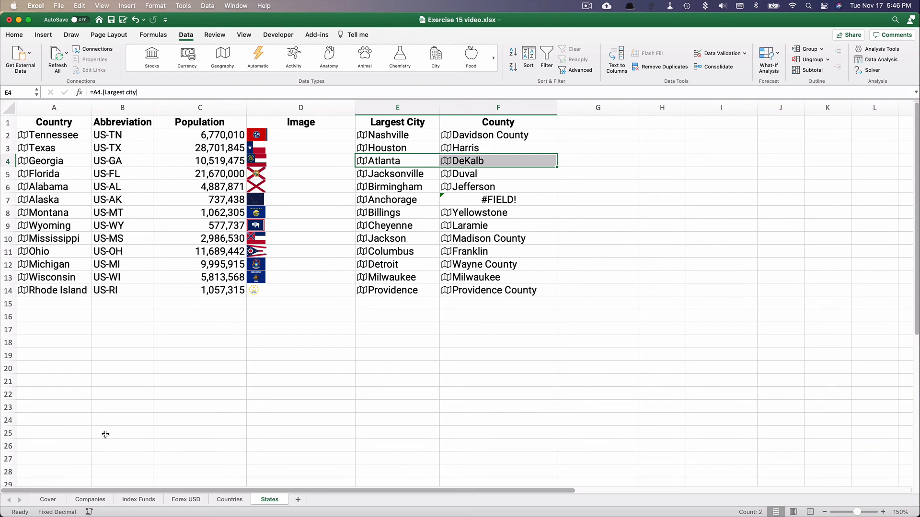